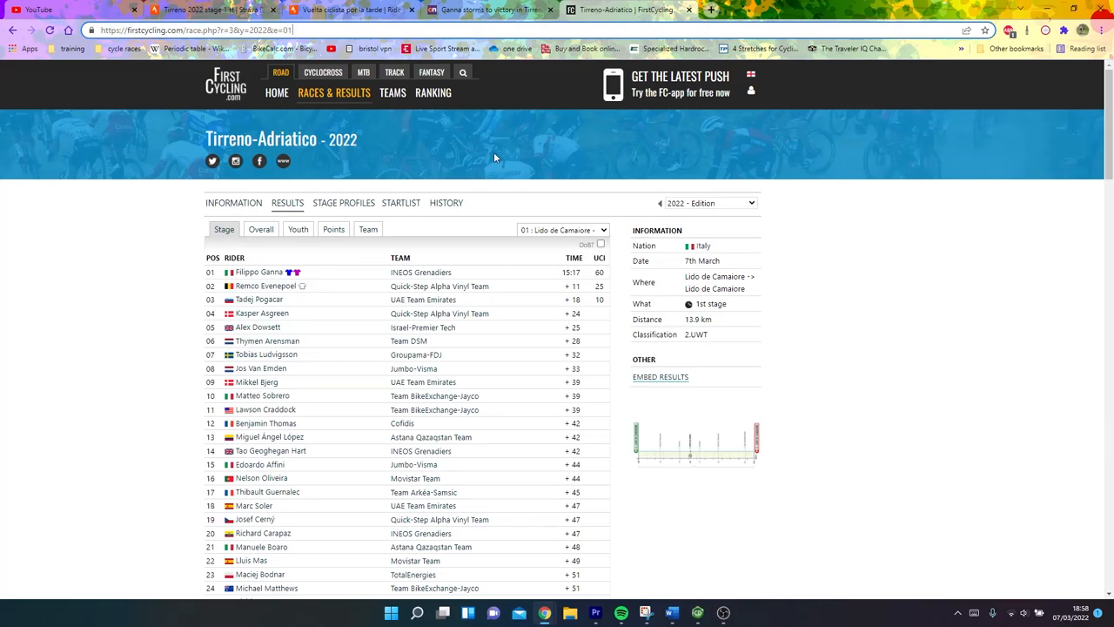
pyautogui.moveTo(459, 167)
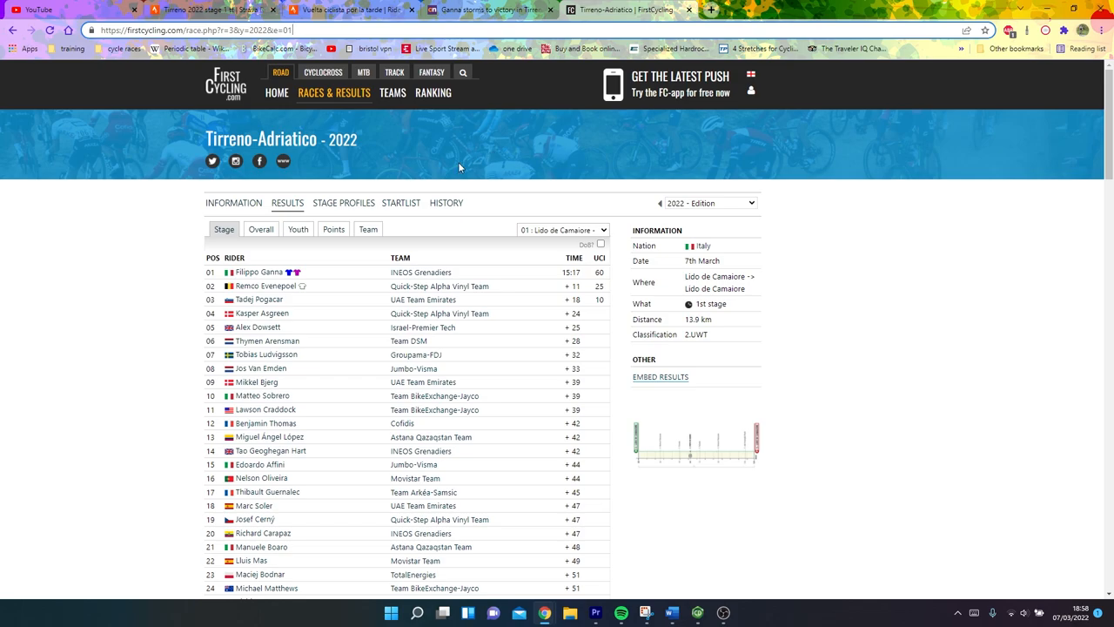
pyautogui.moveTo(439, 141)
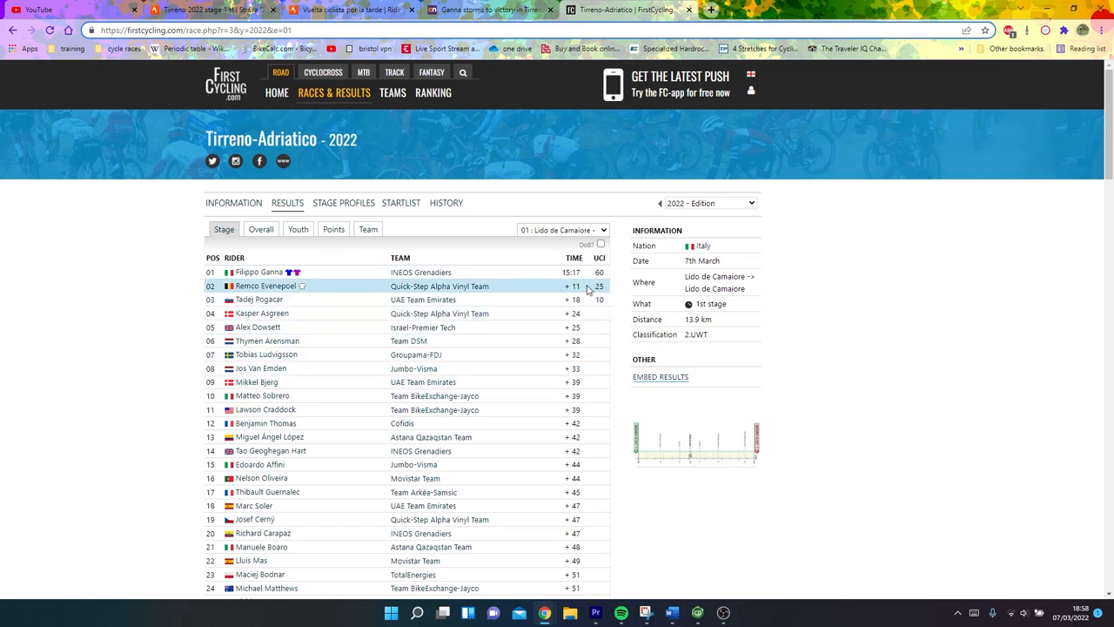
pyautogui.moveTo(705, 445)
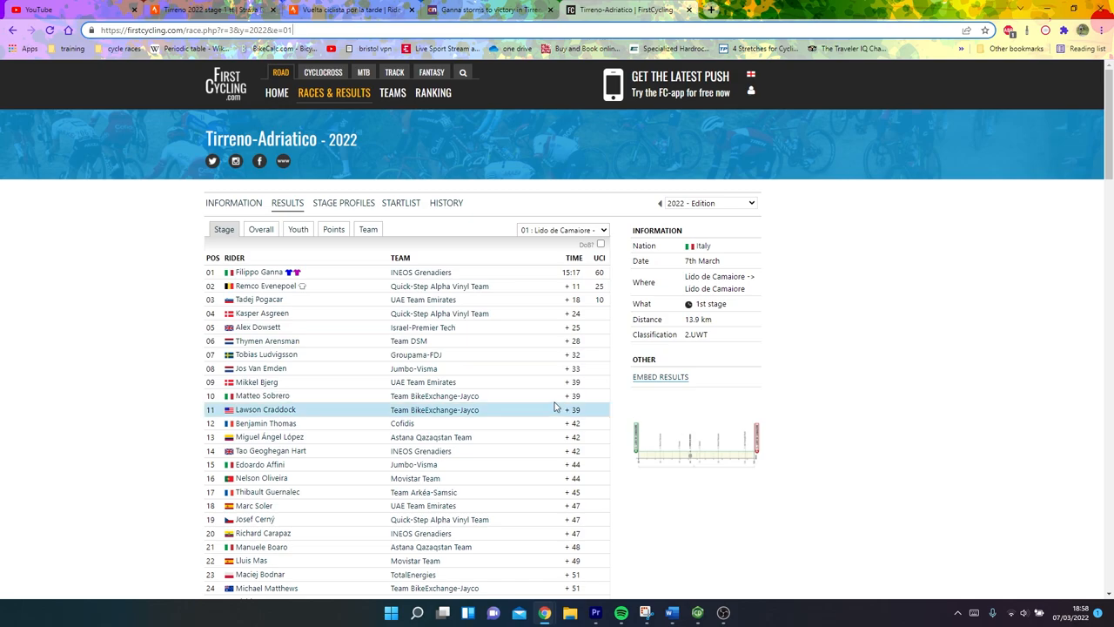
pyautogui.moveTo(265, 285)
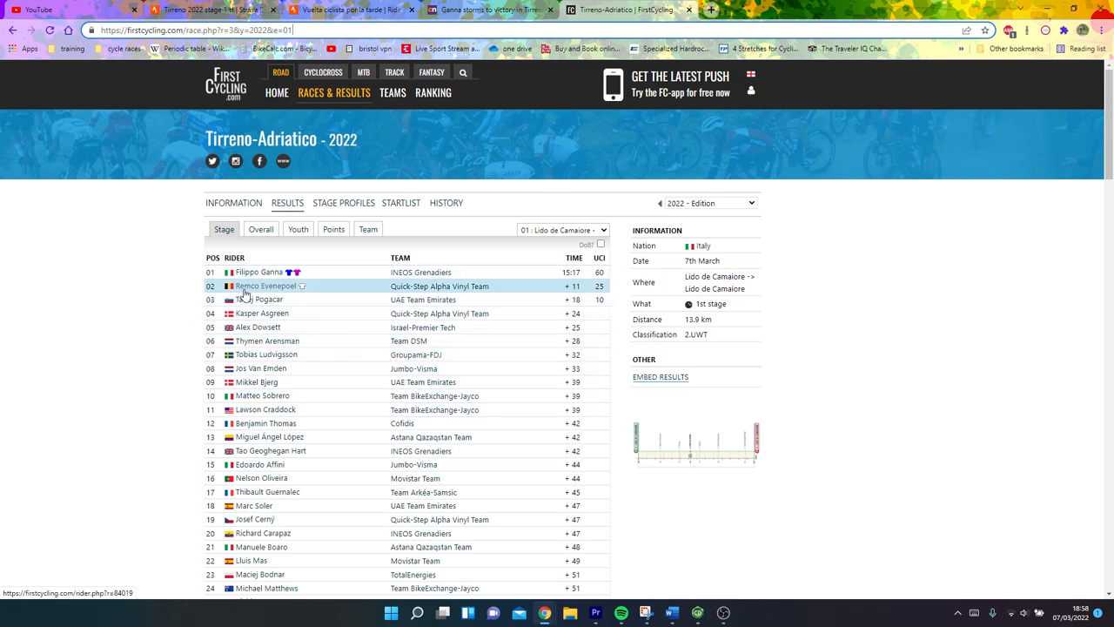
pyautogui.moveTo(258, 326)
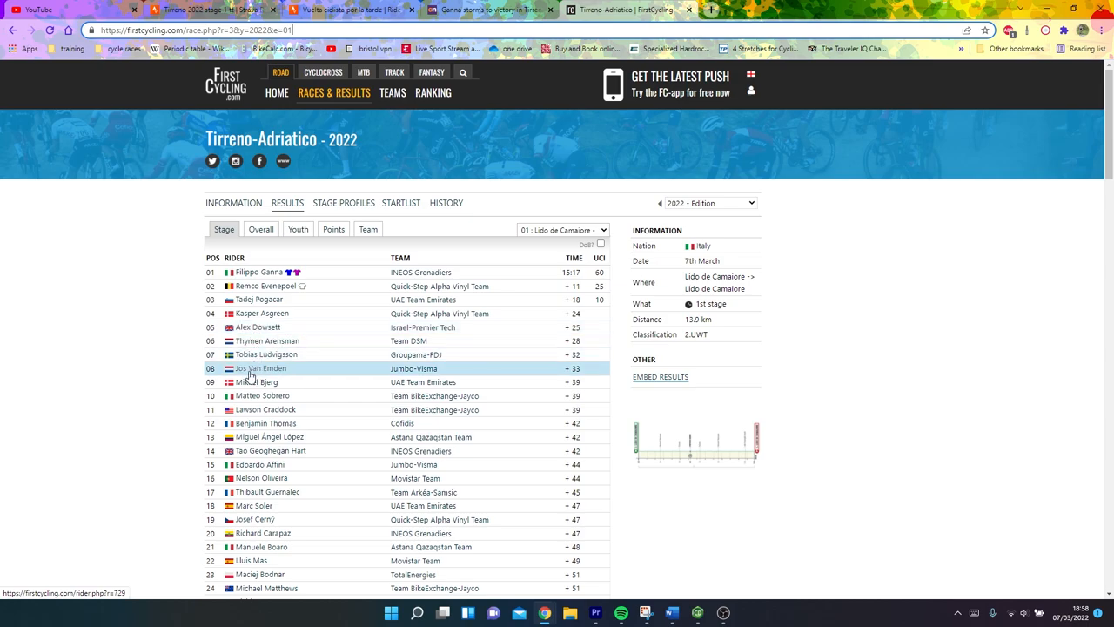
pyautogui.moveTo(266, 437)
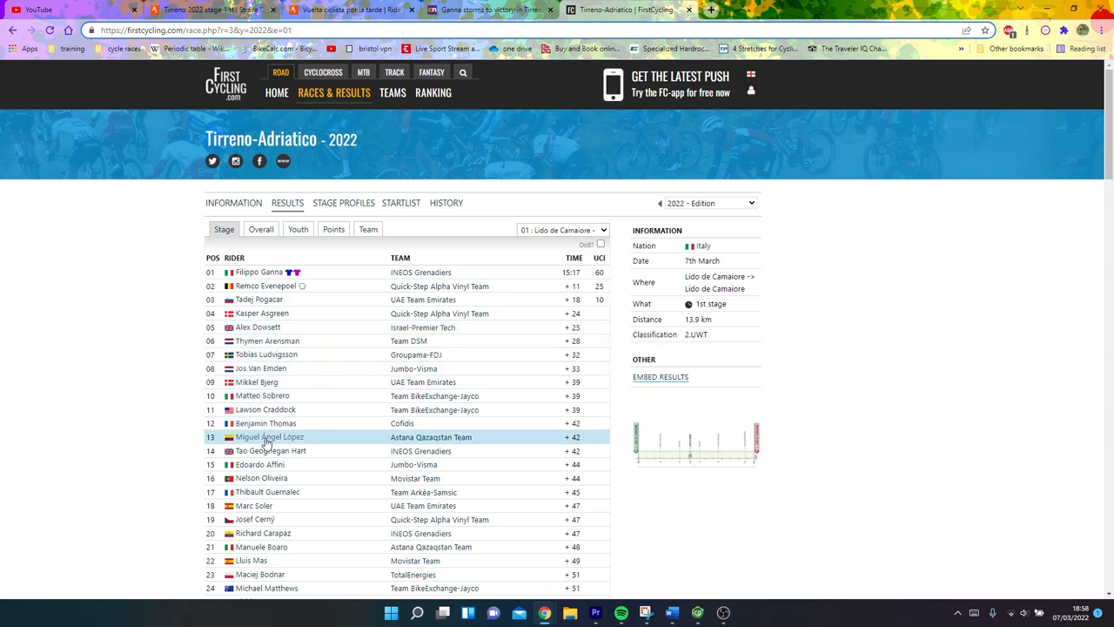
pyautogui.moveTo(267, 491)
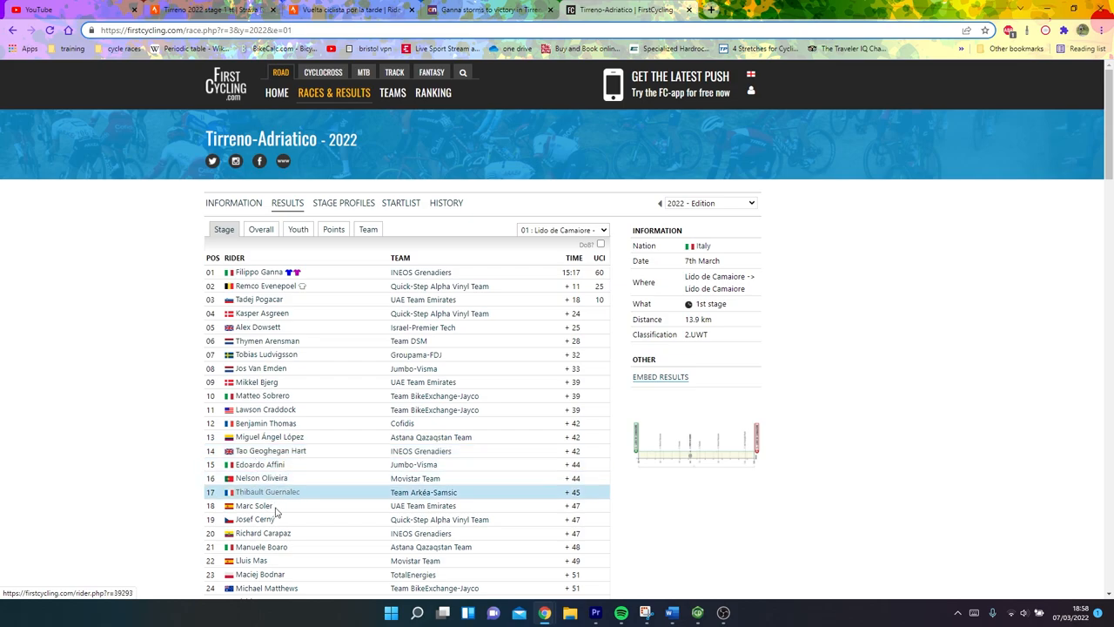
# Switch to the stage 1 time-trial segment leaderboard of 81 riders.
pyautogui.scroll(-3)
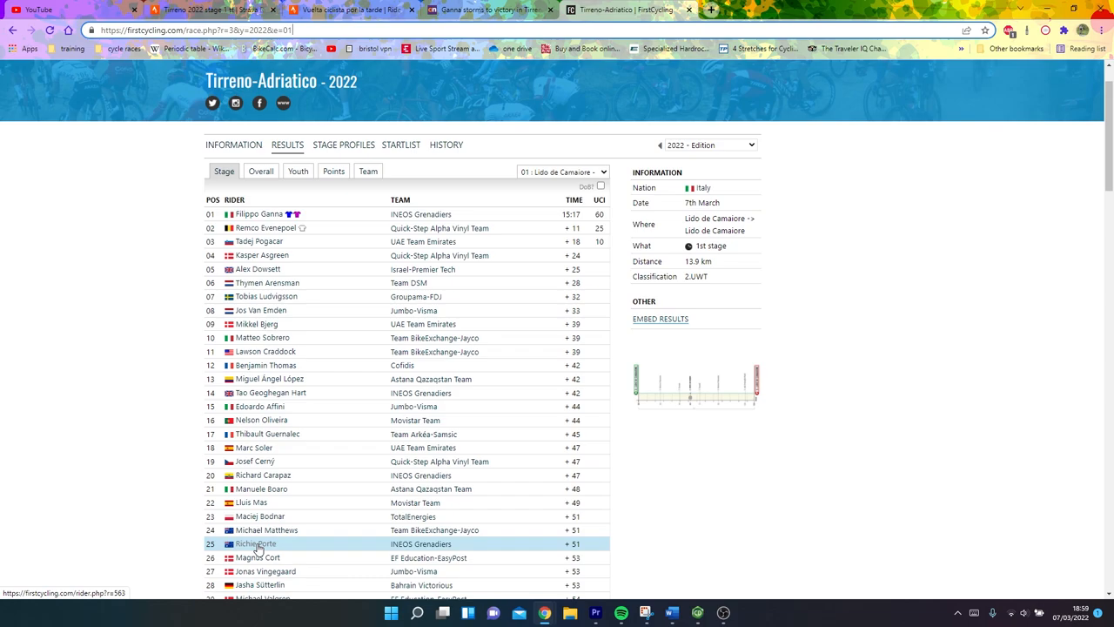
pyautogui.scroll(-3)
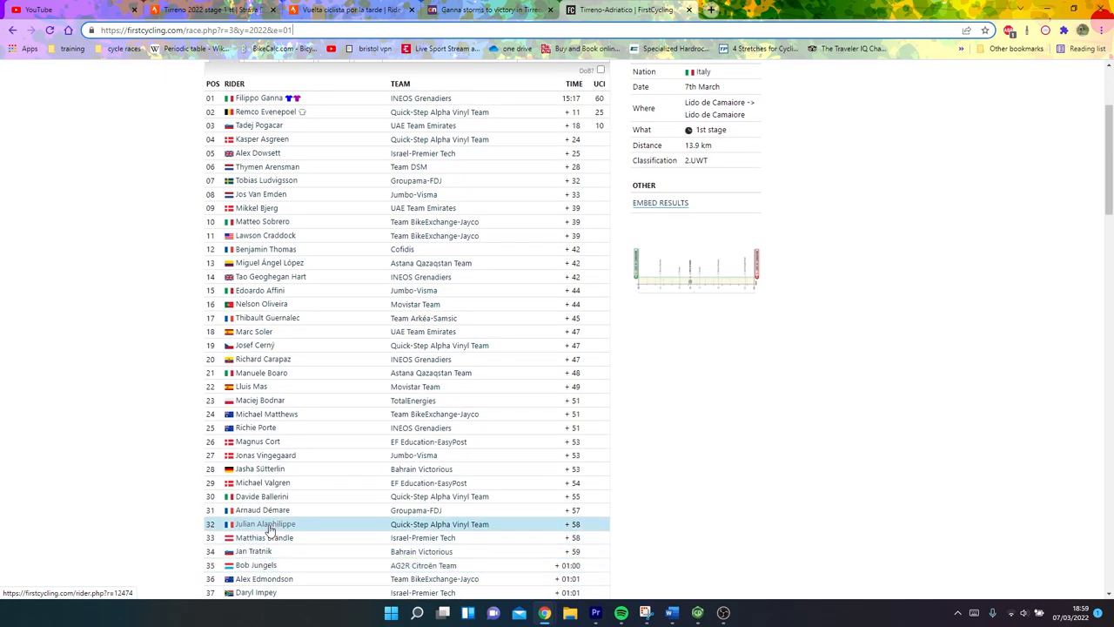
pyautogui.scroll(-3)
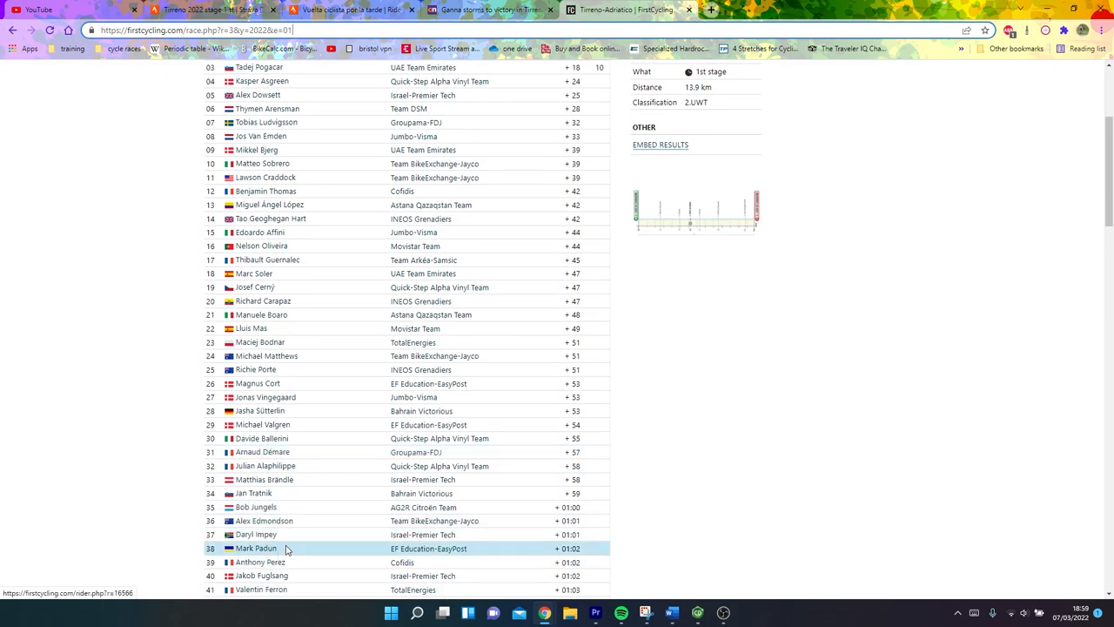
pyautogui.scroll(3)
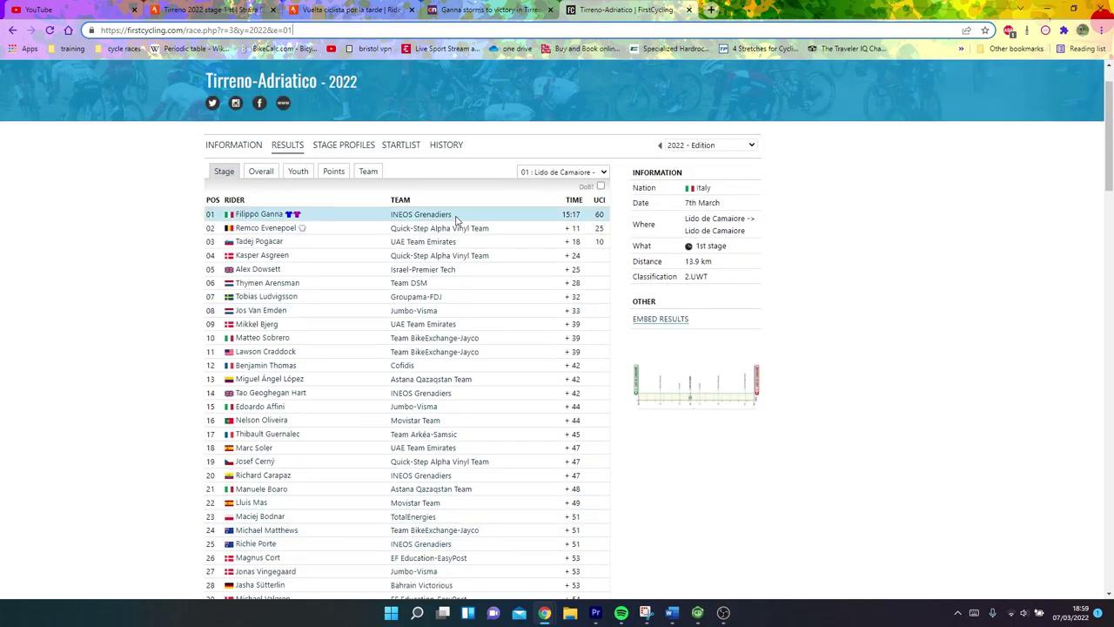
pyautogui.moveTo(343, 224)
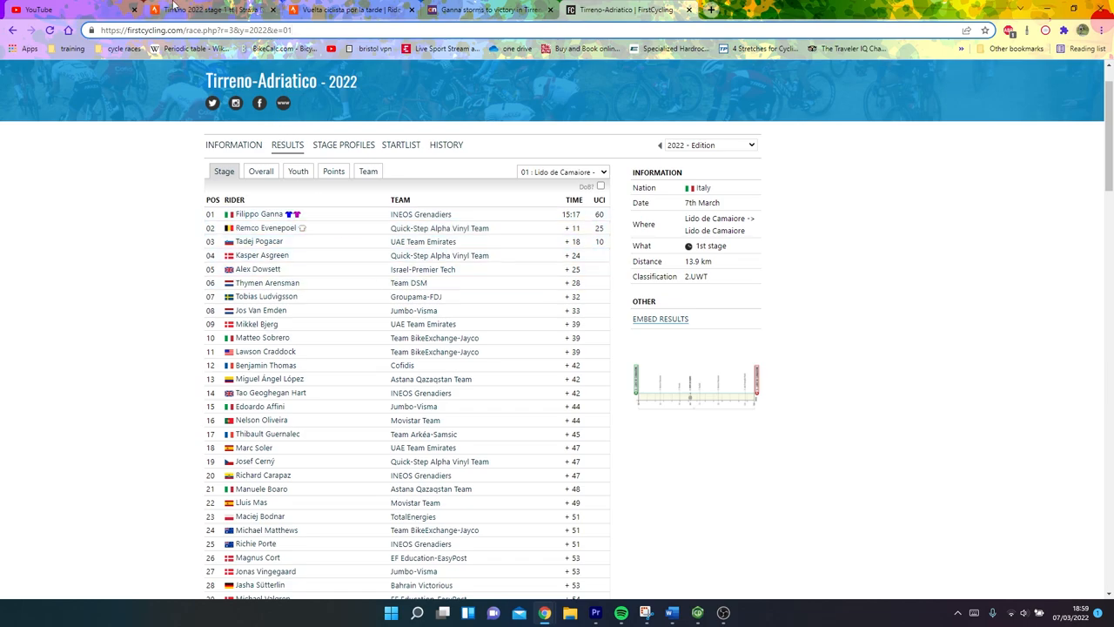
pyautogui.click(209, 9)
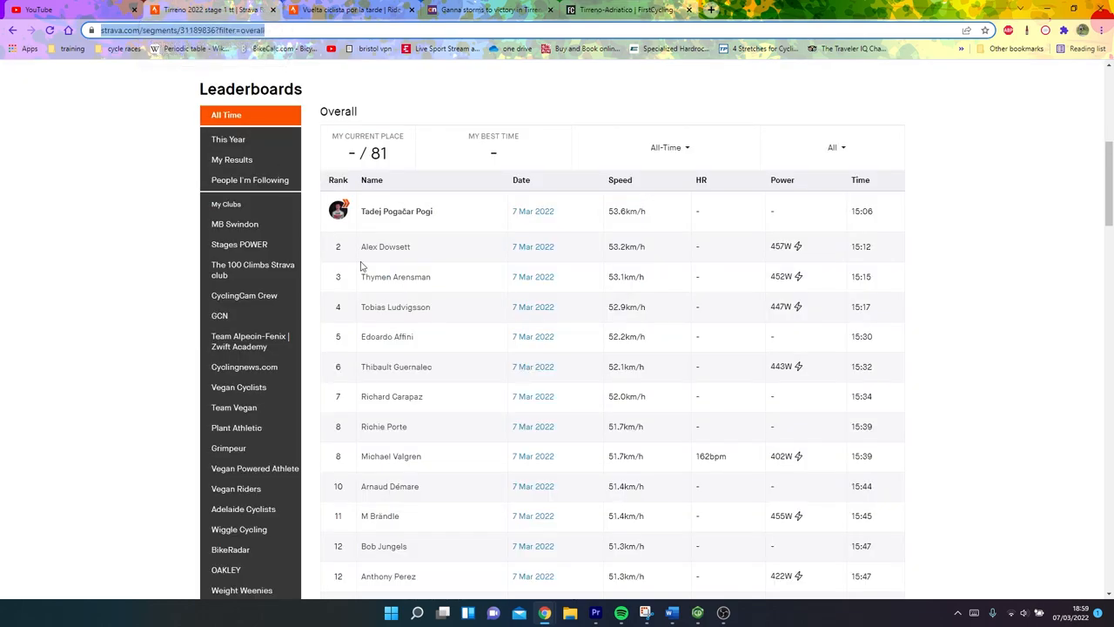
pyautogui.moveTo(384, 246)
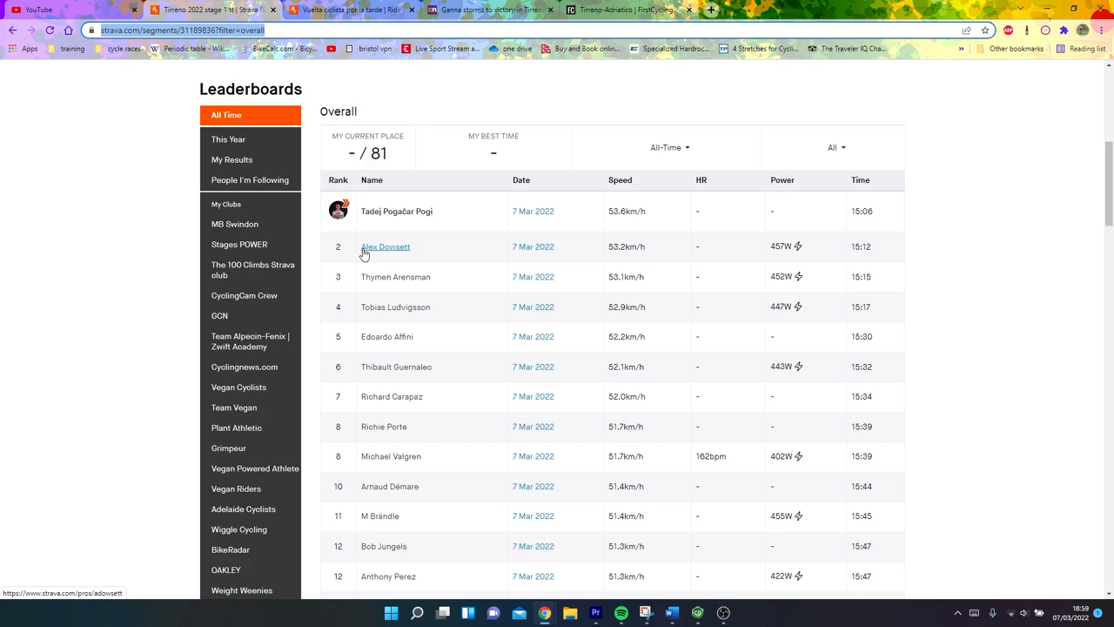
pyautogui.moveTo(535, 234)
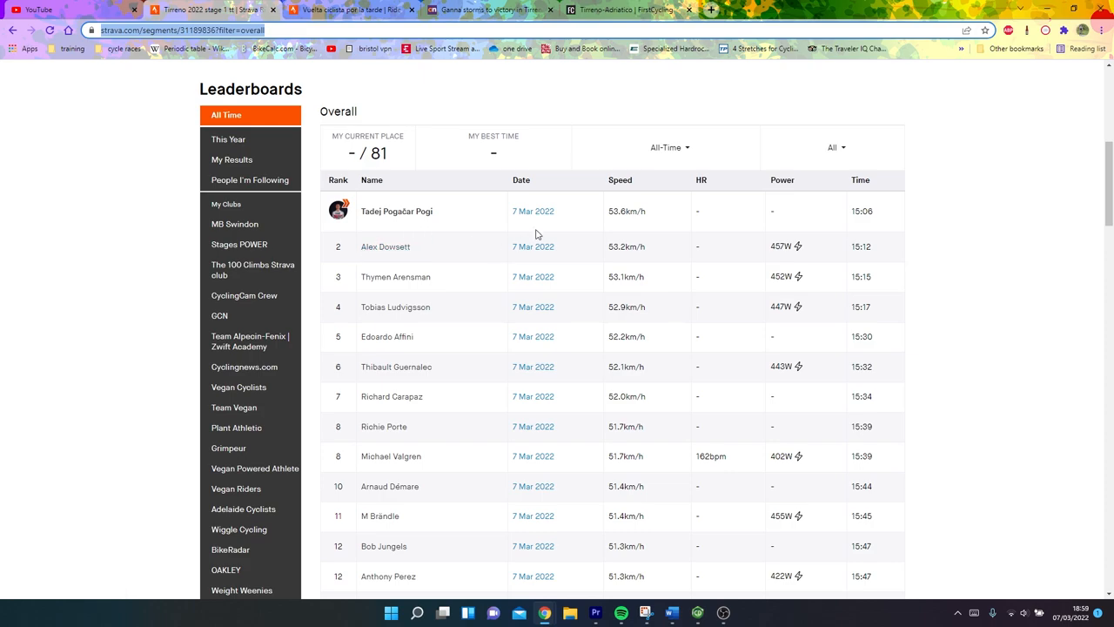
pyautogui.scroll(3)
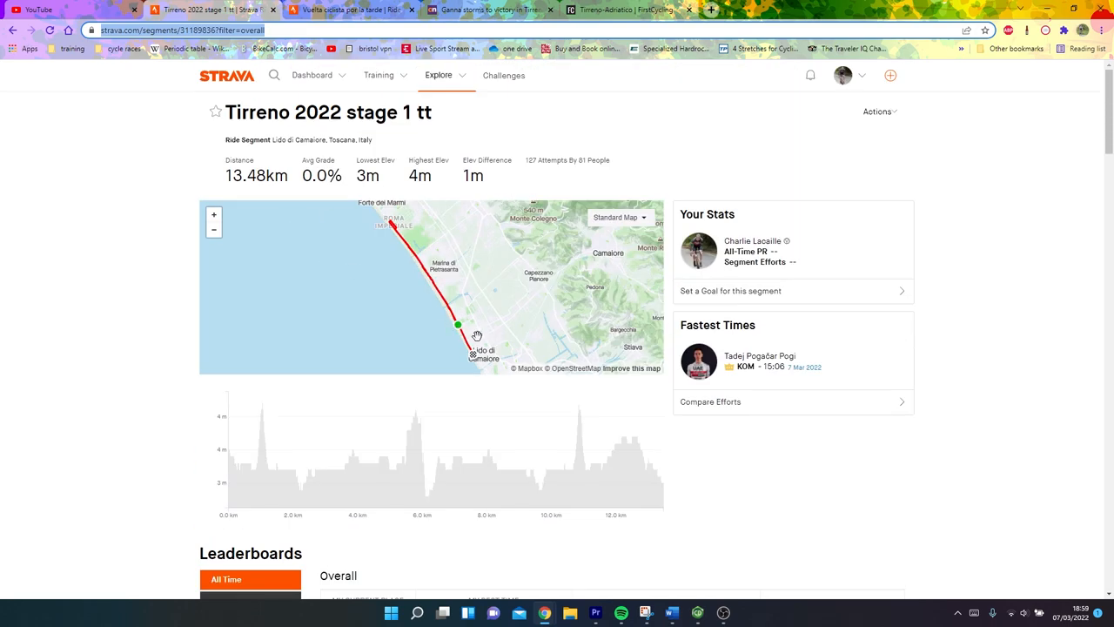
pyautogui.scroll(-3)
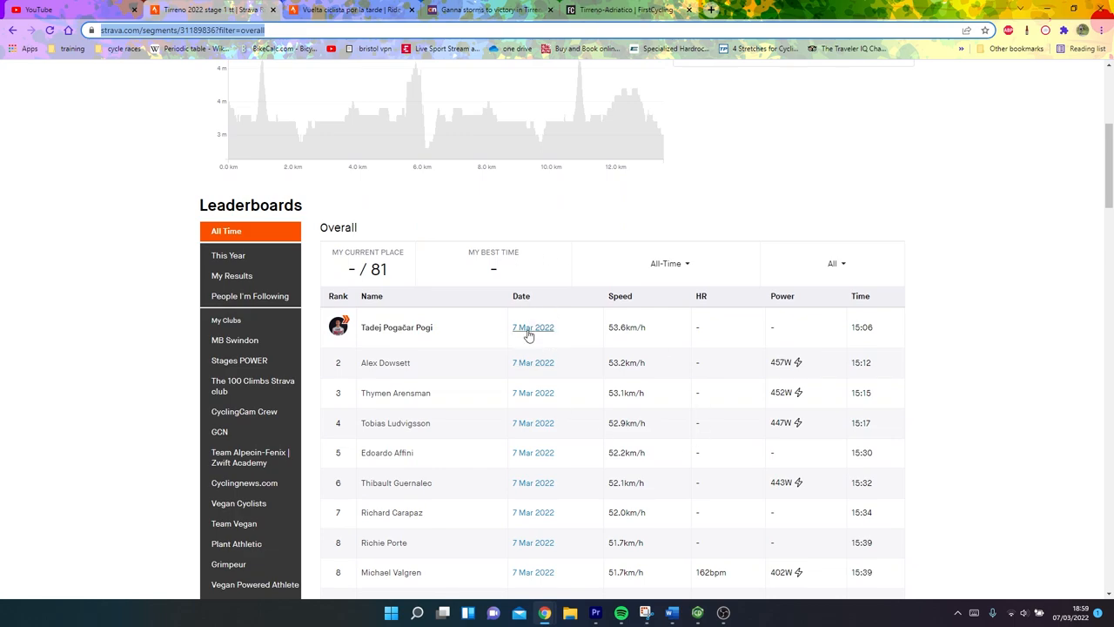
pyautogui.moveTo(532, 362)
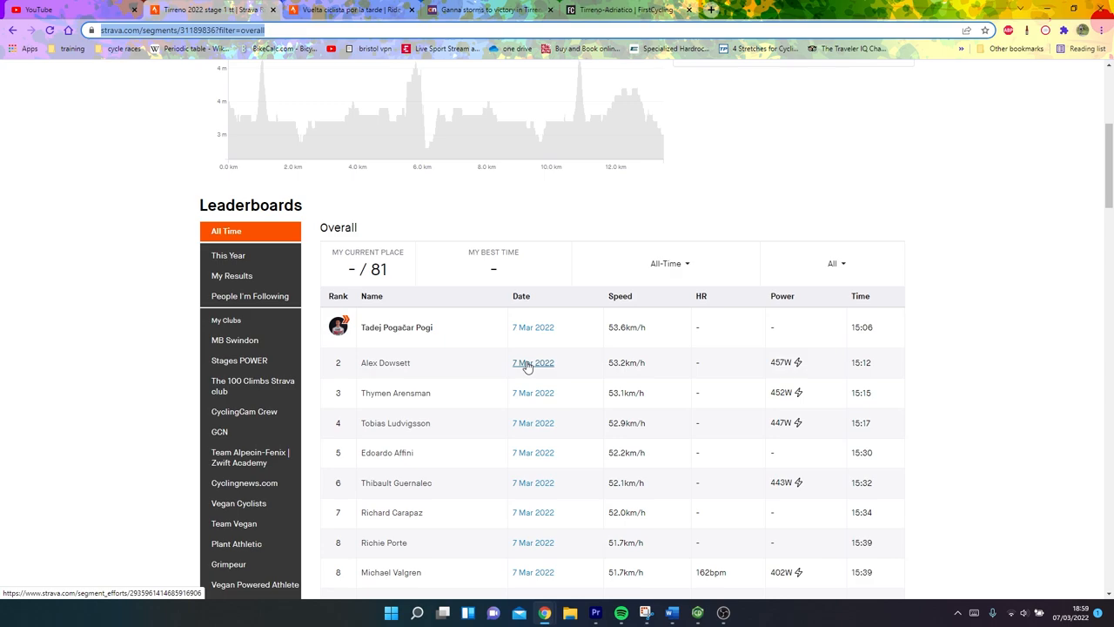
# Open the second-place 15:12 effort (457 W, 53.2 km/h) in a new tab.
pyautogui.rightClick(532, 362)
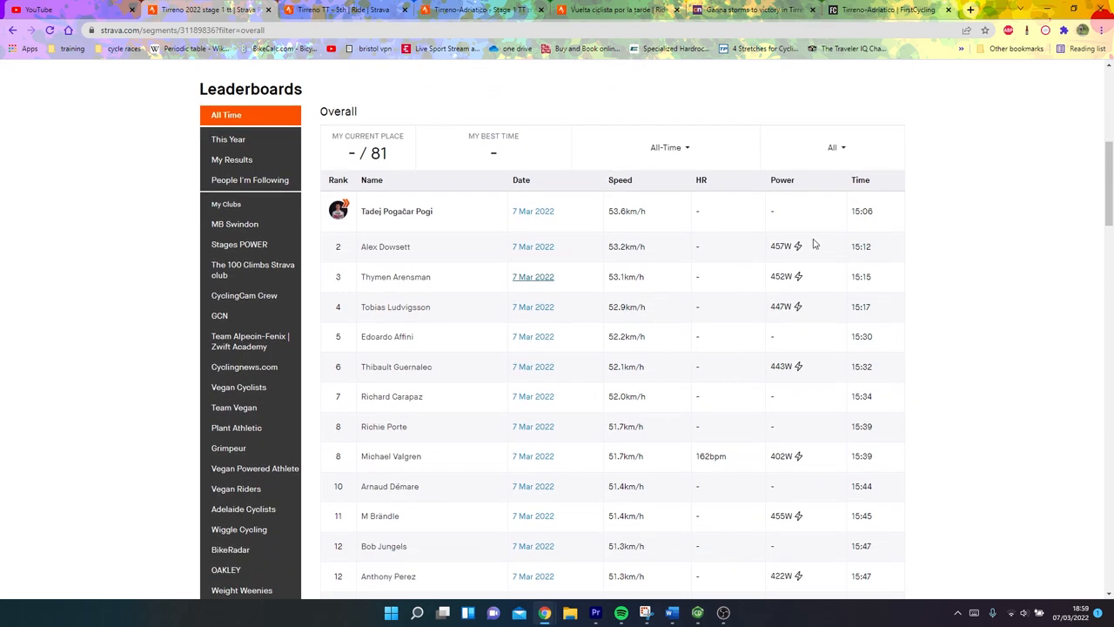
pyautogui.scroll(-3)
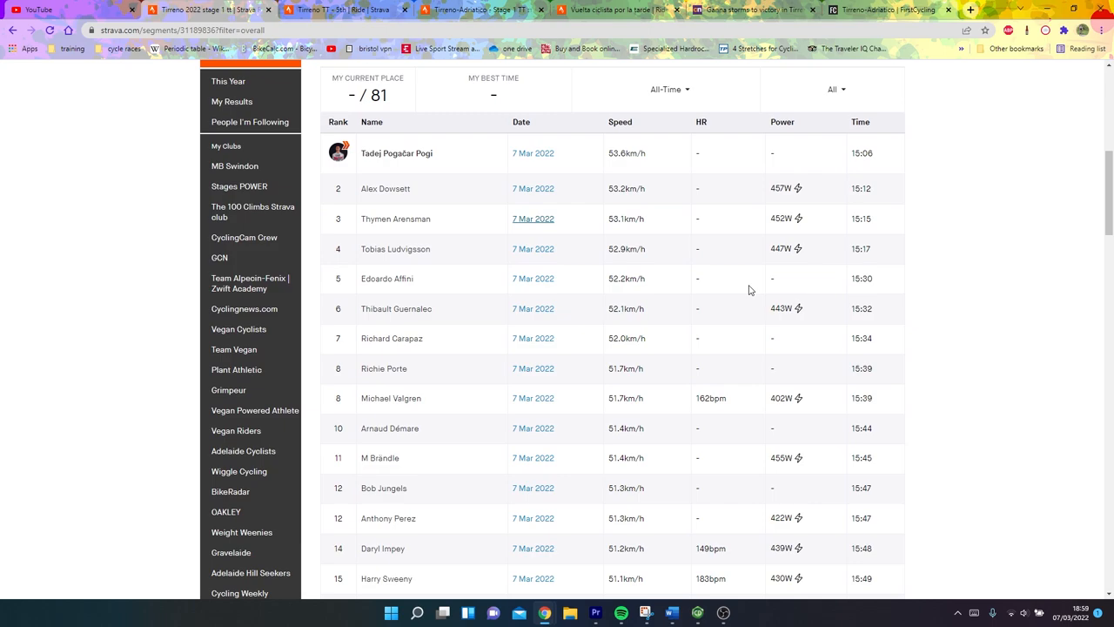
pyautogui.scroll(3)
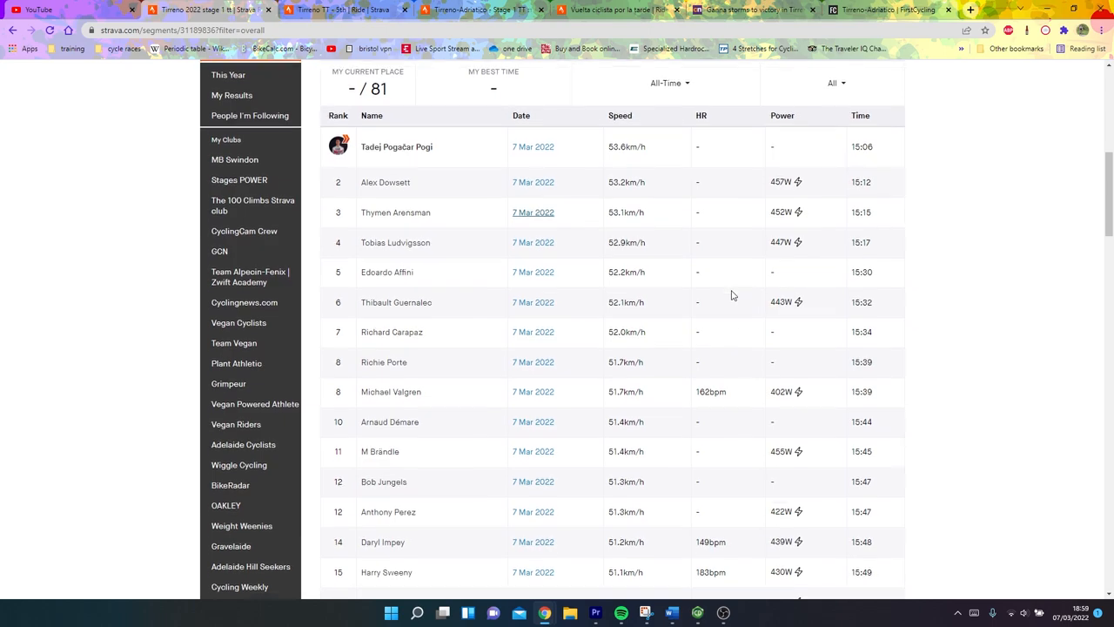
pyautogui.scroll(-3)
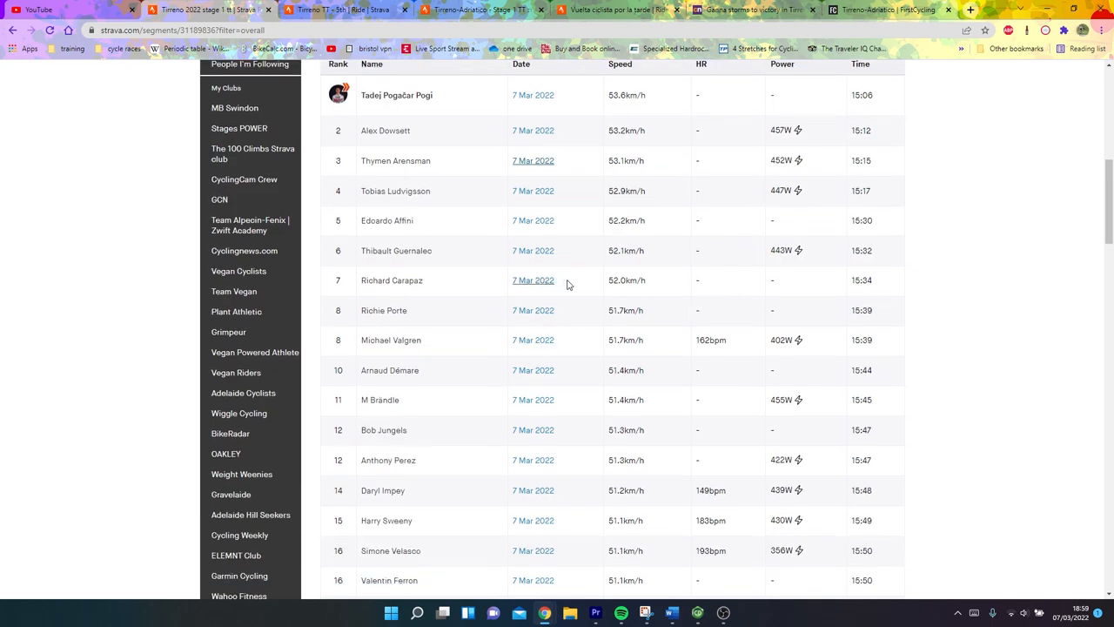
pyautogui.moveTo(770, 289)
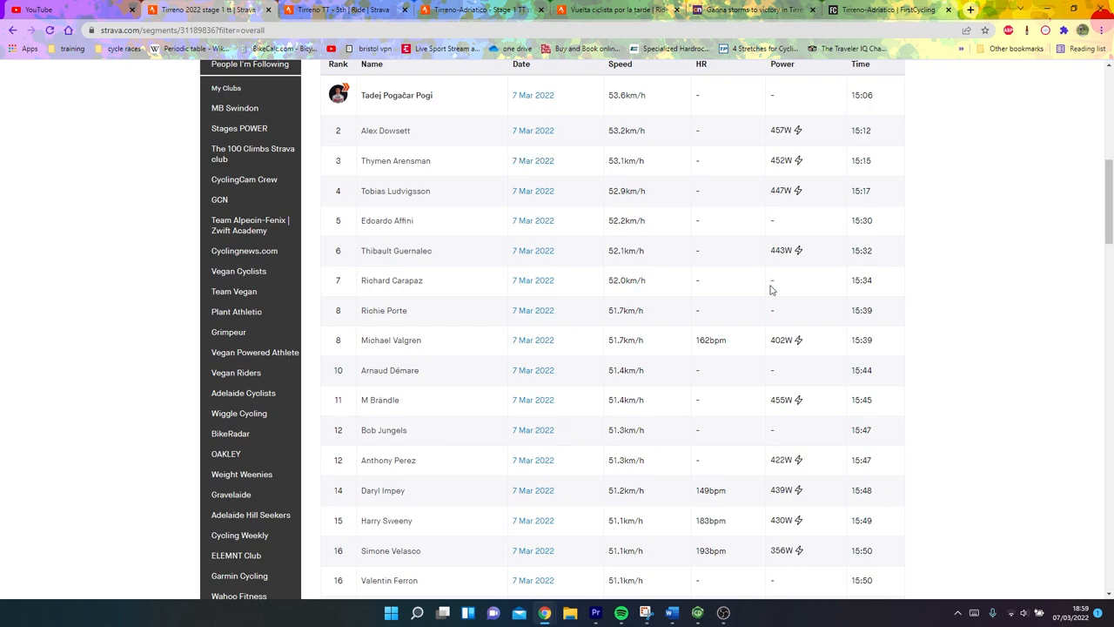
pyautogui.moveTo(738, 308)
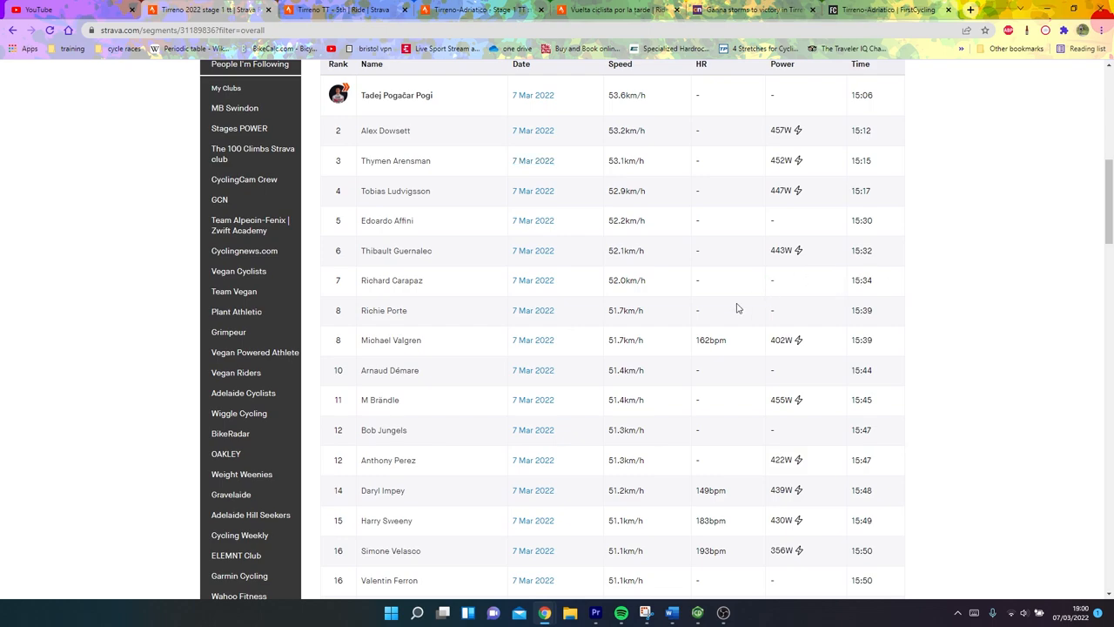
pyautogui.scroll(-3)
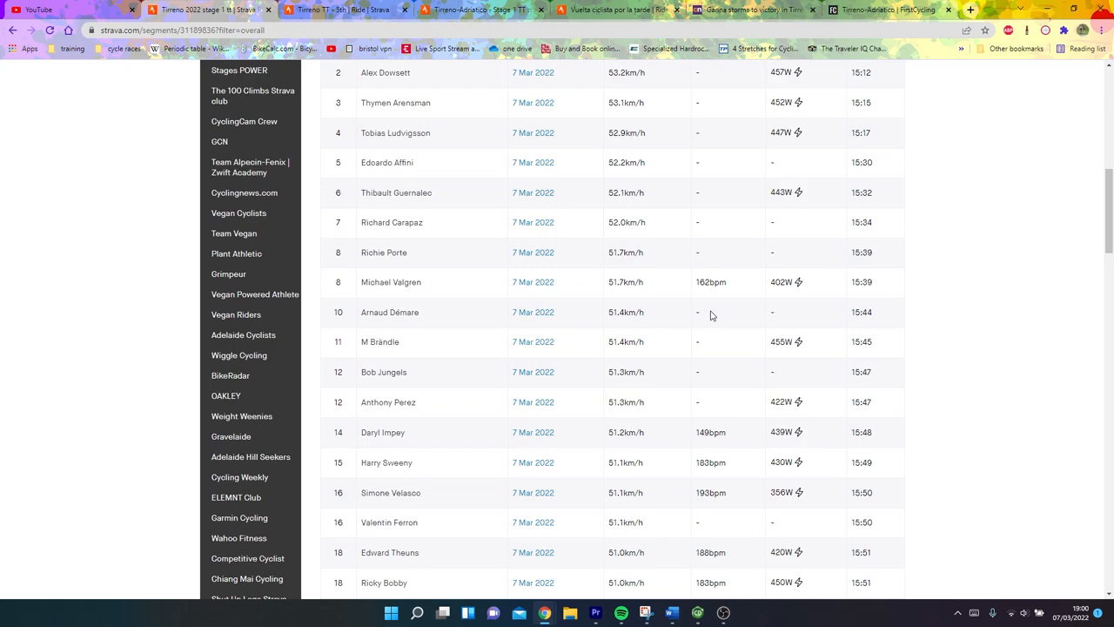
pyautogui.scroll(-3)
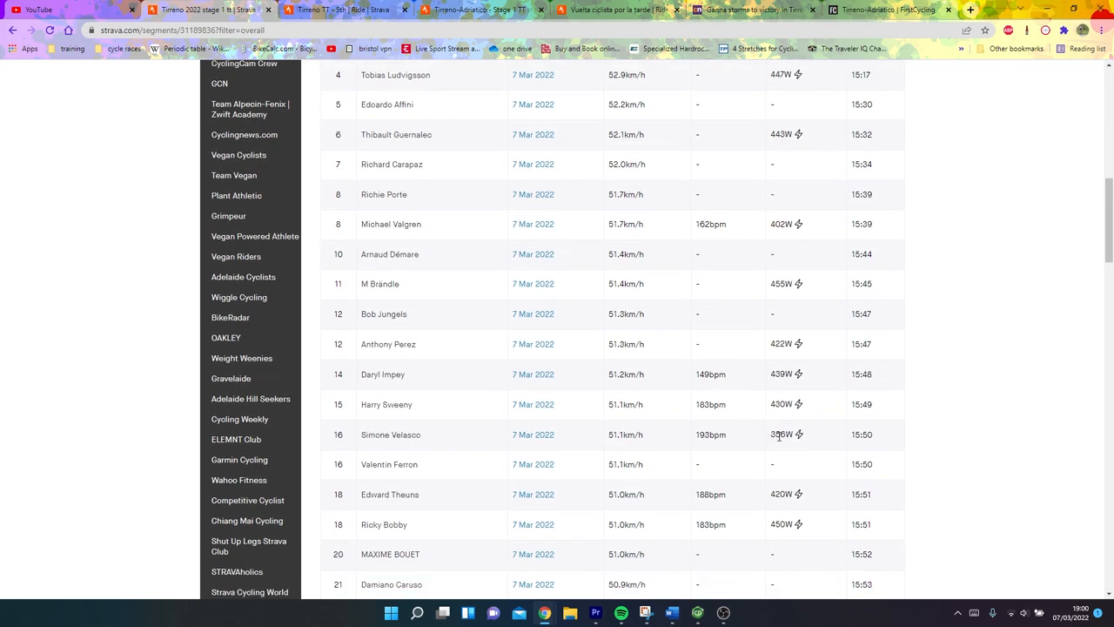
pyautogui.scroll(-3)
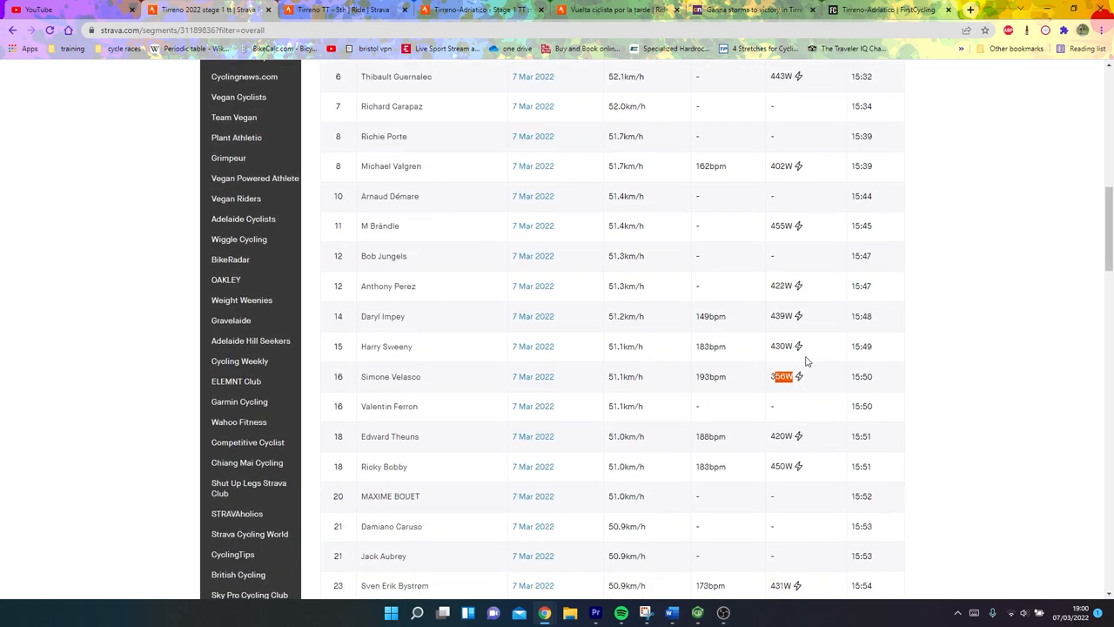
pyautogui.scroll(-3)
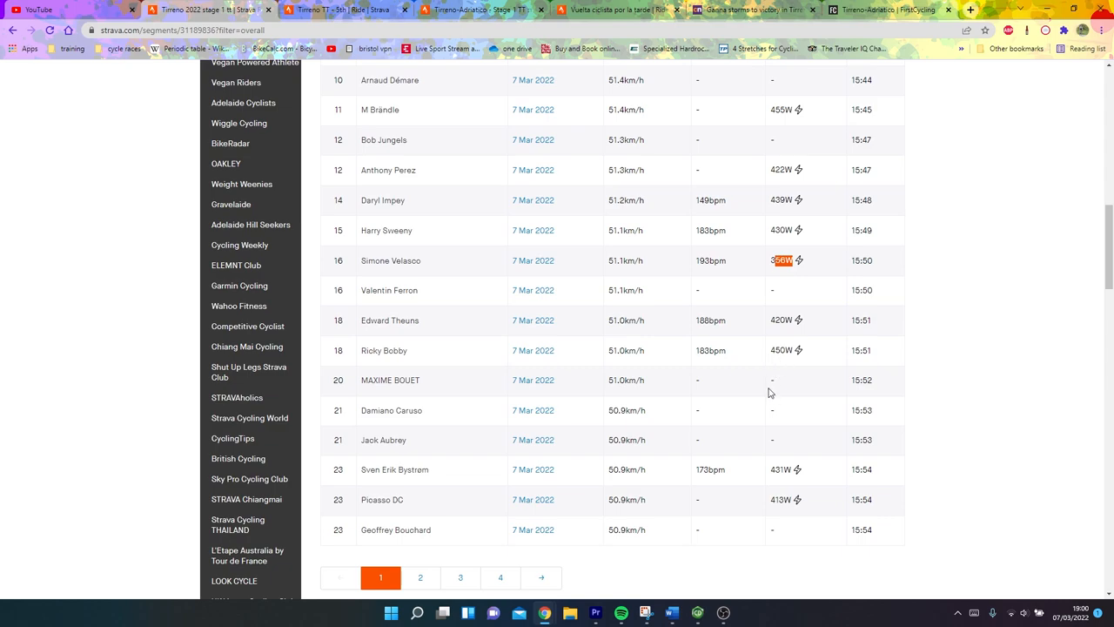
pyautogui.scroll(3)
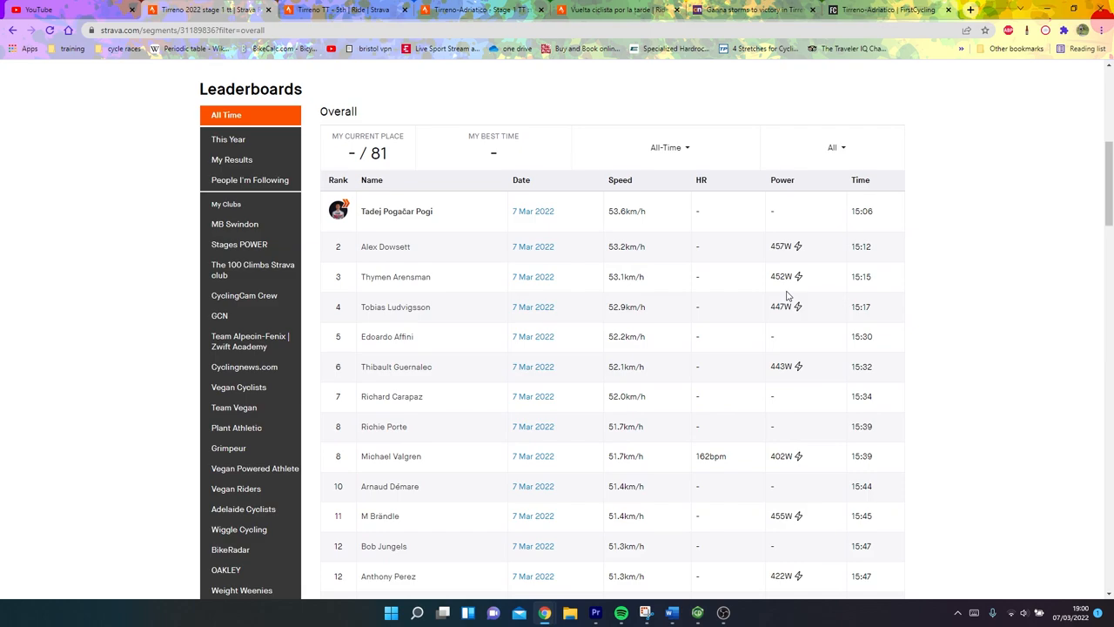
pyautogui.moveTo(335, 10)
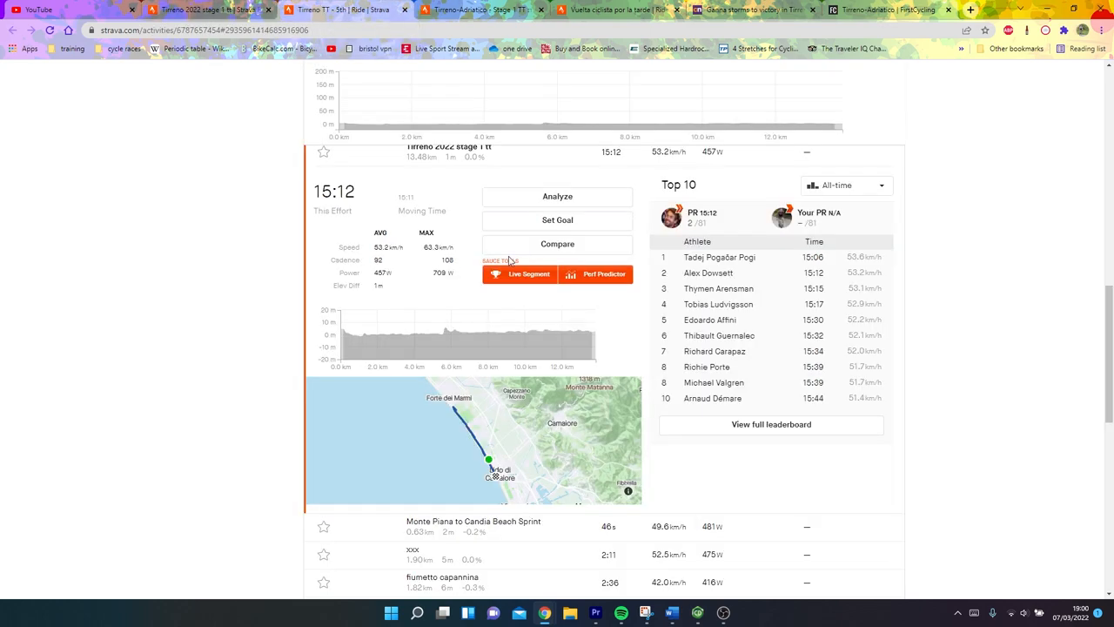
# Highlight Alex Dowsett's stage 1 TT segment and review his speed and power charts.
pyautogui.click(557, 195)
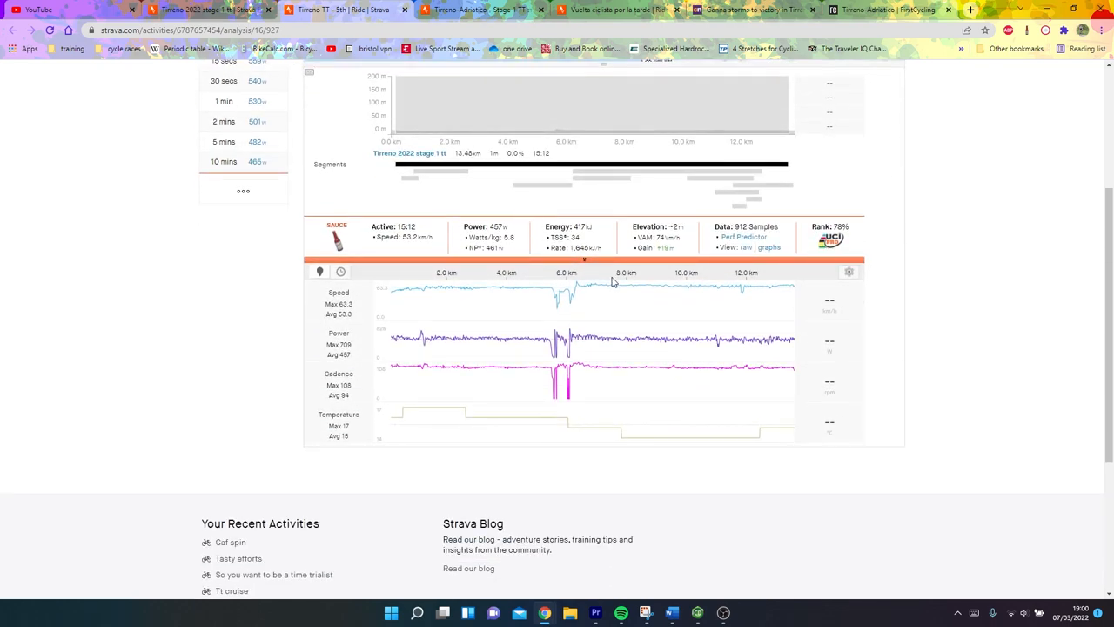
pyautogui.moveTo(403, 226)
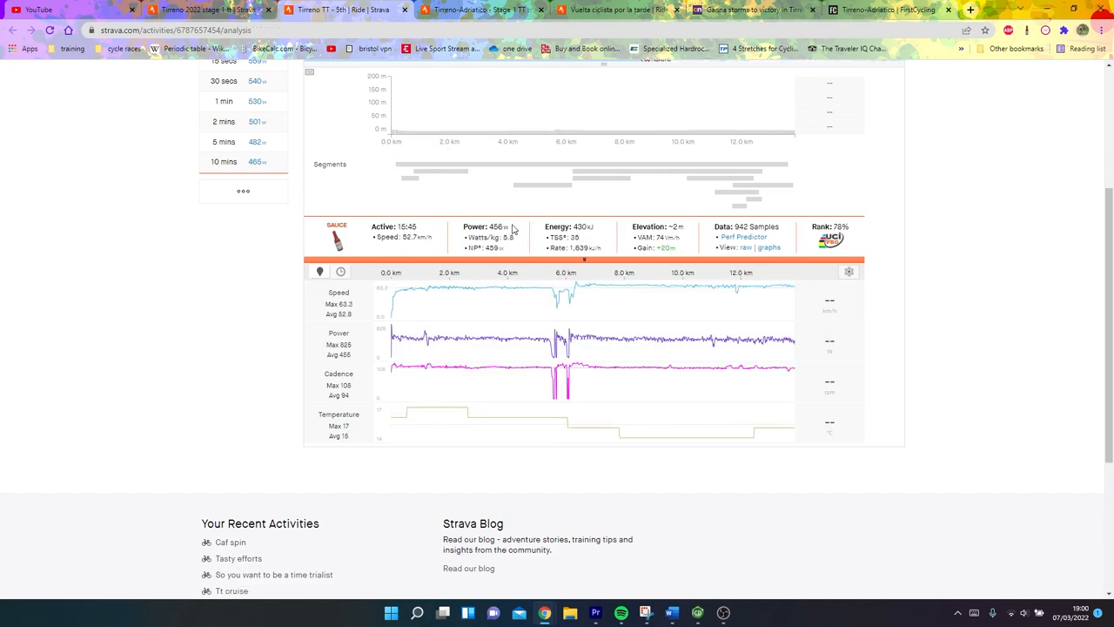
pyautogui.moveTo(566, 283)
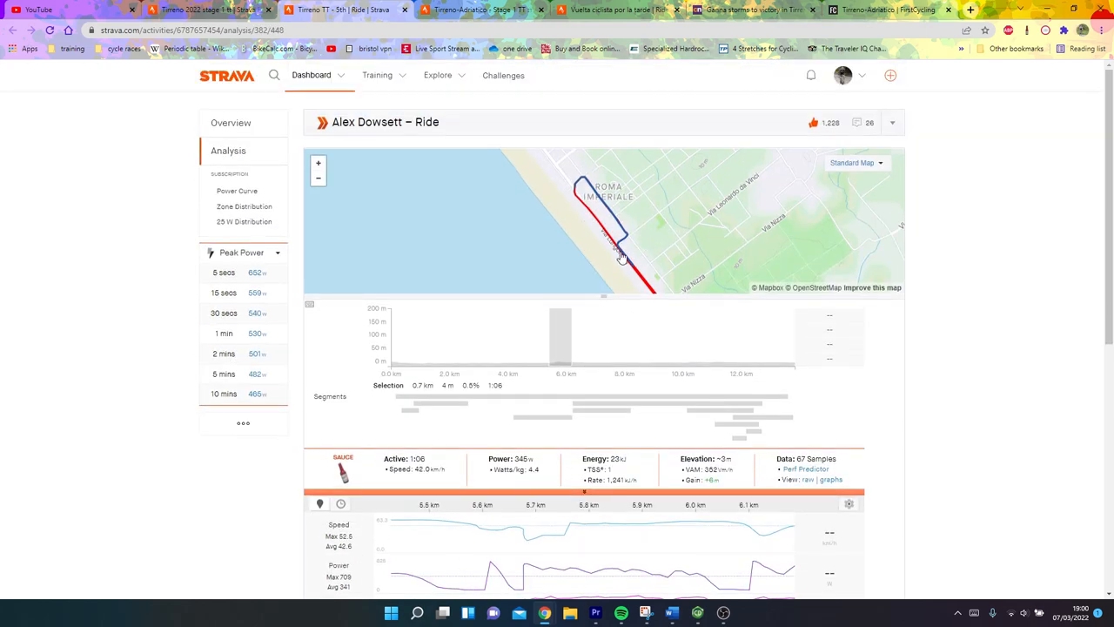
pyautogui.scroll(-3)
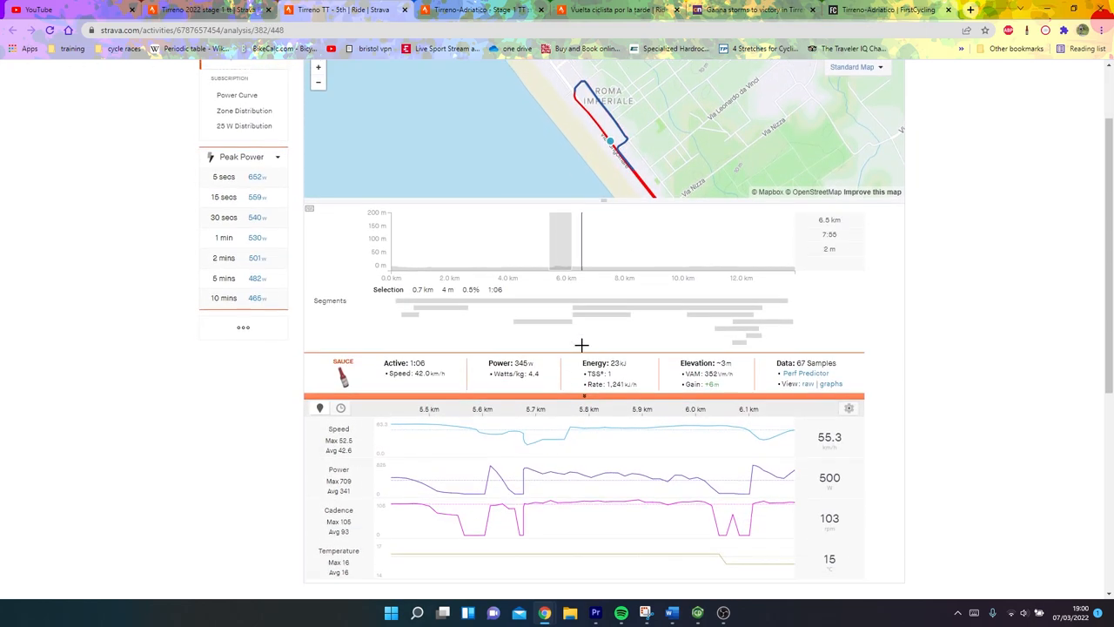
pyautogui.scroll(-3)
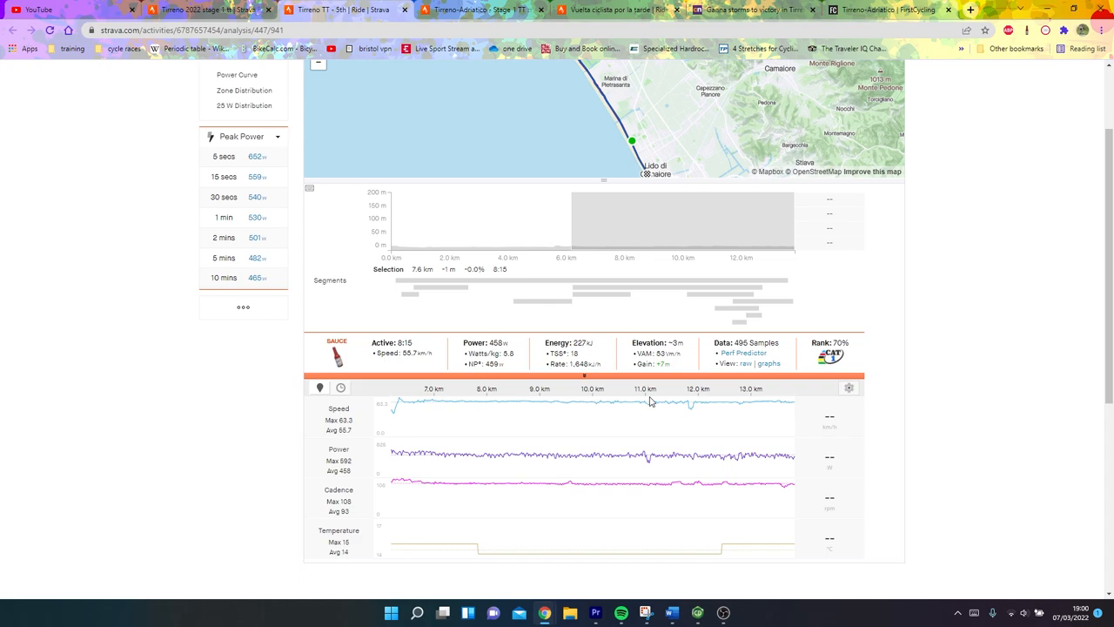
pyautogui.moveTo(418, 365)
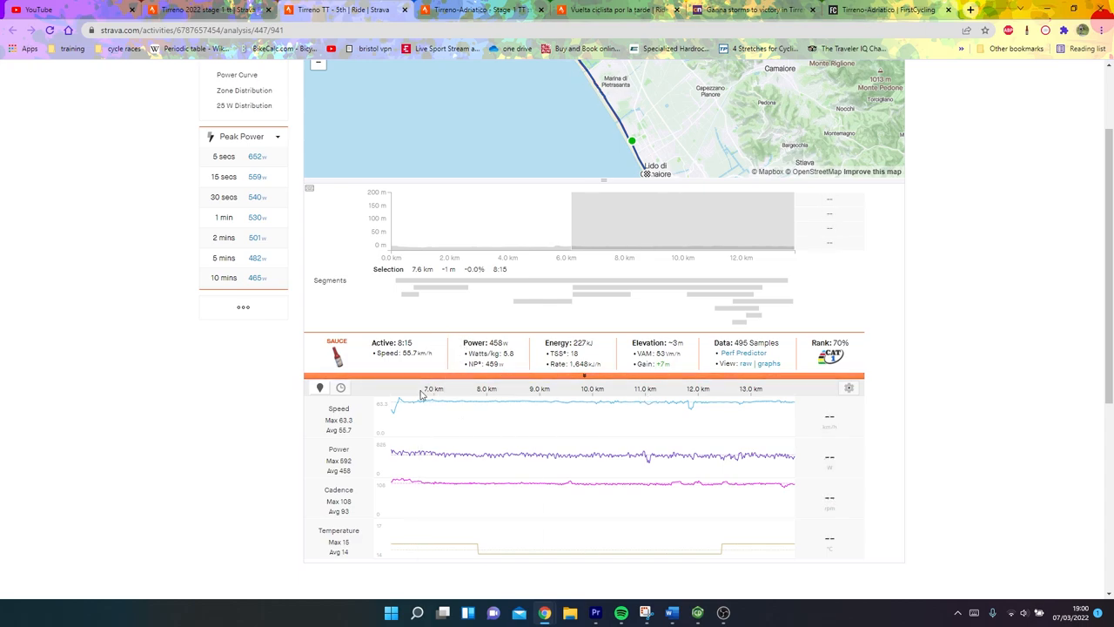
pyautogui.moveTo(516, 375)
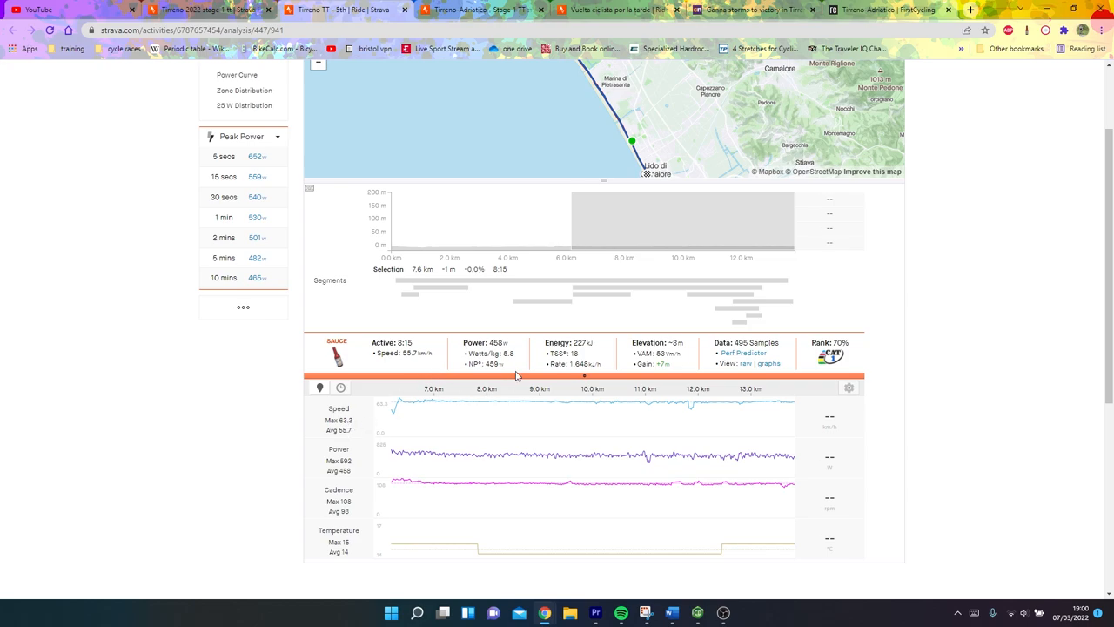
pyautogui.moveTo(507, 423)
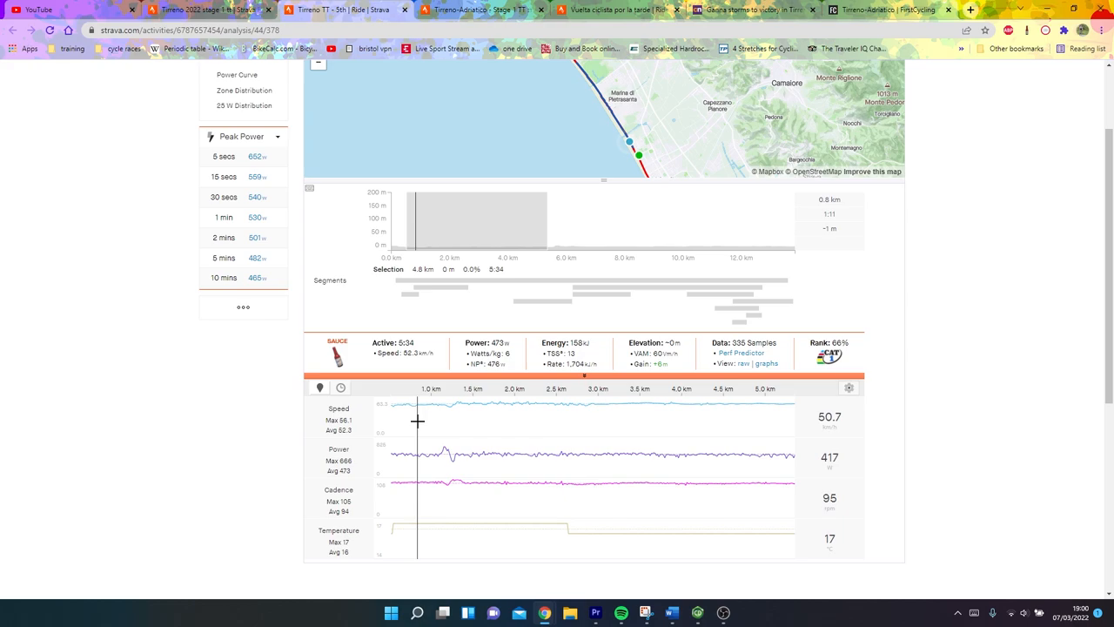
pyautogui.moveTo(459, 422)
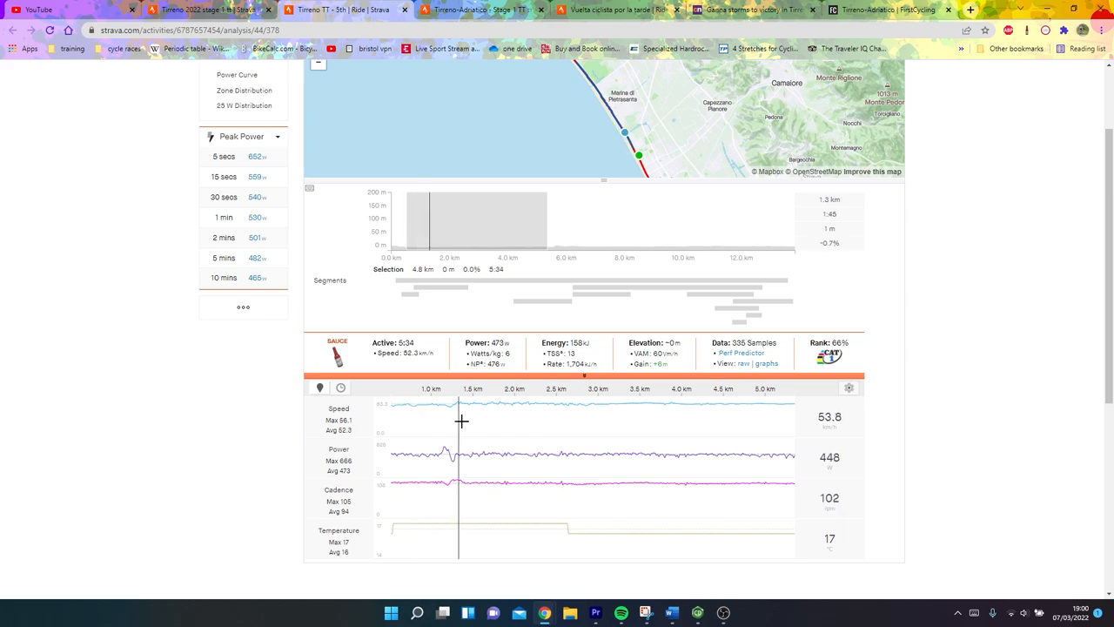
pyautogui.moveTo(388, 449)
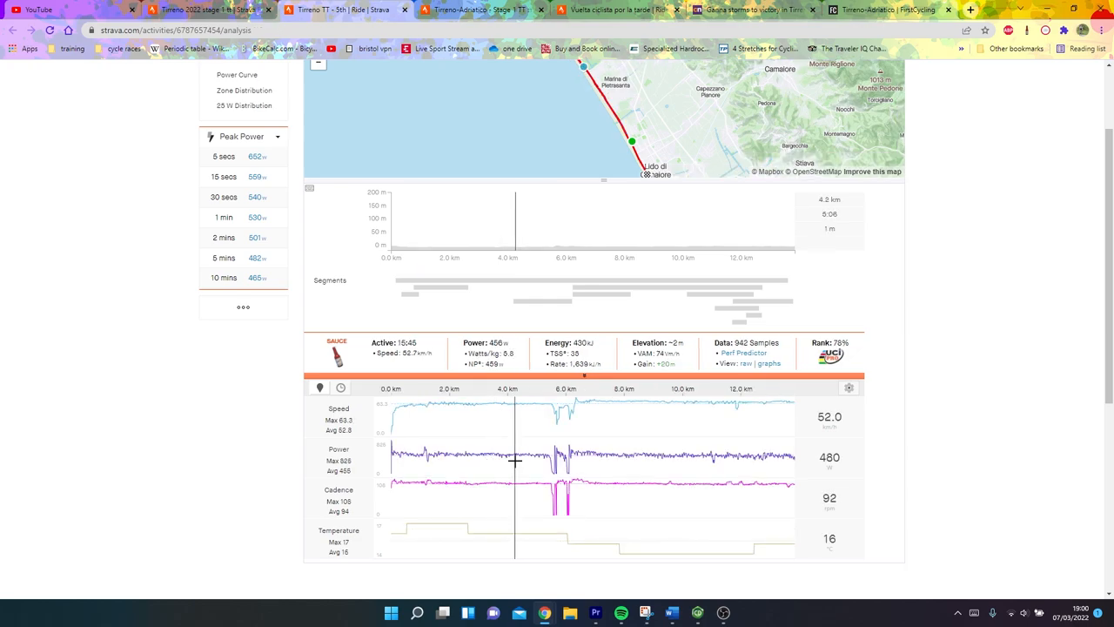
pyautogui.moveTo(572, 450)
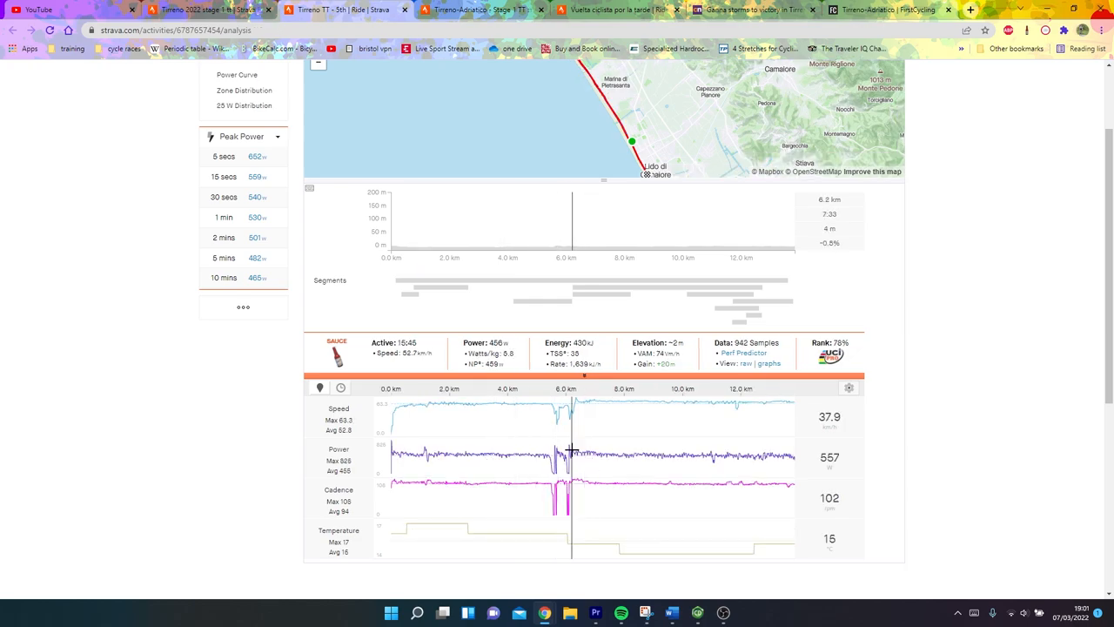
# Open Arensman's Analysis page and review the 7.5 km slice averaging 474 W at 57.1 km/h.
pyautogui.scroll(3)
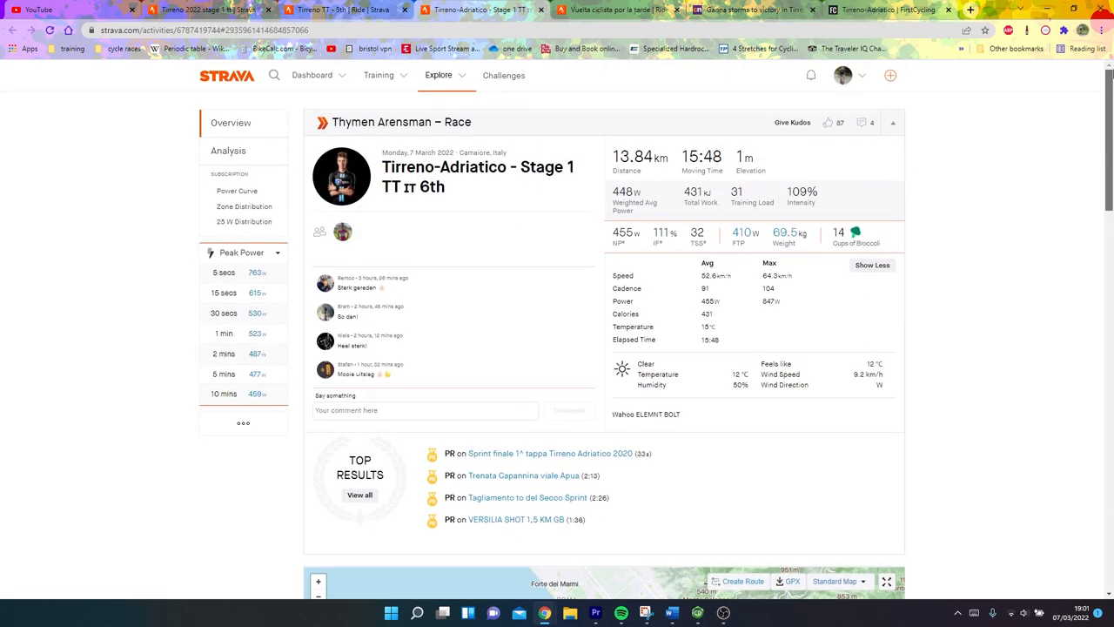
pyautogui.moveTo(229, 151)
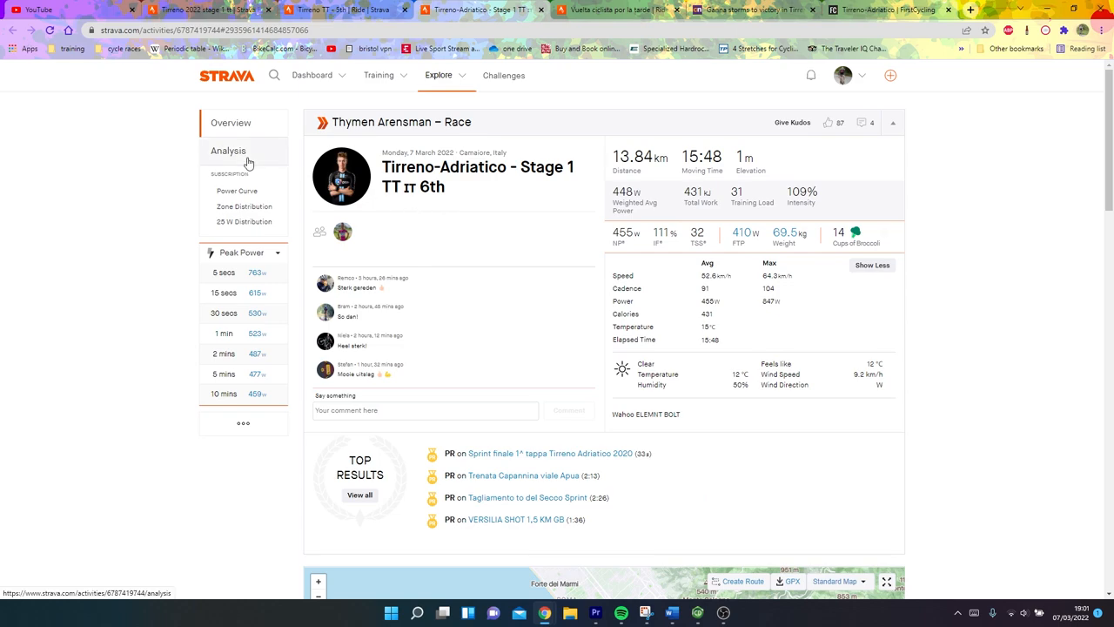
pyautogui.click(229, 150)
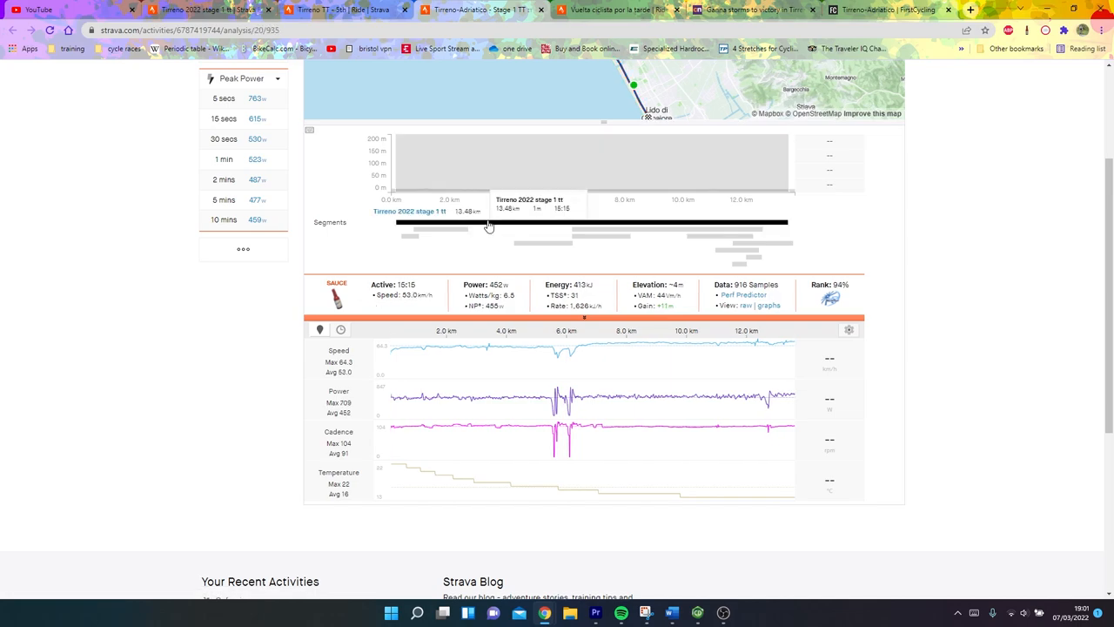
pyautogui.moveTo(554, 452)
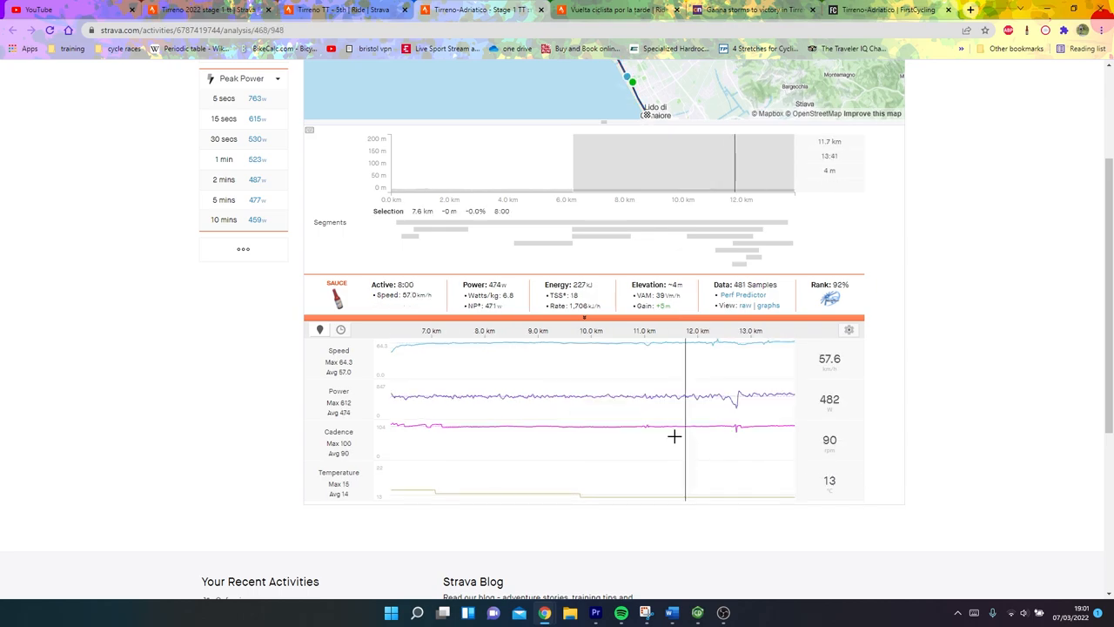
pyautogui.moveTo(592, 427)
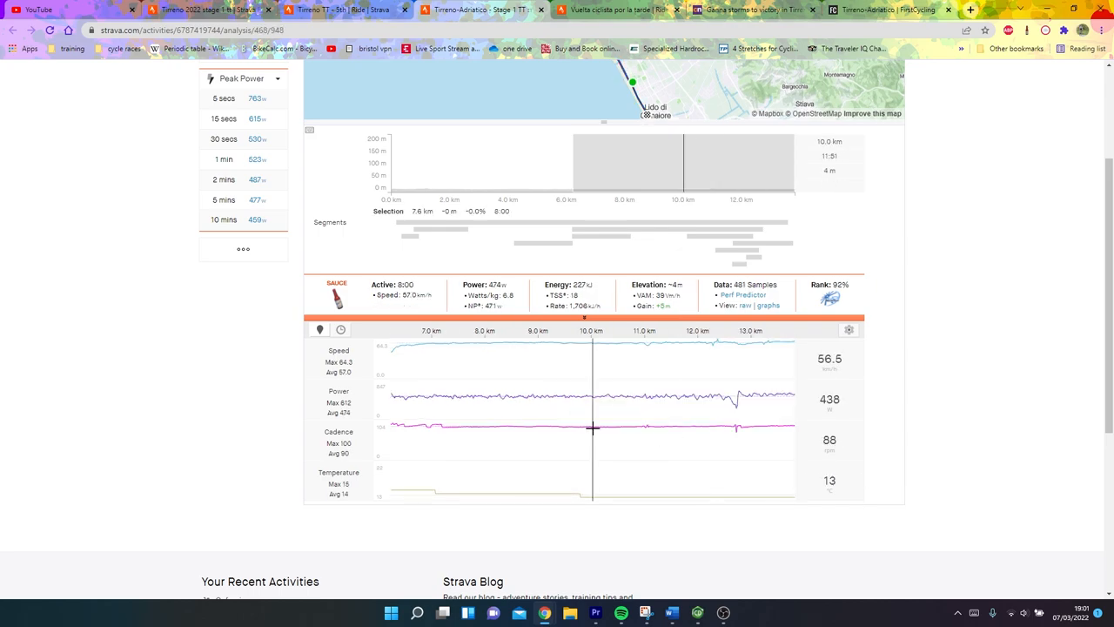
pyautogui.moveTo(516, 410)
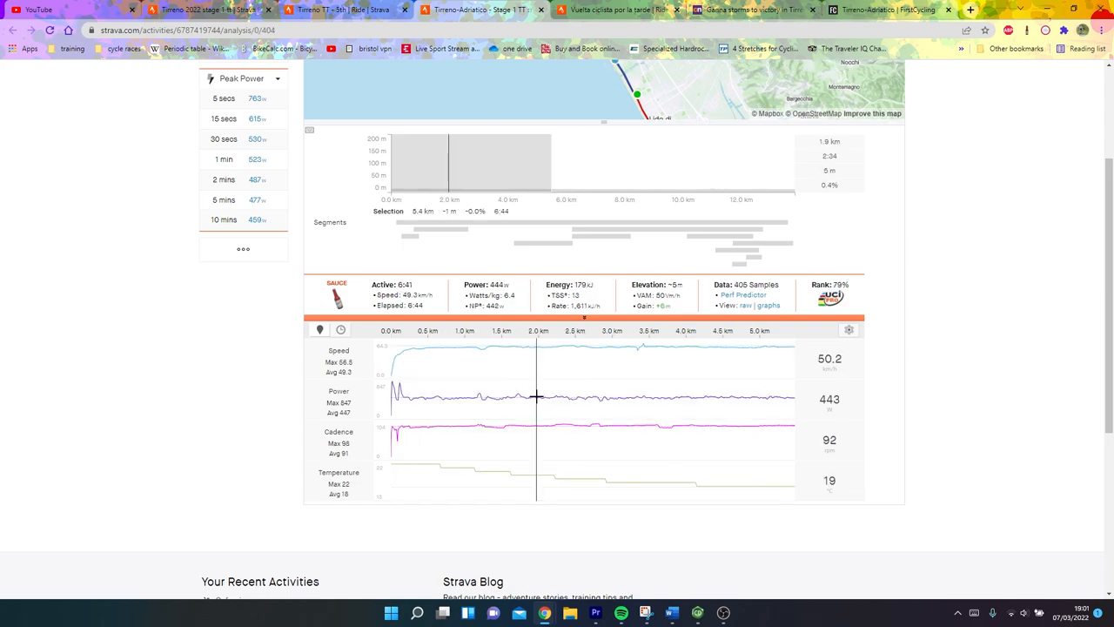
pyautogui.moveTo(366, 401)
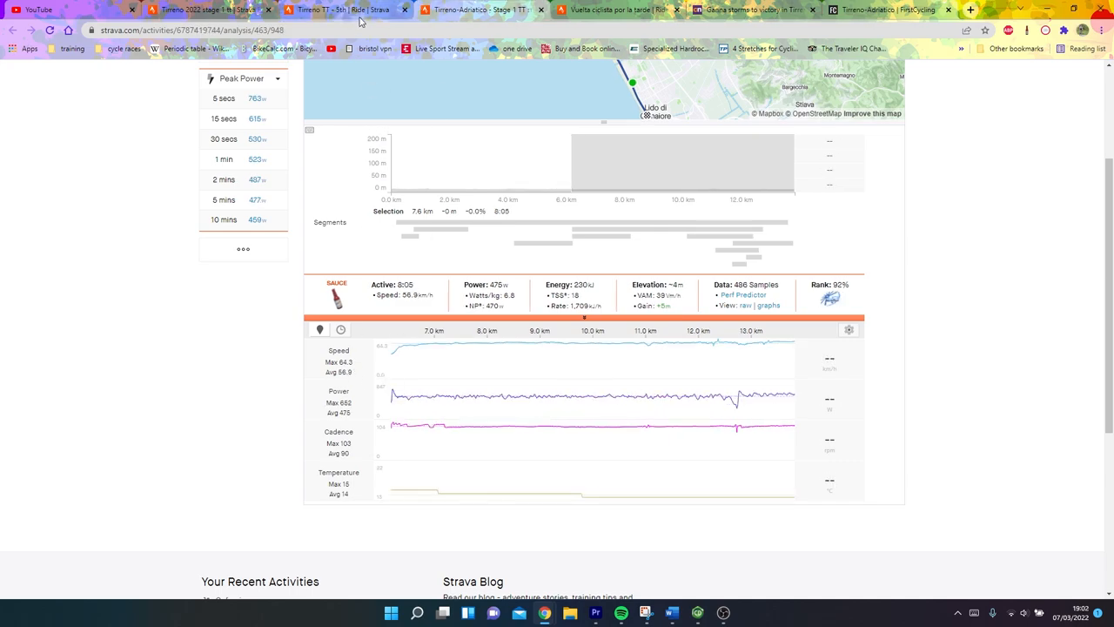
pyautogui.moveTo(469, 422)
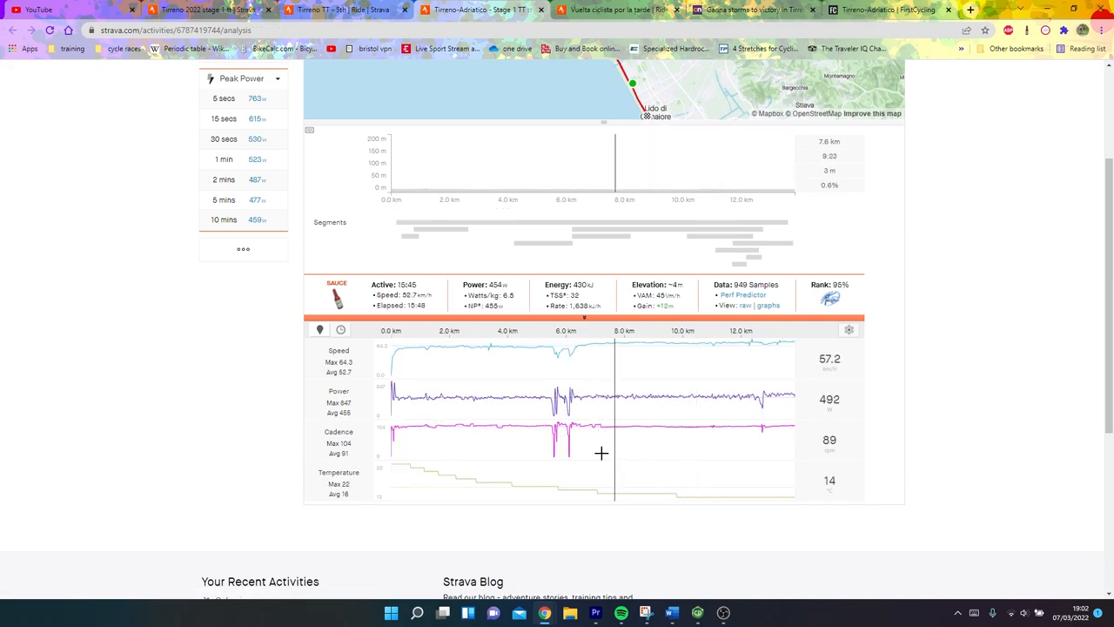
pyautogui.moveTo(568, 464)
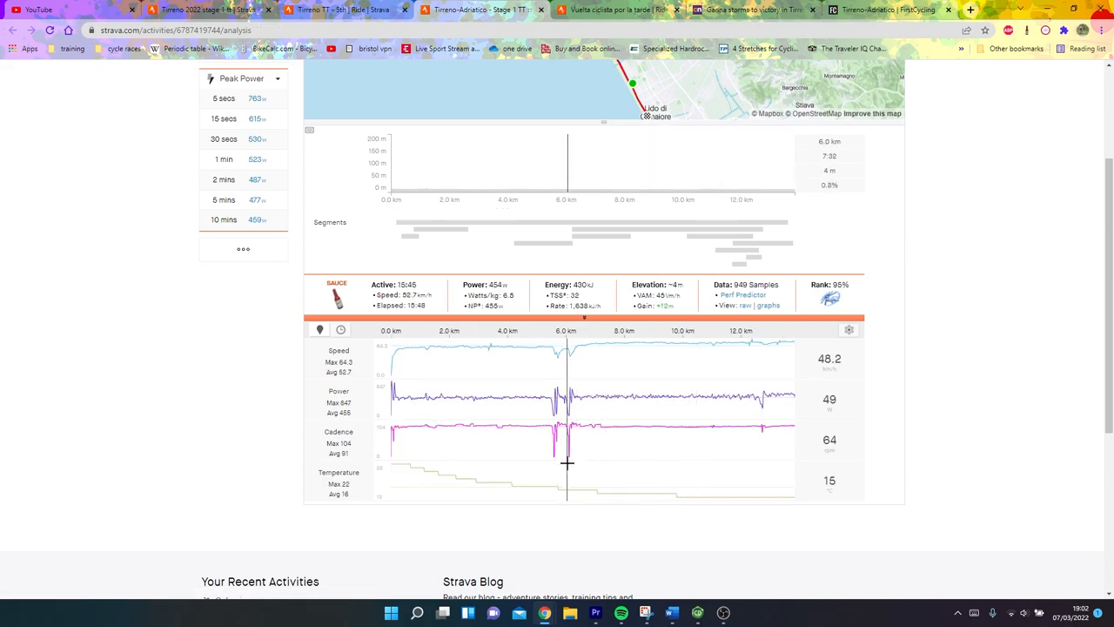
pyautogui.moveTo(648, 389)
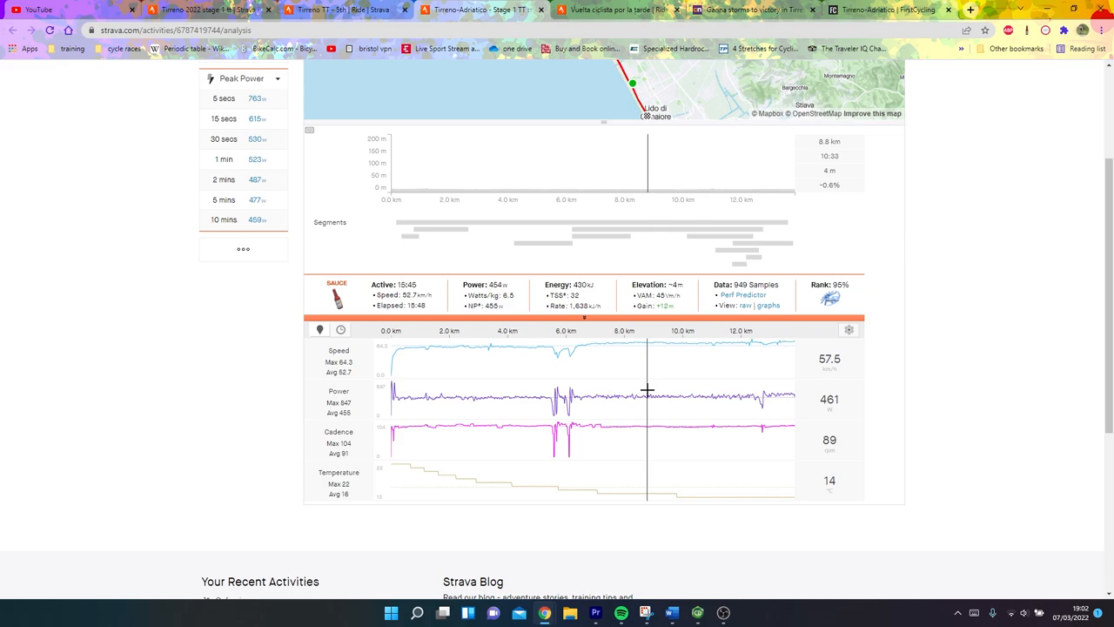
pyautogui.moveTo(561, 409)
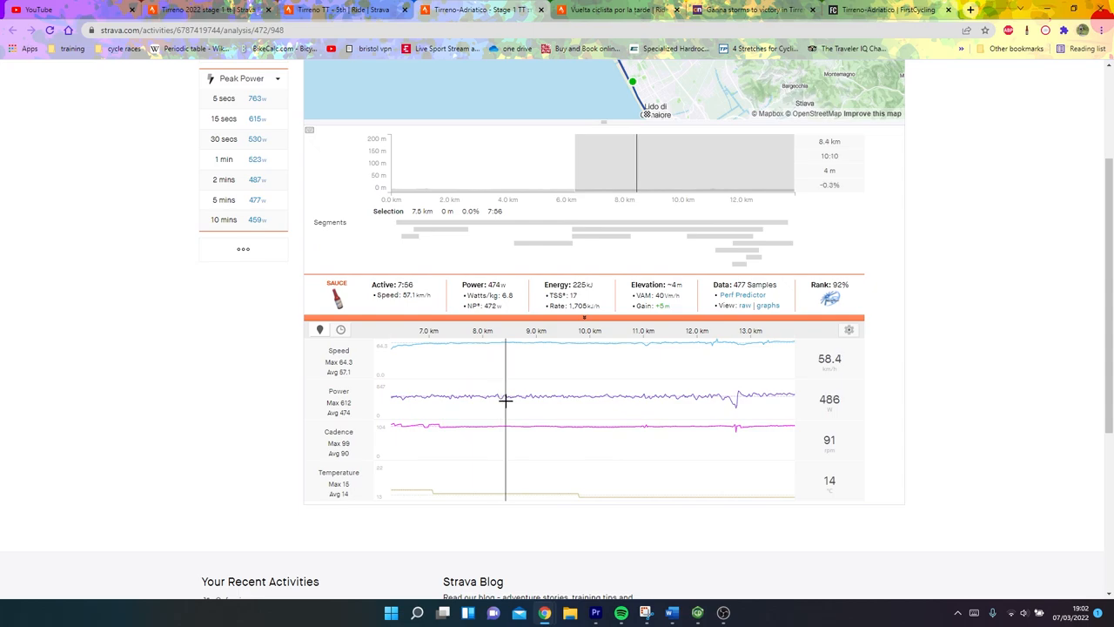
pyautogui.moveTo(434, 314)
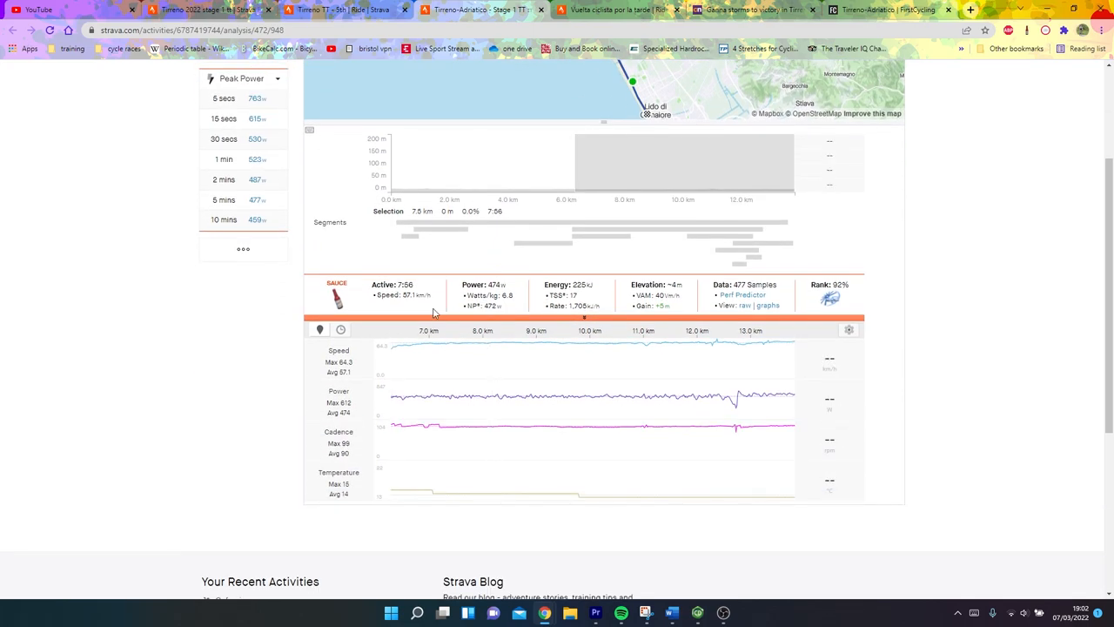
pyautogui.scroll(3)
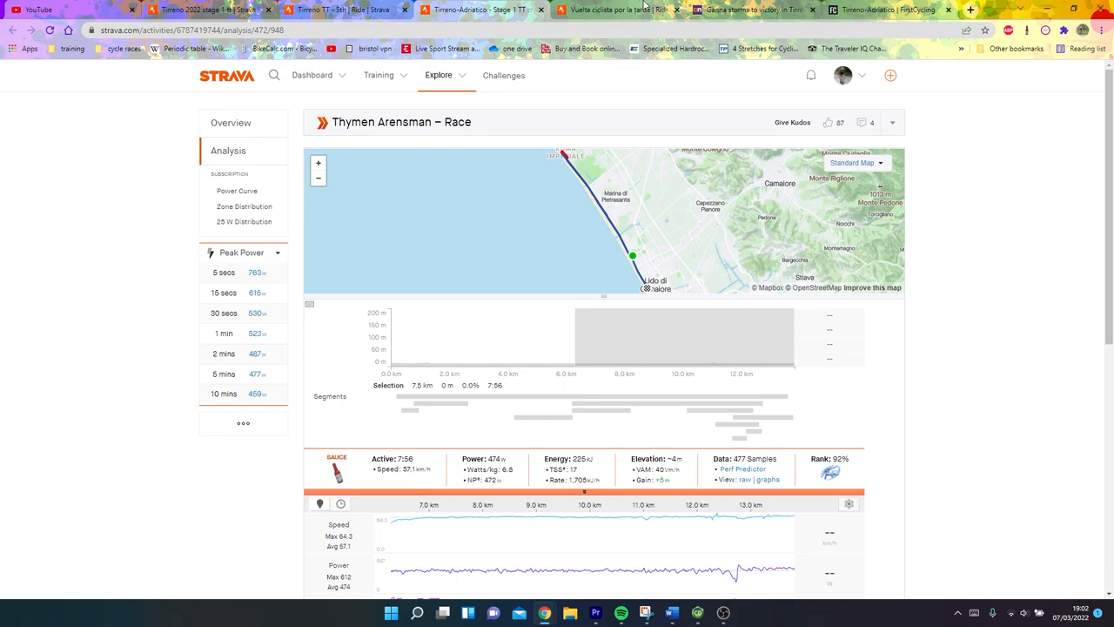
# Return to the stage 1 segment leaderboard, led by Tadej Pogačar at 15:06.
pyautogui.click(676, 9)
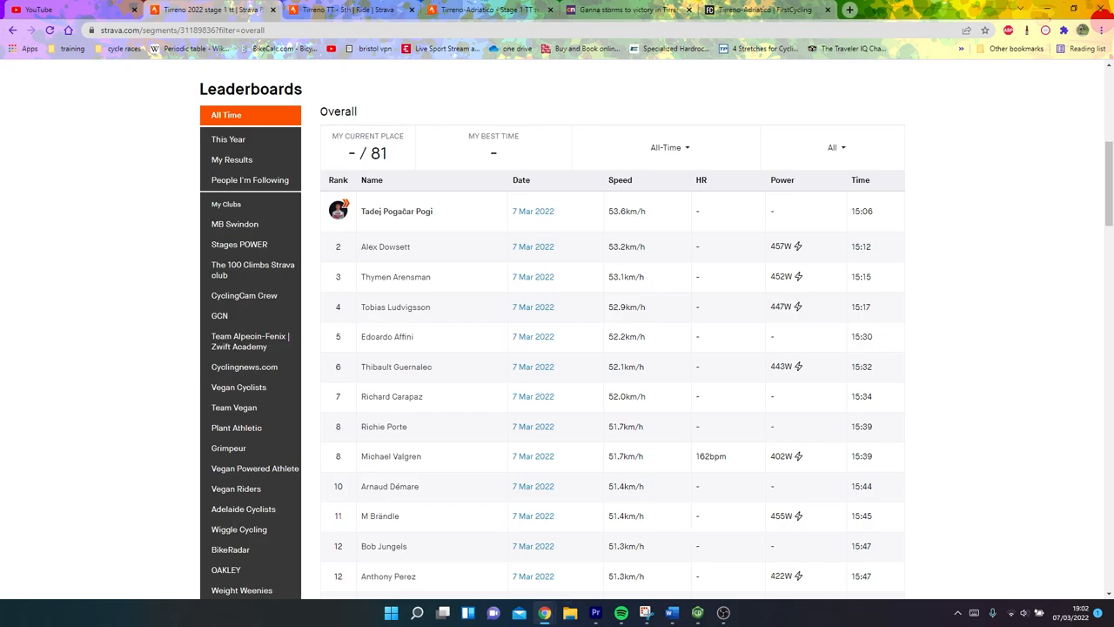
pyautogui.moveTo(519, 613)
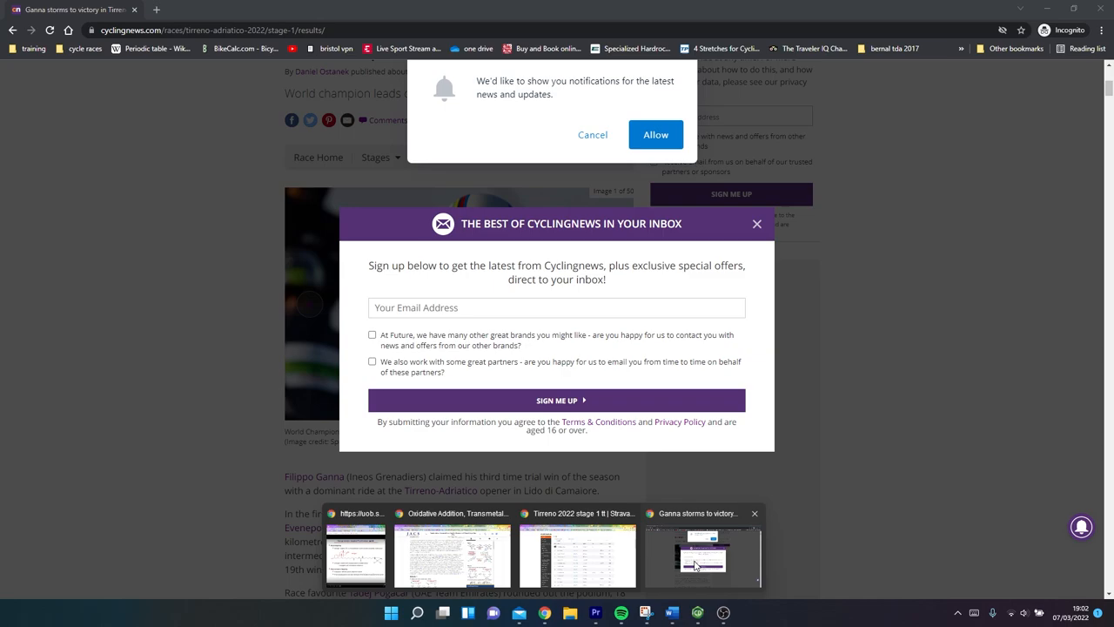
# Dismiss the newsletter and notification prompts, then advance the gallery to Richie Porte's photo.
pyautogui.click(756, 223)
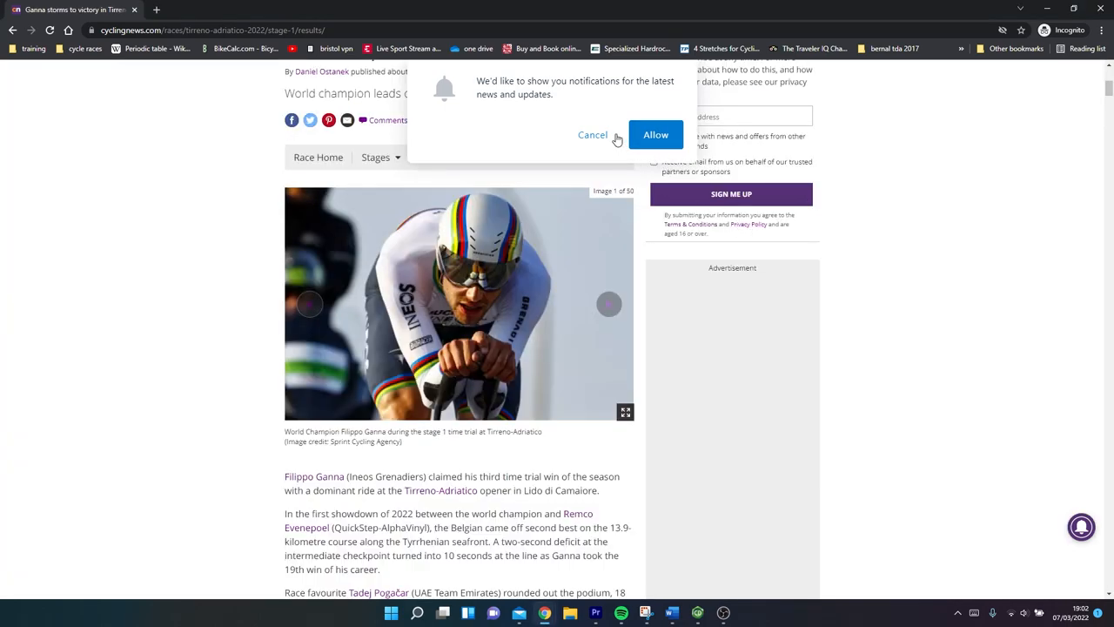
pyautogui.click(593, 135)
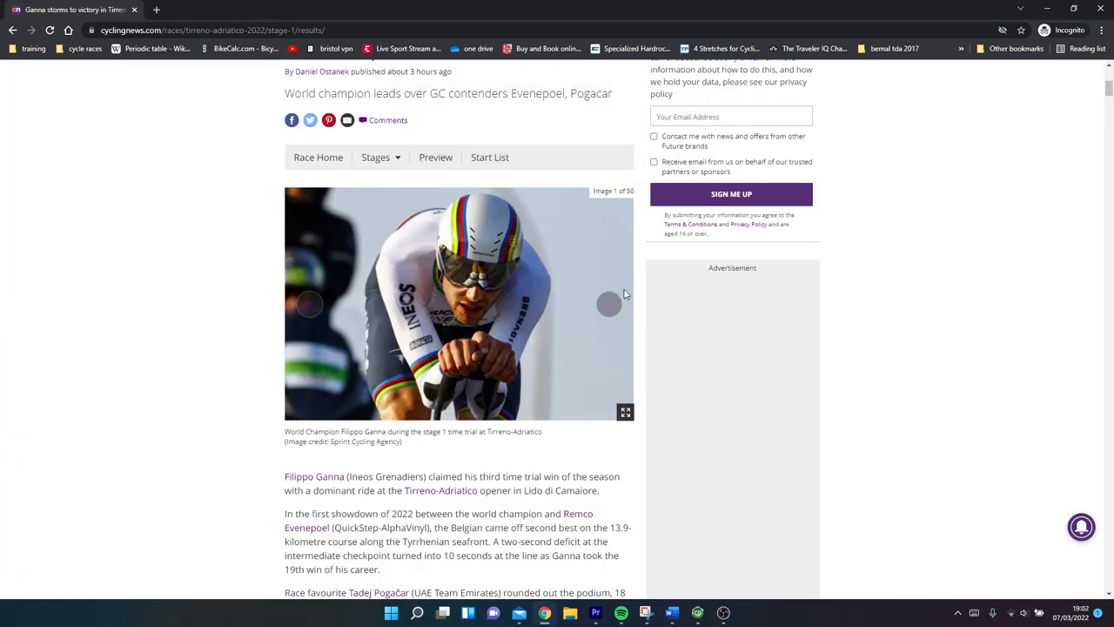
pyautogui.moveTo(610, 305)
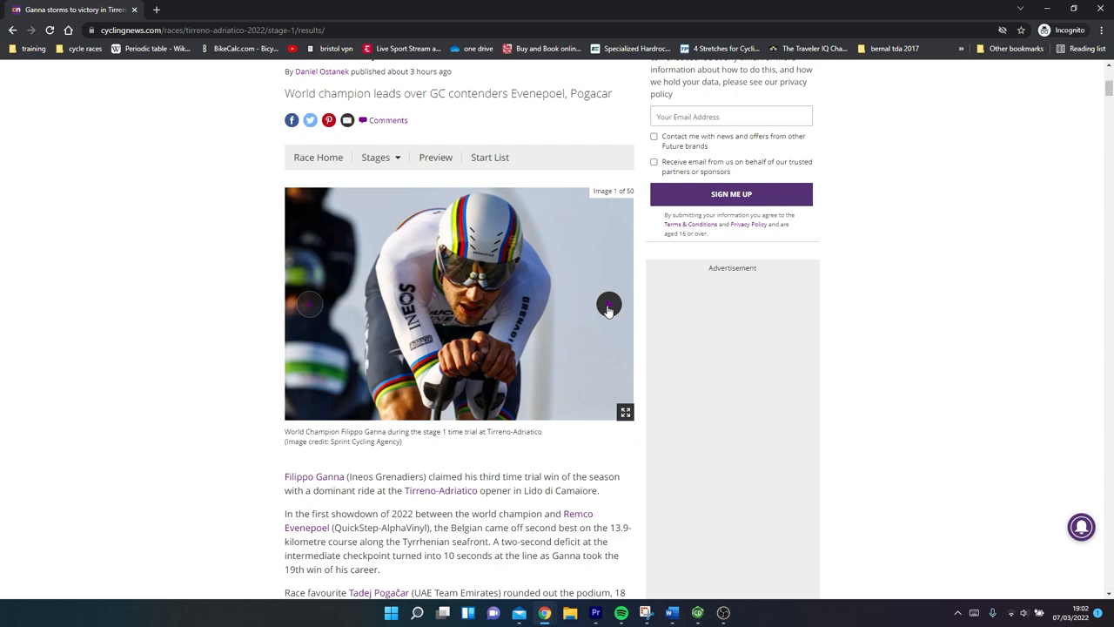
pyautogui.moveTo(442, 400)
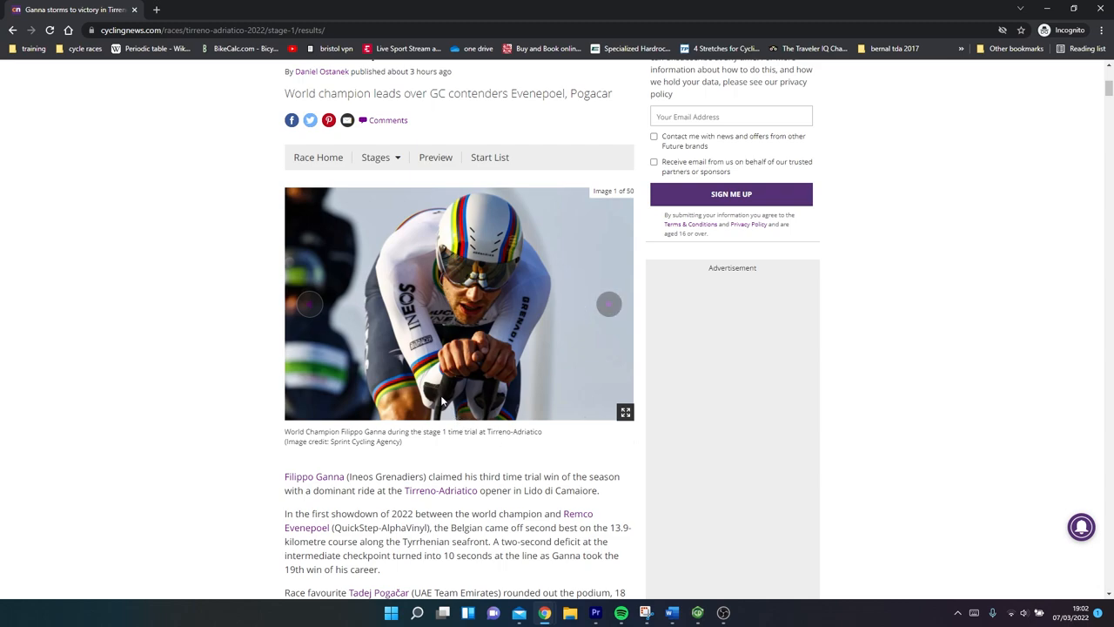
pyautogui.moveTo(392, 282)
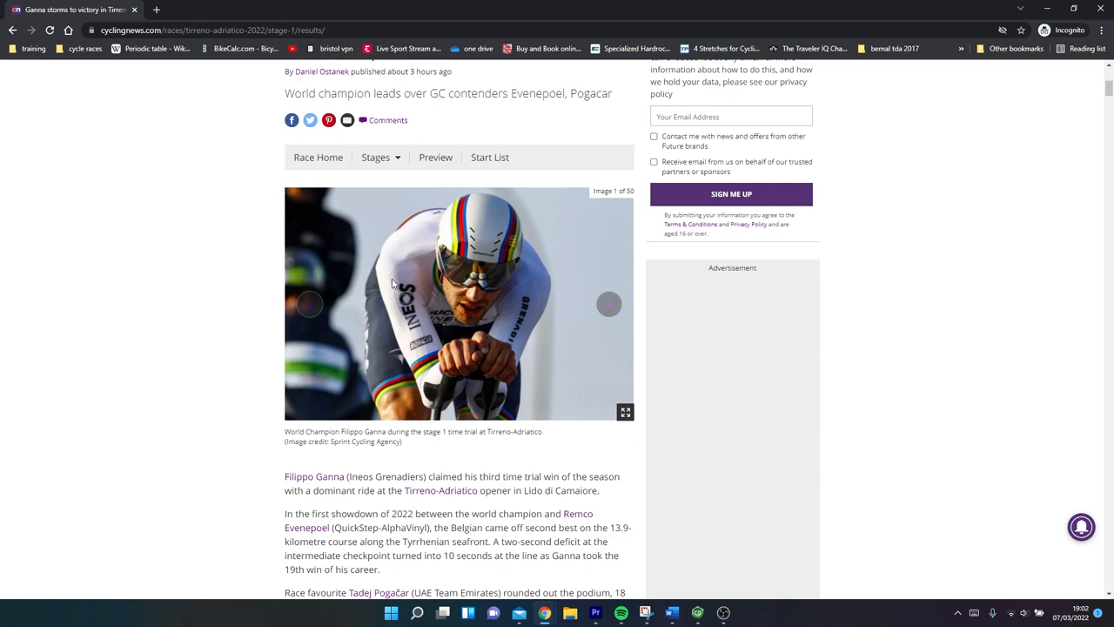
pyautogui.moveTo(415, 276)
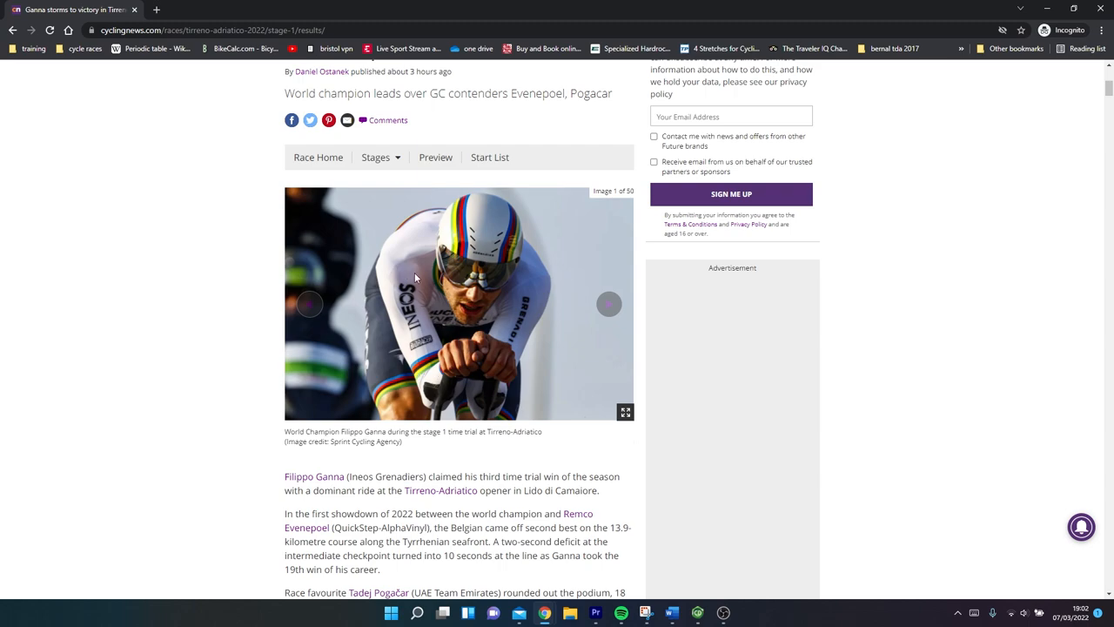
pyautogui.moveTo(518, 369)
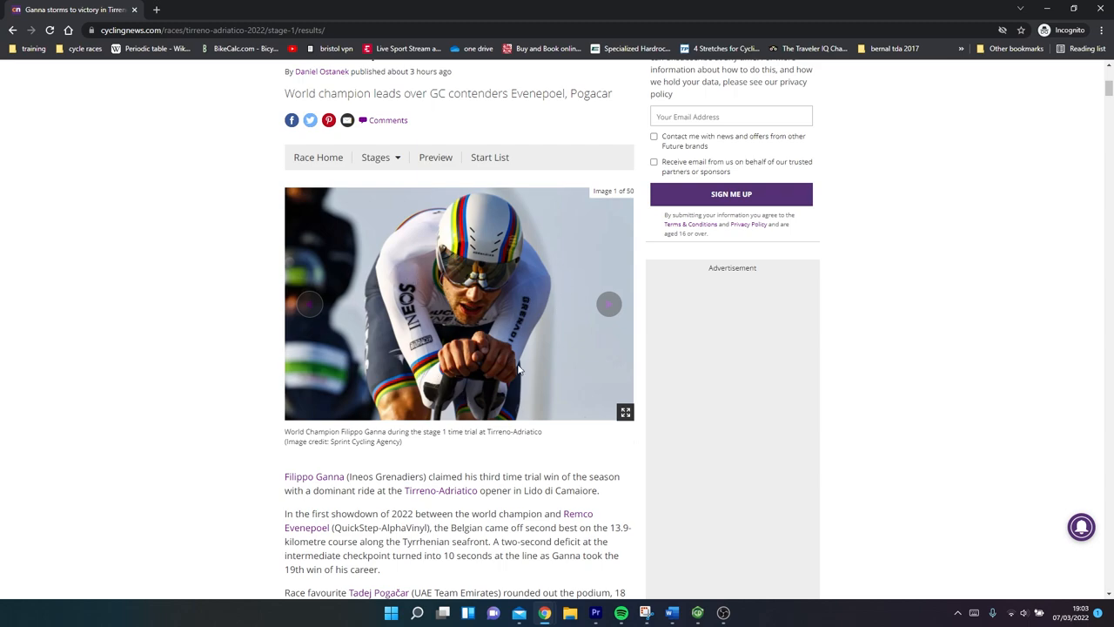
pyautogui.click(608, 303)
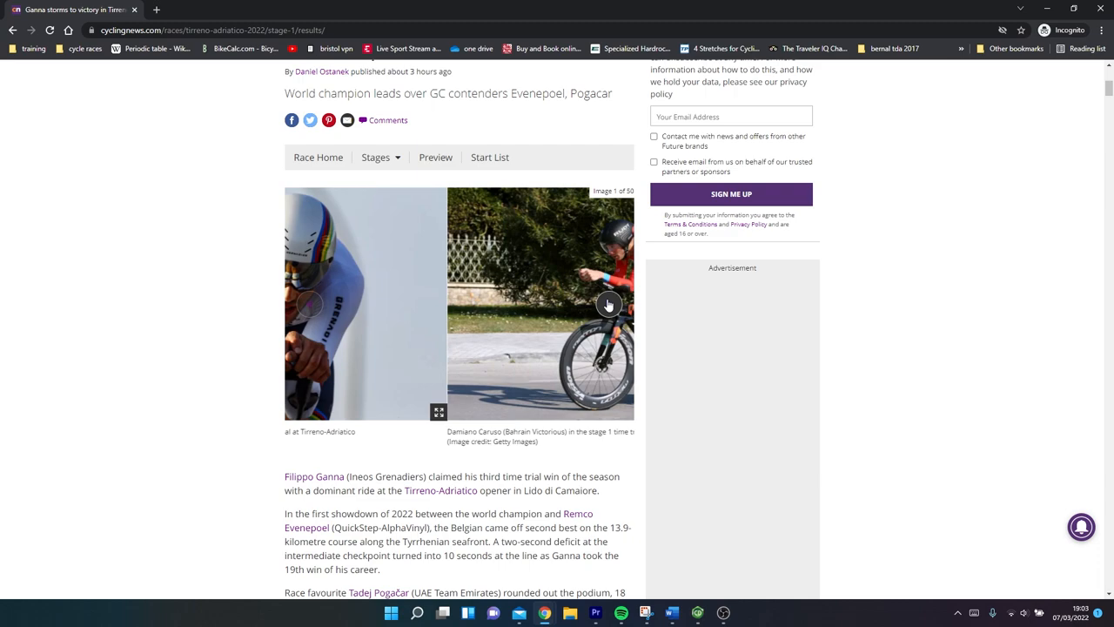
pyautogui.click(609, 304)
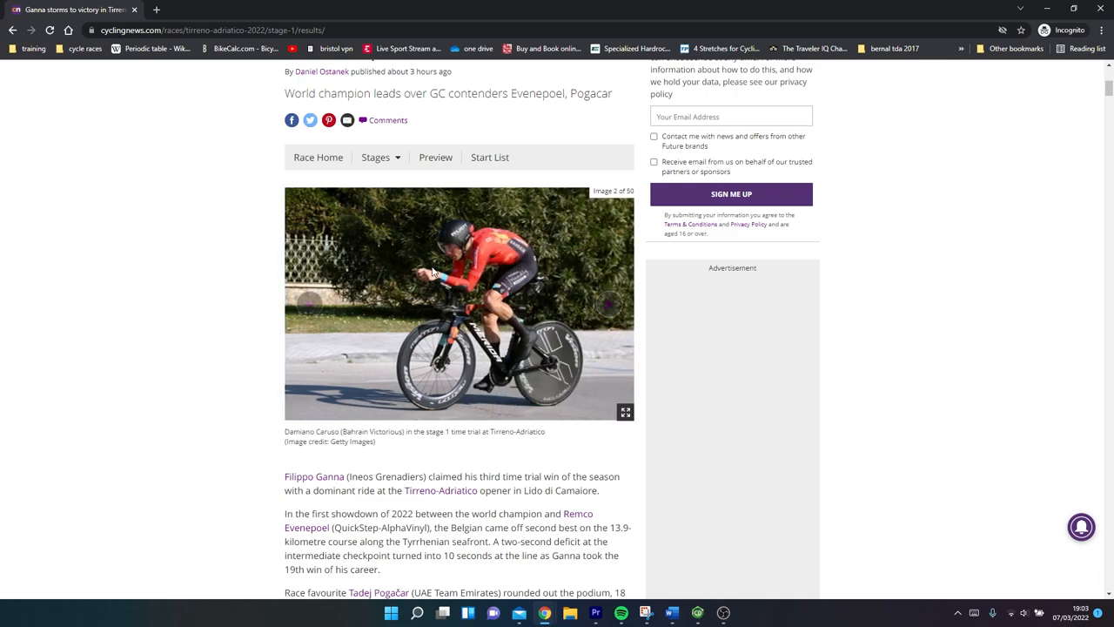
pyautogui.moveTo(465, 248)
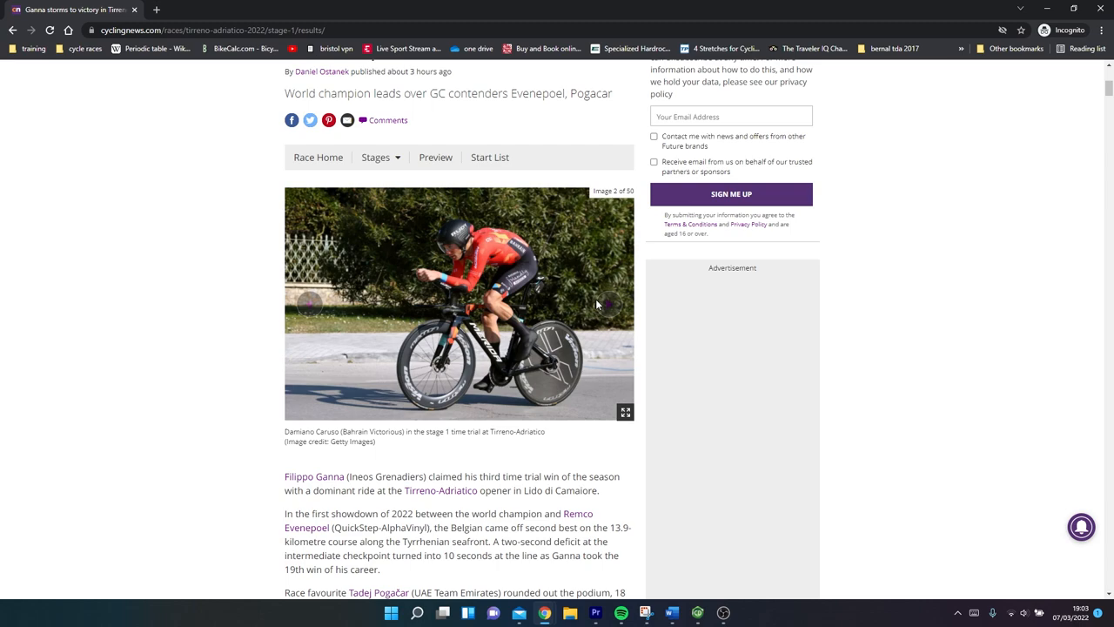
pyautogui.click(609, 304)
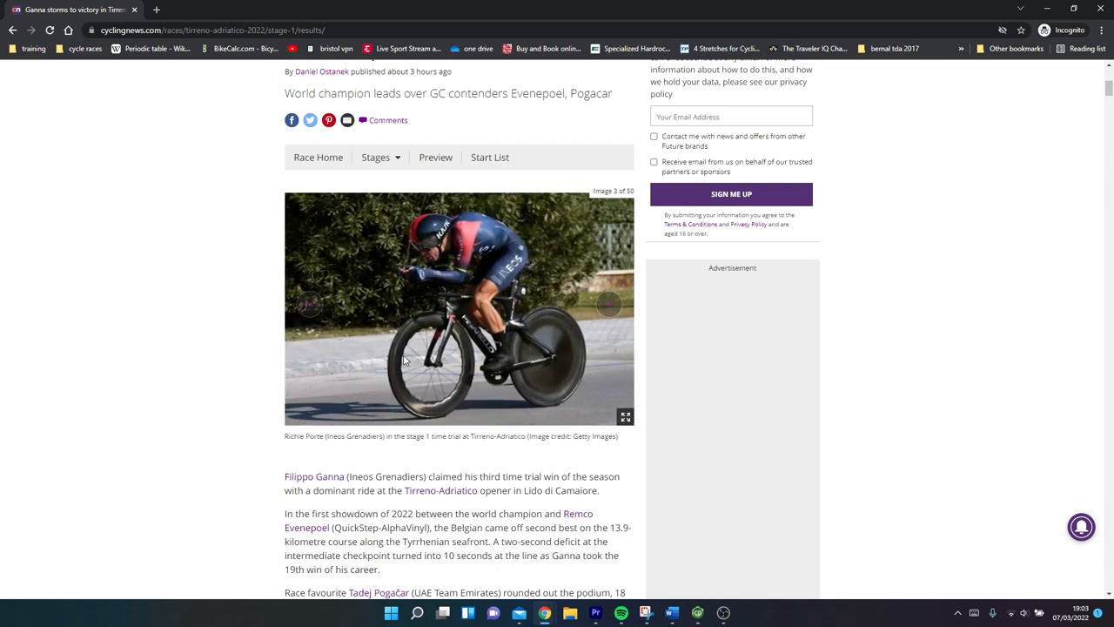
pyautogui.moveTo(583, 344)
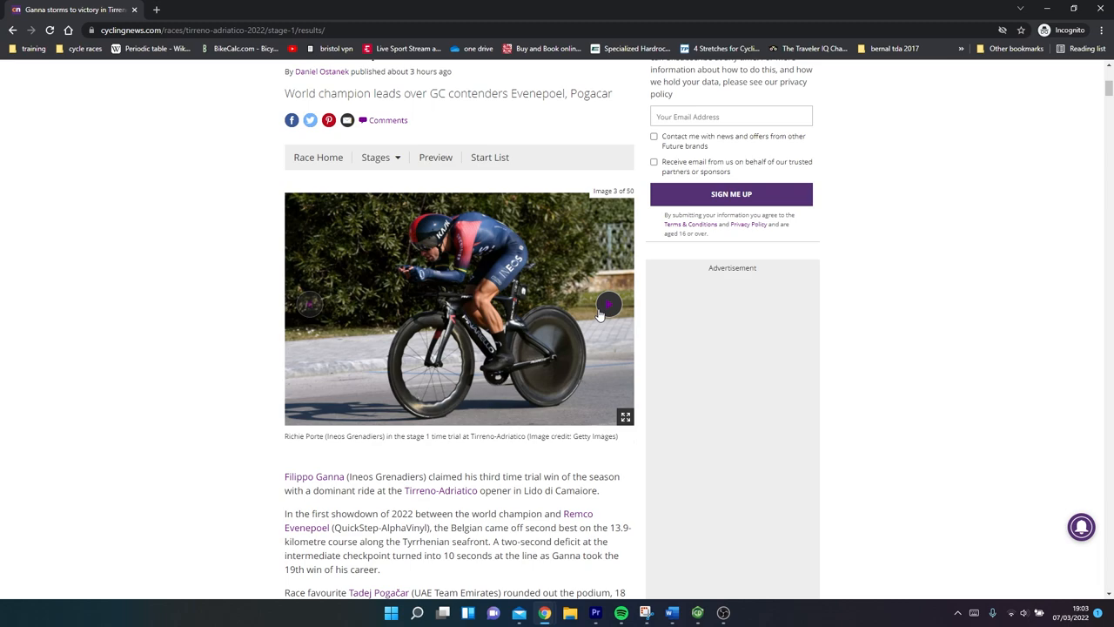
# Page the gallery from Michael Matthews' photo on to image 14, Thibaut Pinot's TT bike.
pyautogui.click(608, 304)
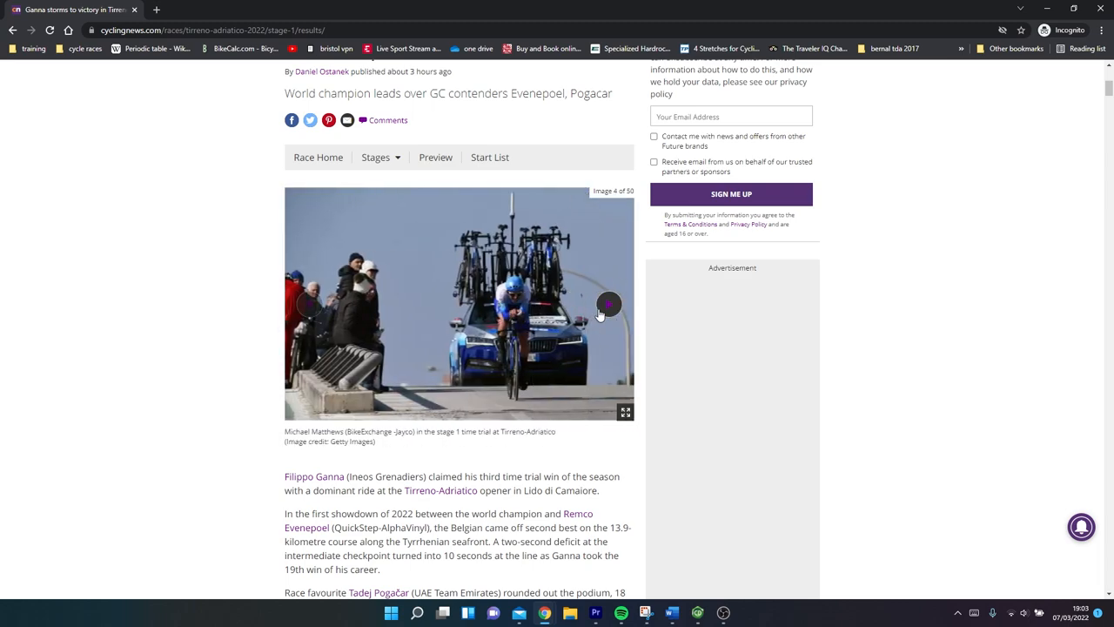
pyautogui.moveTo(608, 302)
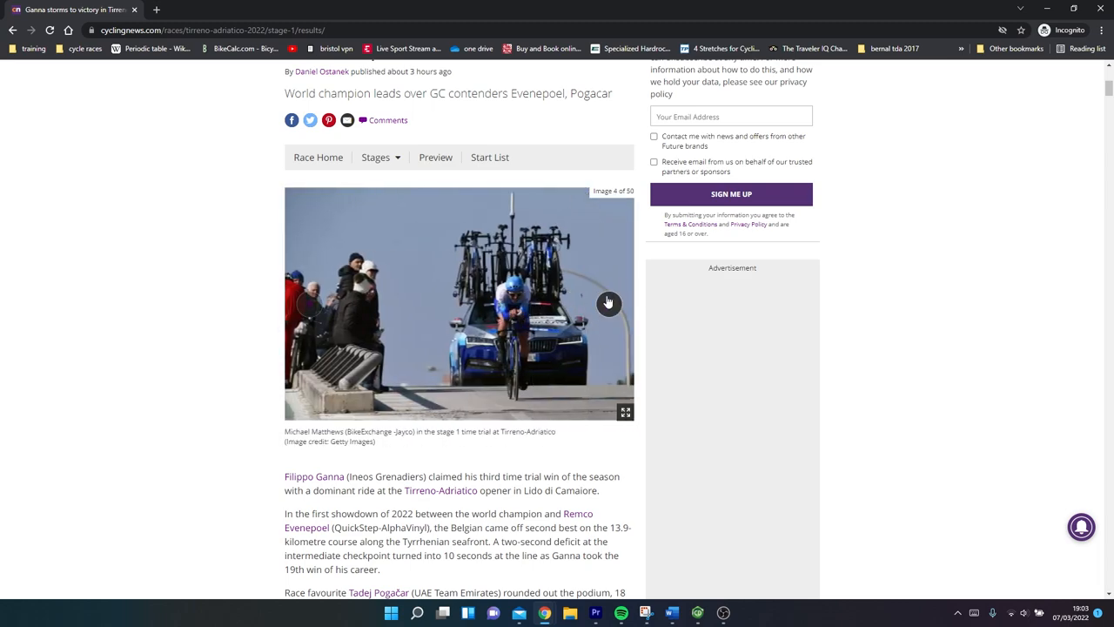
pyautogui.click(609, 303)
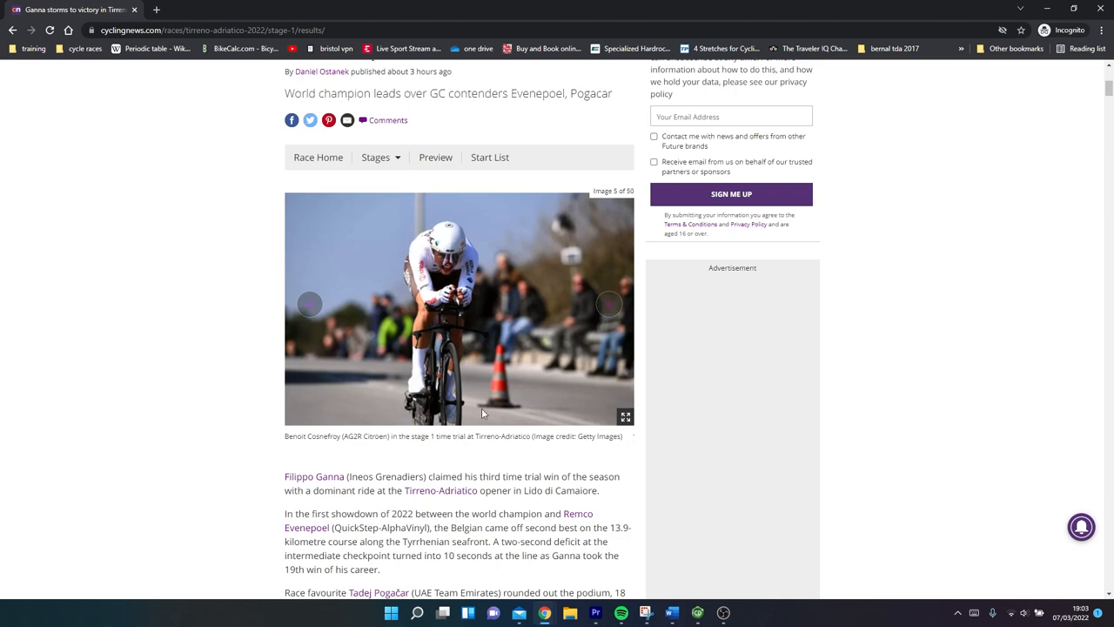
pyautogui.moveTo(440, 279)
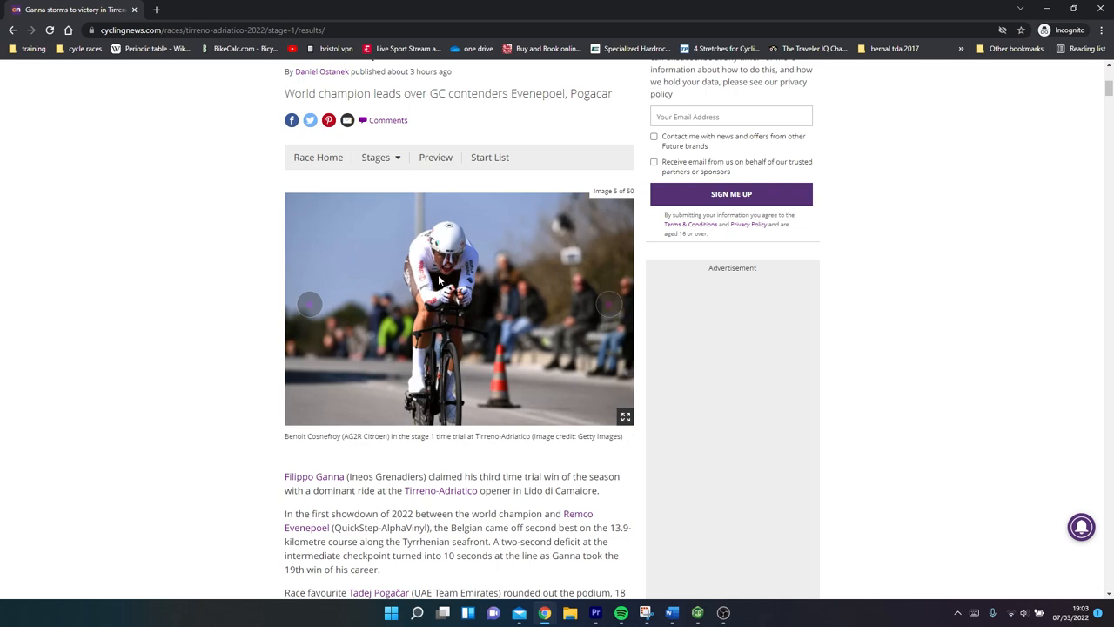
pyautogui.moveTo(609, 304)
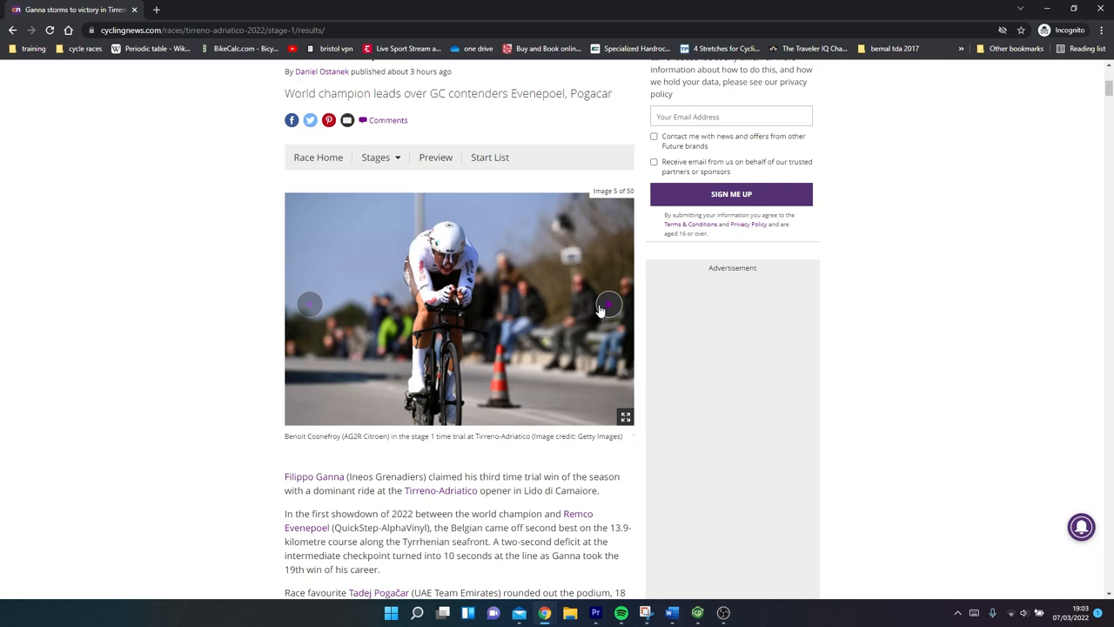
pyautogui.click(608, 304)
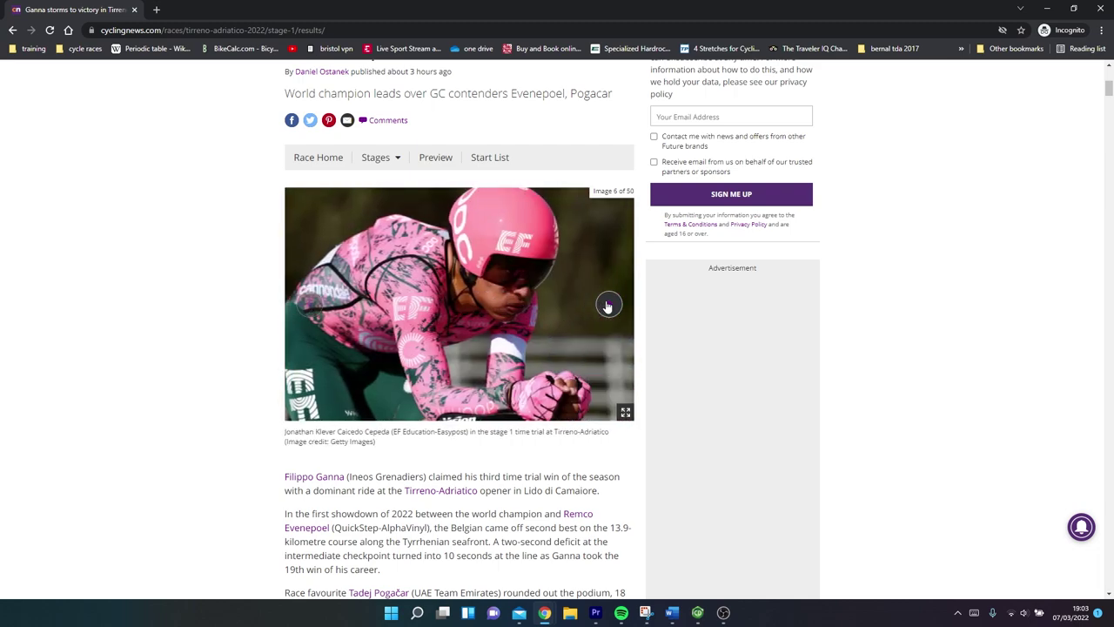
pyautogui.moveTo(457, 244)
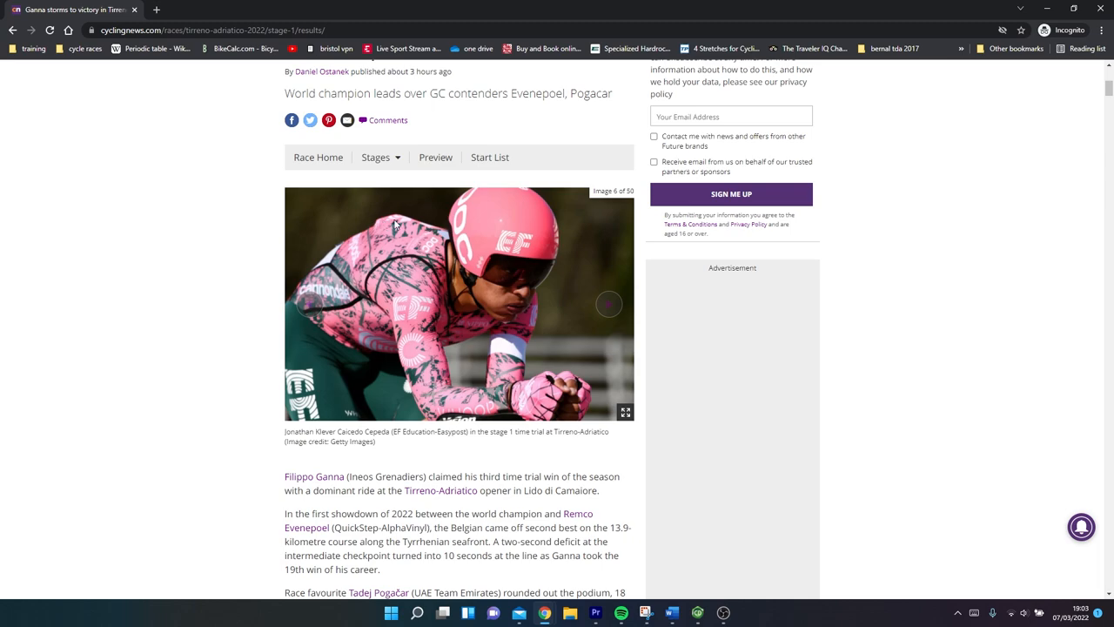
pyautogui.moveTo(470, 228)
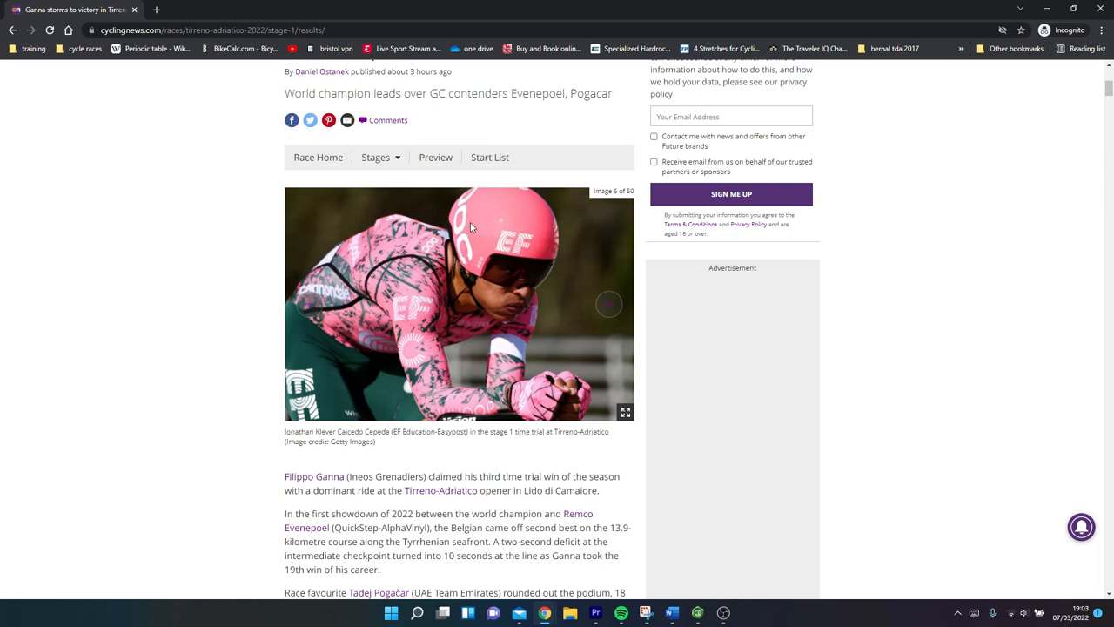
pyautogui.moveTo(384, 266)
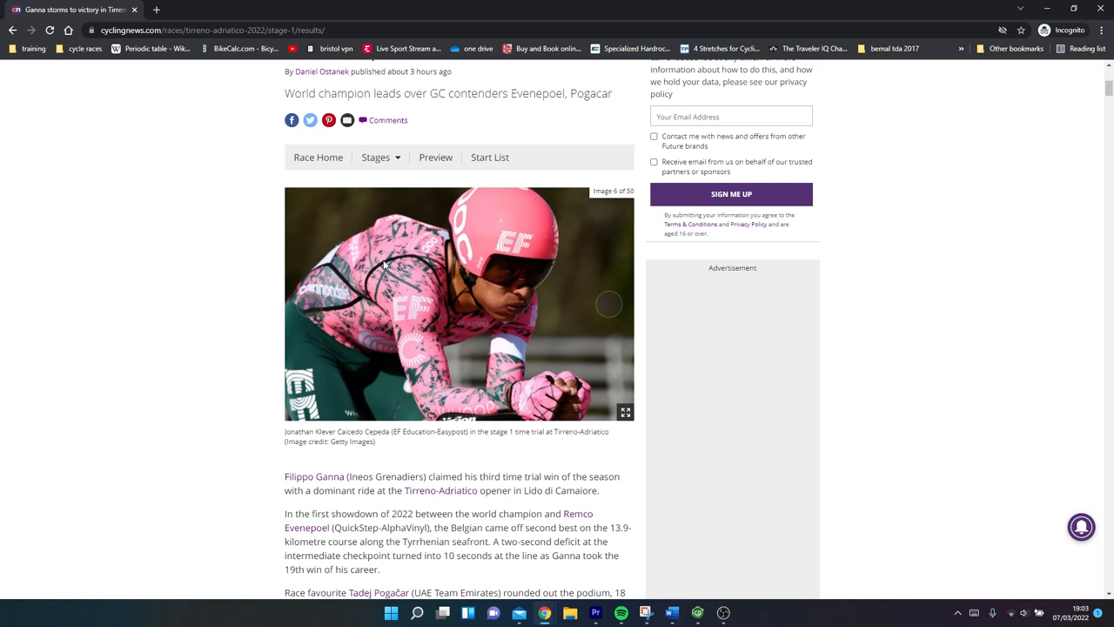
pyautogui.moveTo(466, 322)
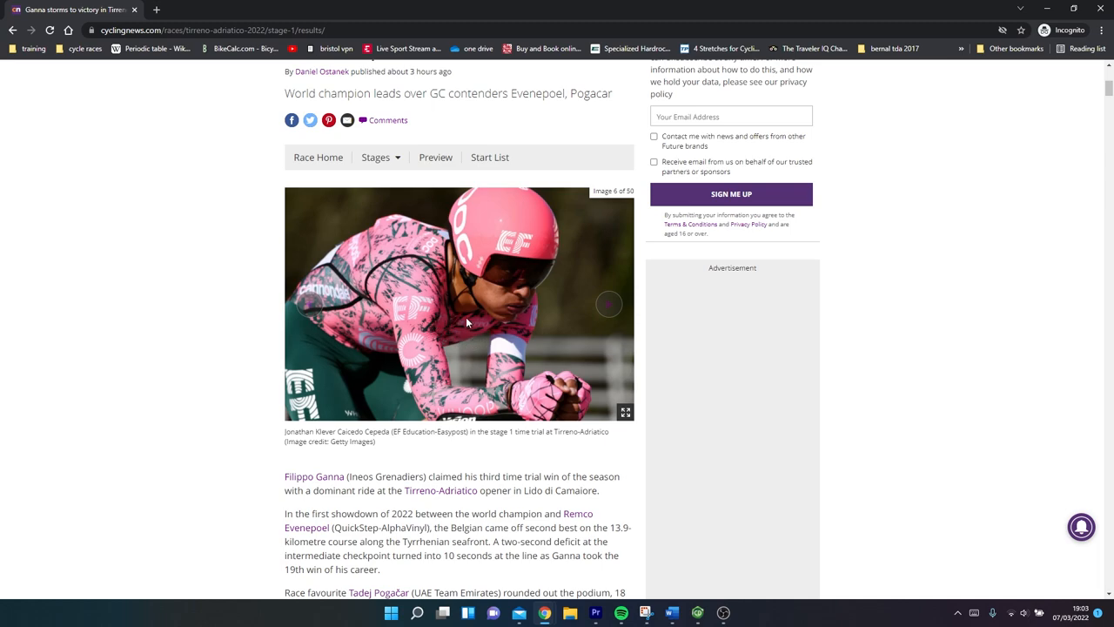
pyautogui.moveTo(463, 354)
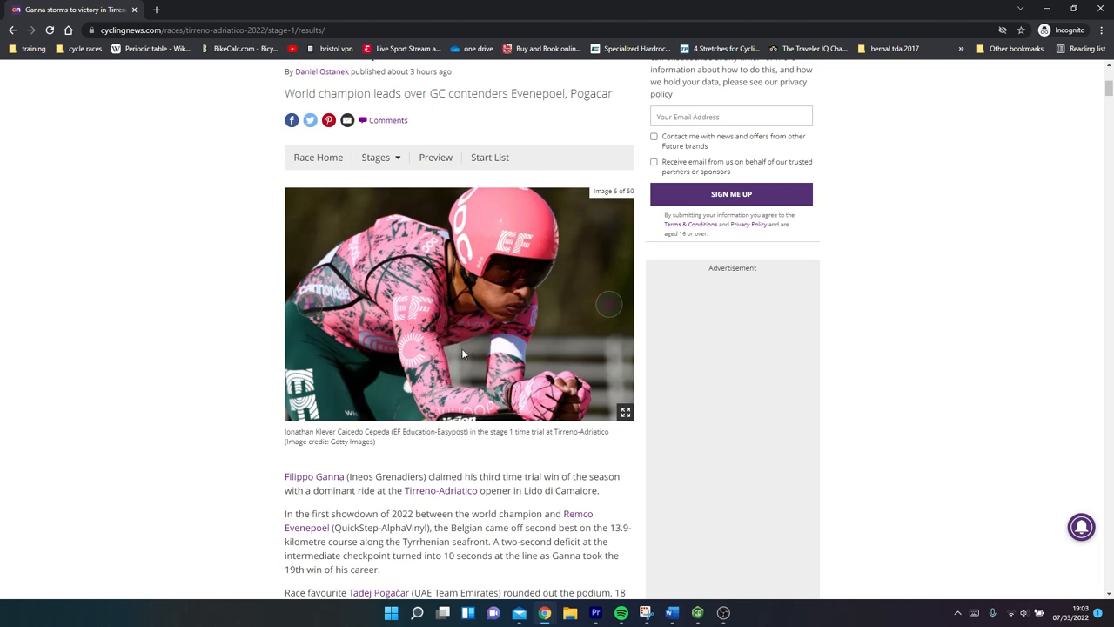
pyautogui.moveTo(437, 322)
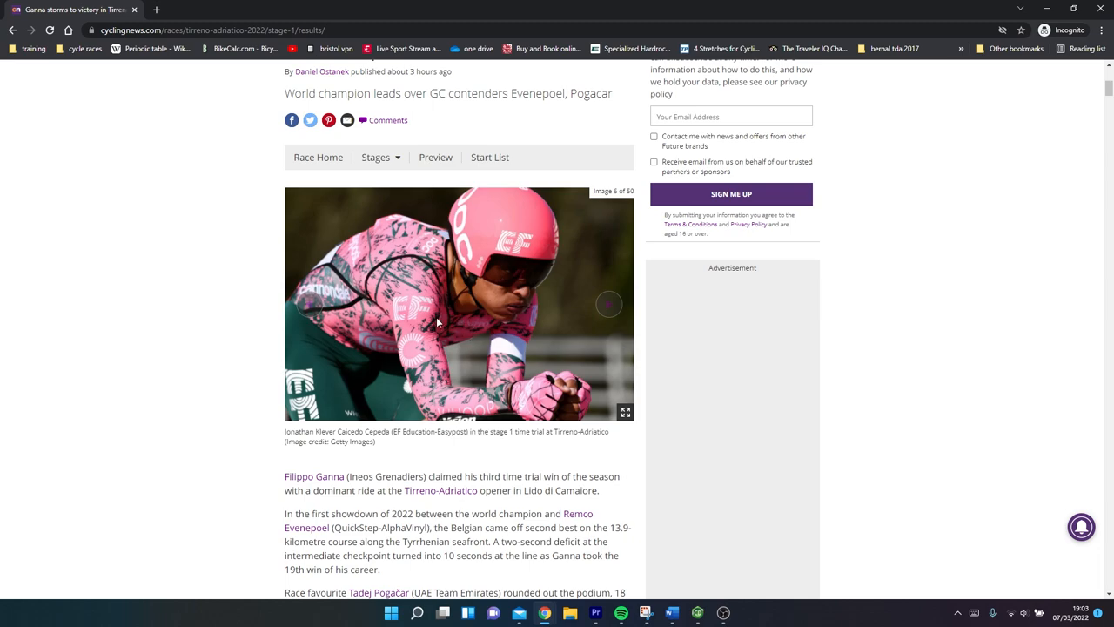
pyautogui.moveTo(481, 320)
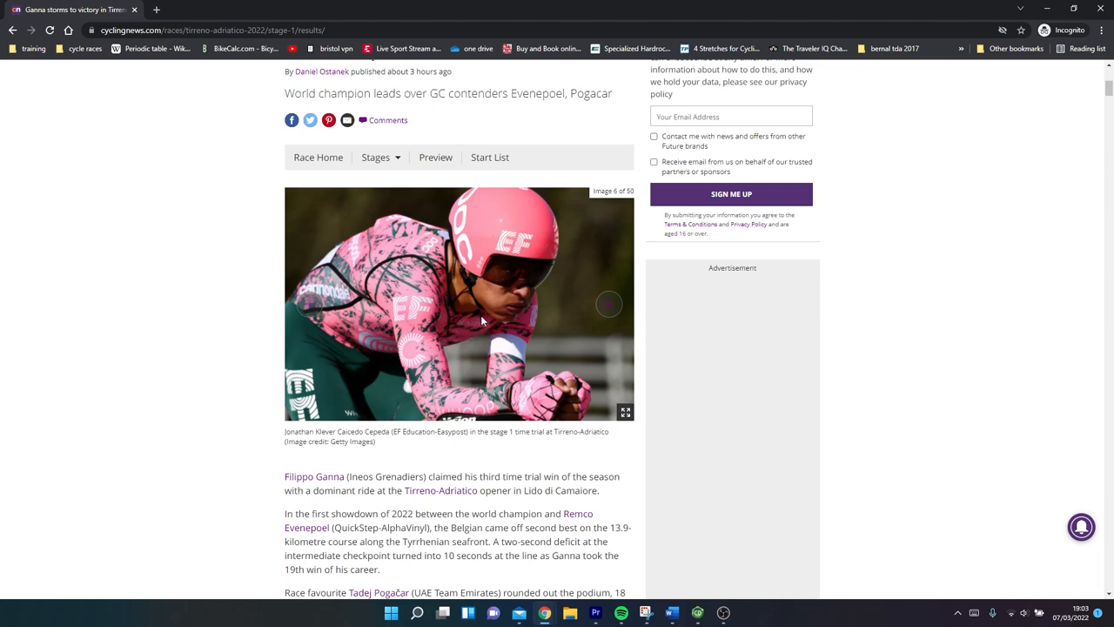
pyautogui.moveTo(585, 296)
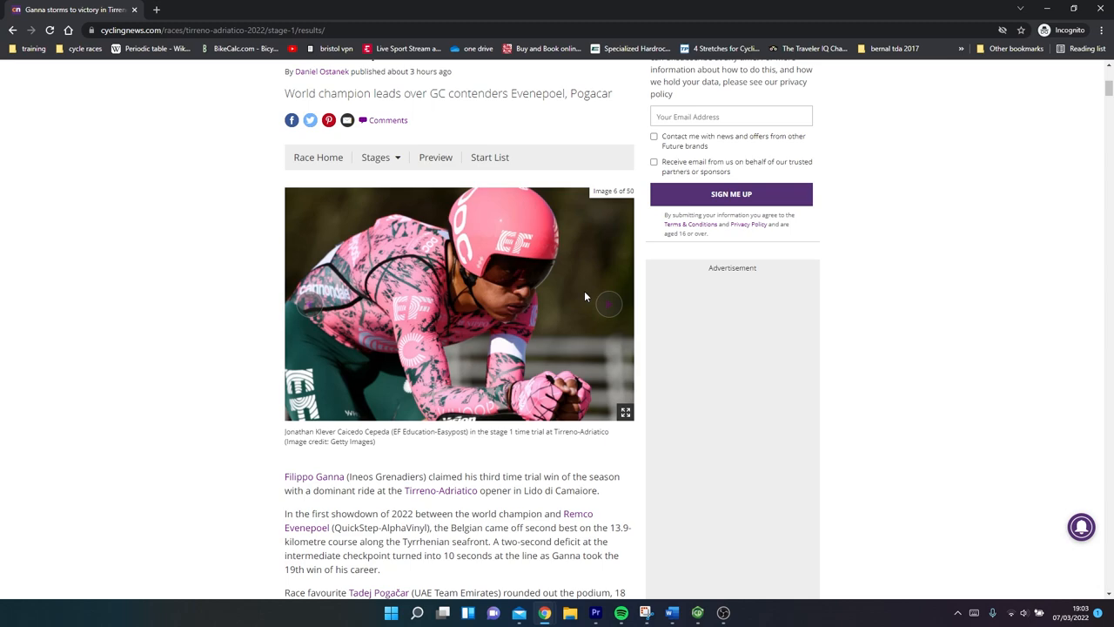
pyautogui.click(609, 304)
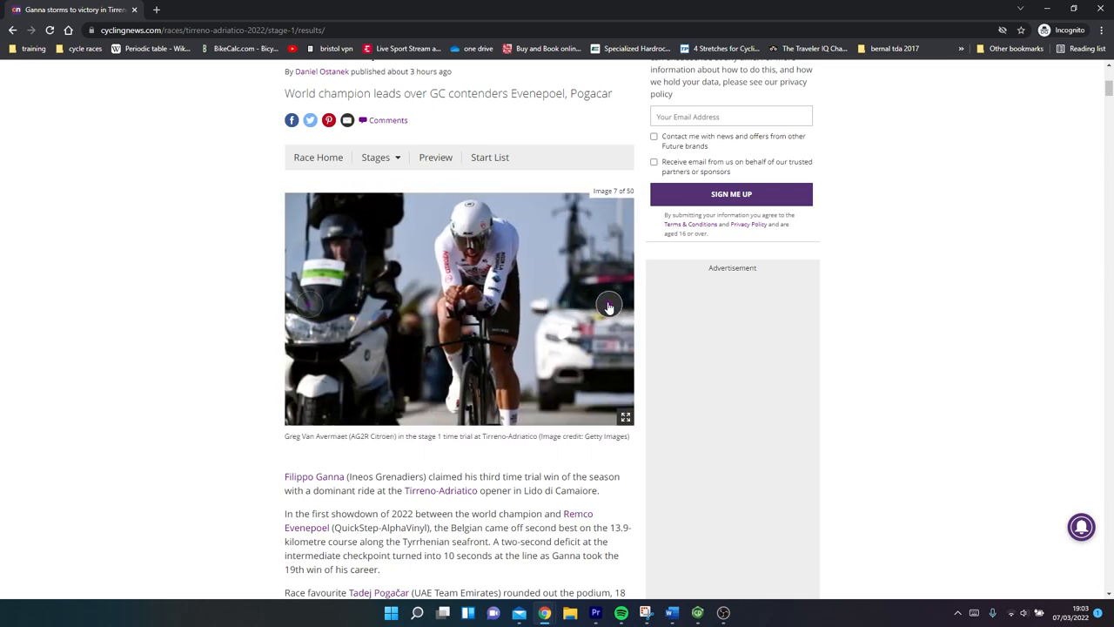
pyautogui.click(609, 304)
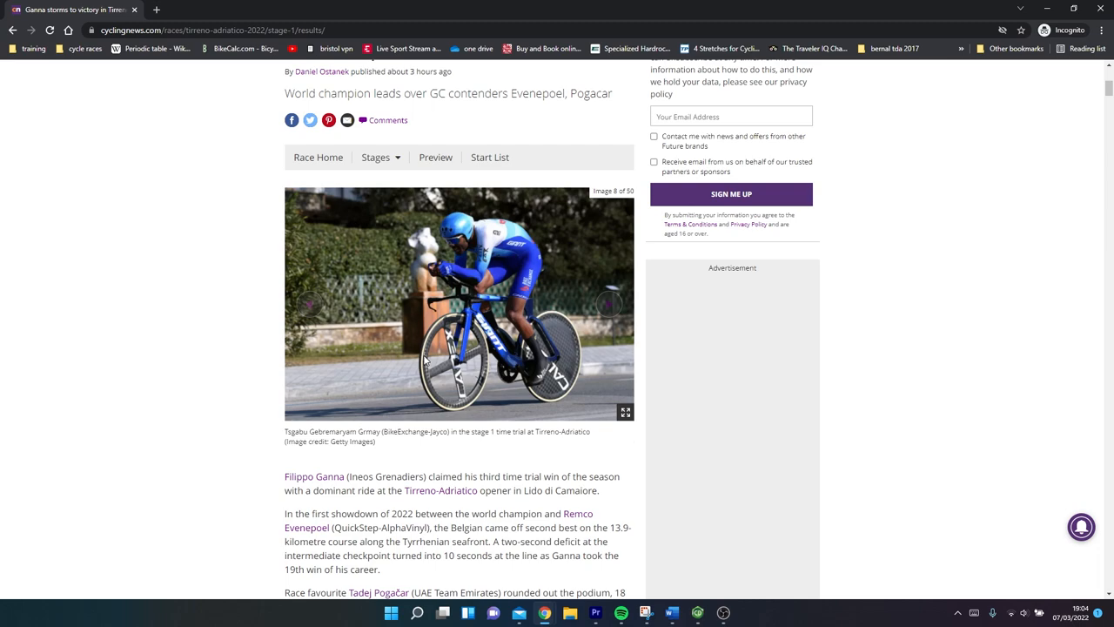
pyautogui.moveTo(516, 384)
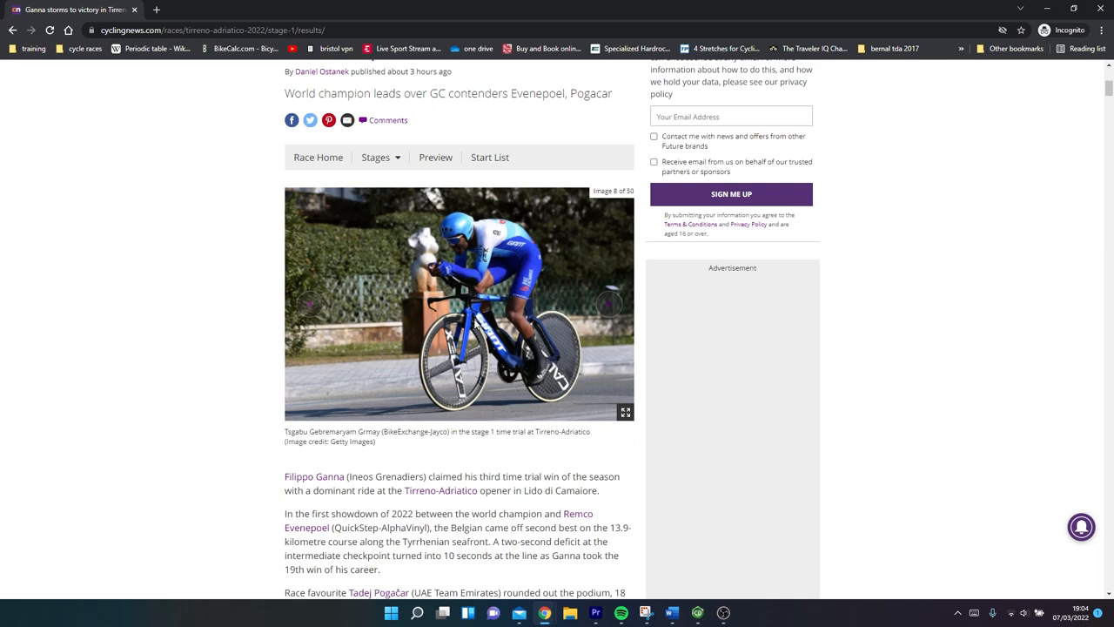
pyautogui.moveTo(513, 322)
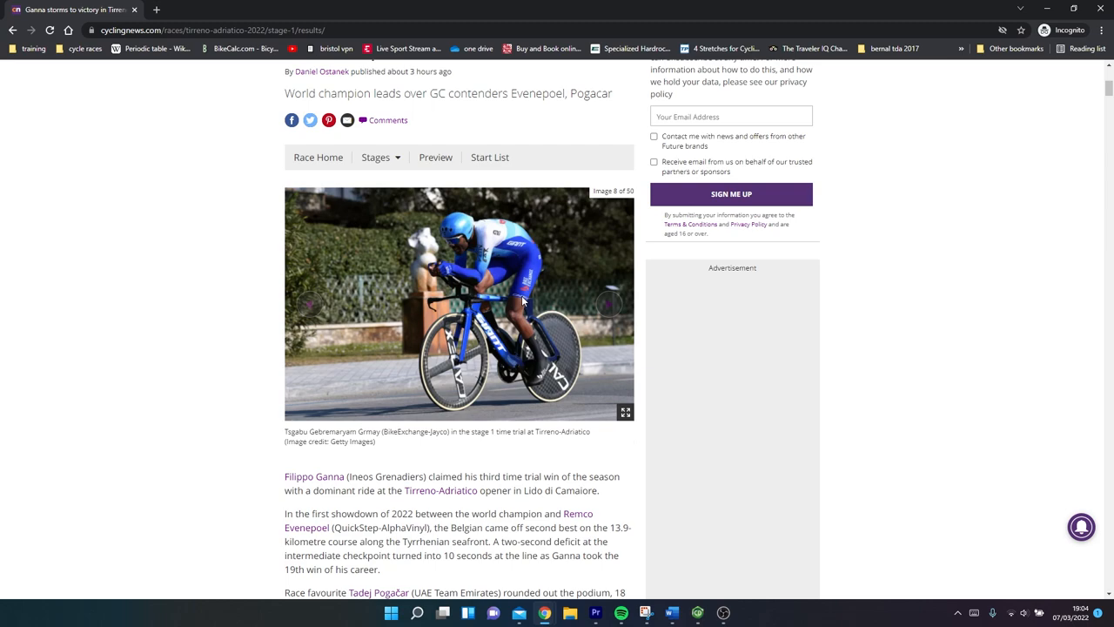
pyautogui.moveTo(464, 285)
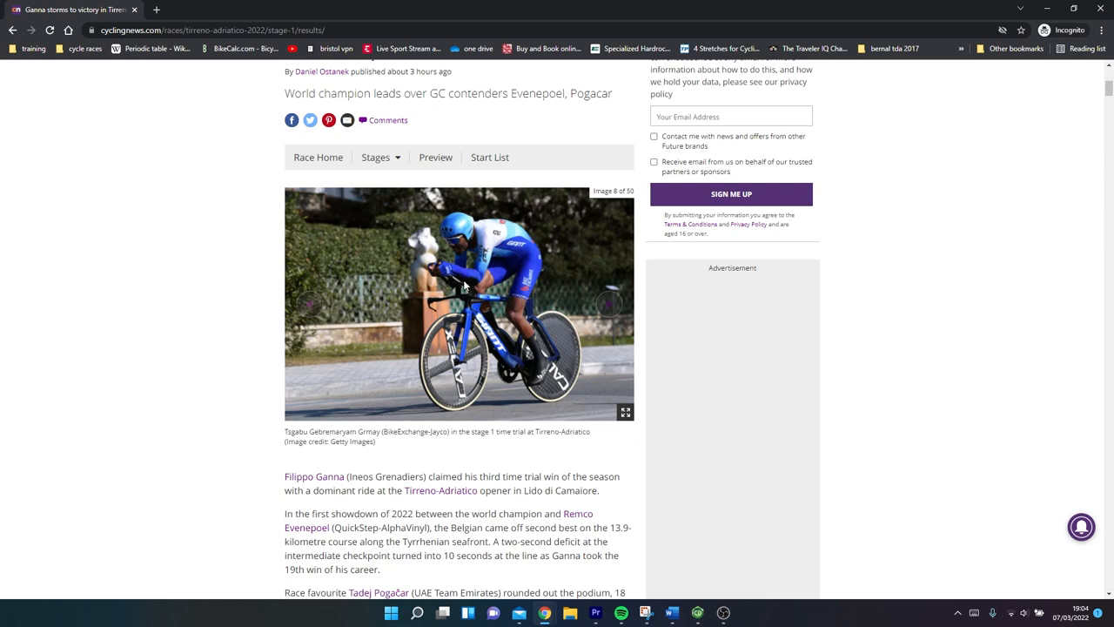
pyautogui.moveTo(518, 301)
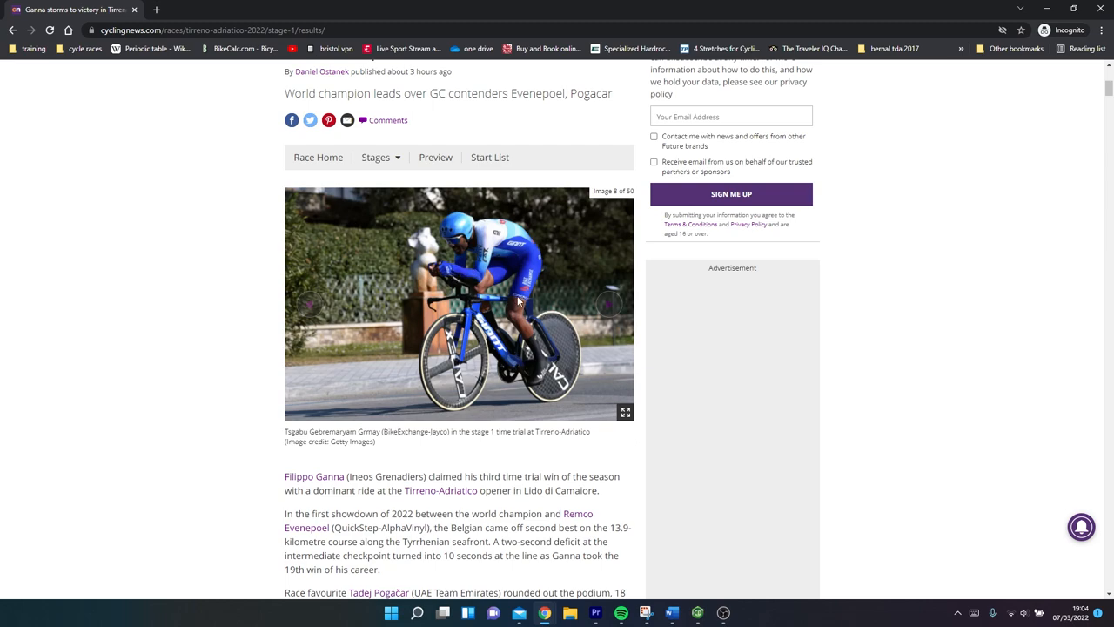
pyautogui.moveTo(459, 283)
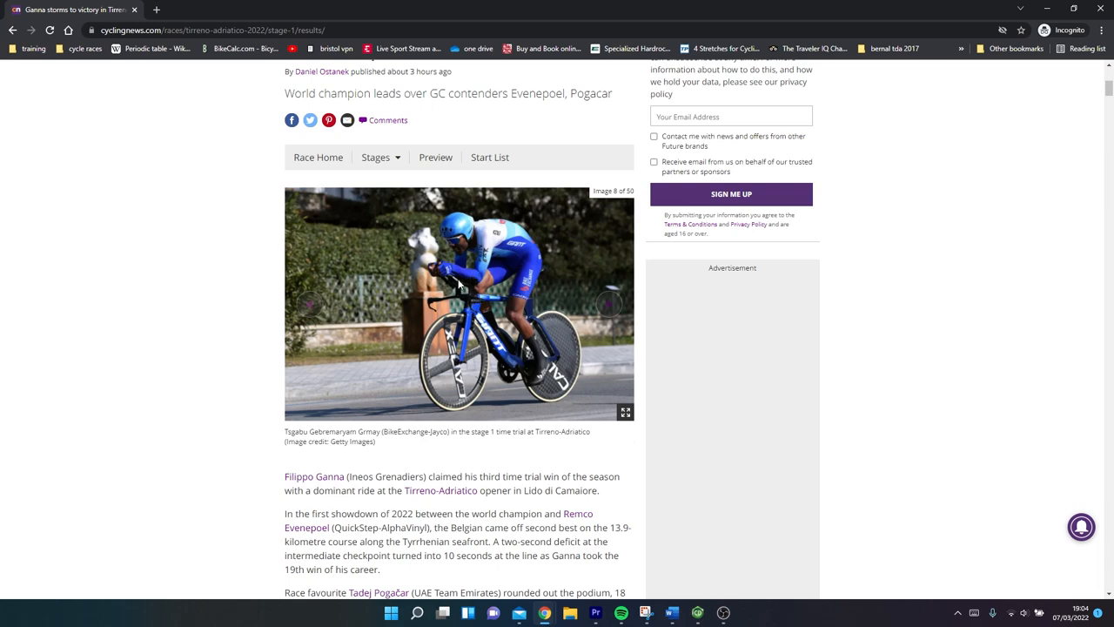
pyautogui.moveTo(423, 260)
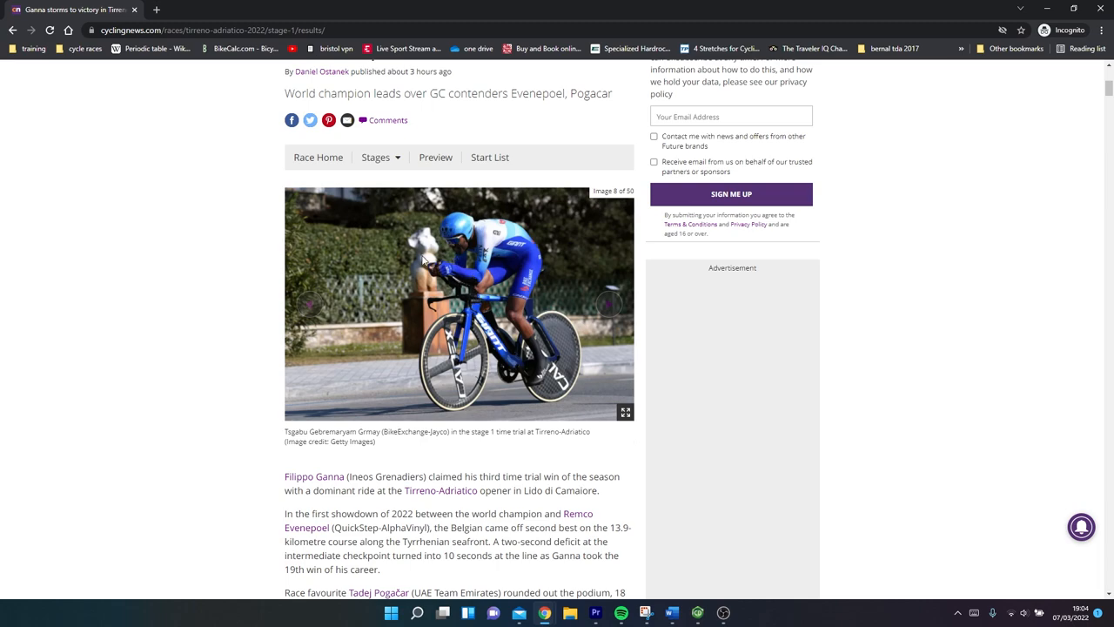
pyautogui.moveTo(607, 304)
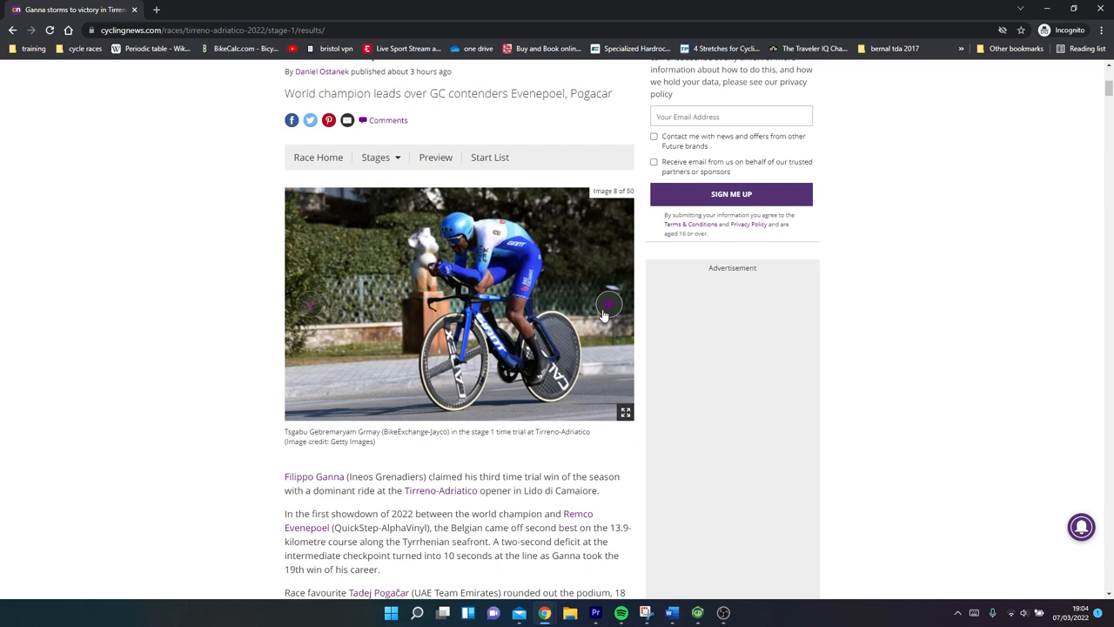
pyautogui.click(609, 303)
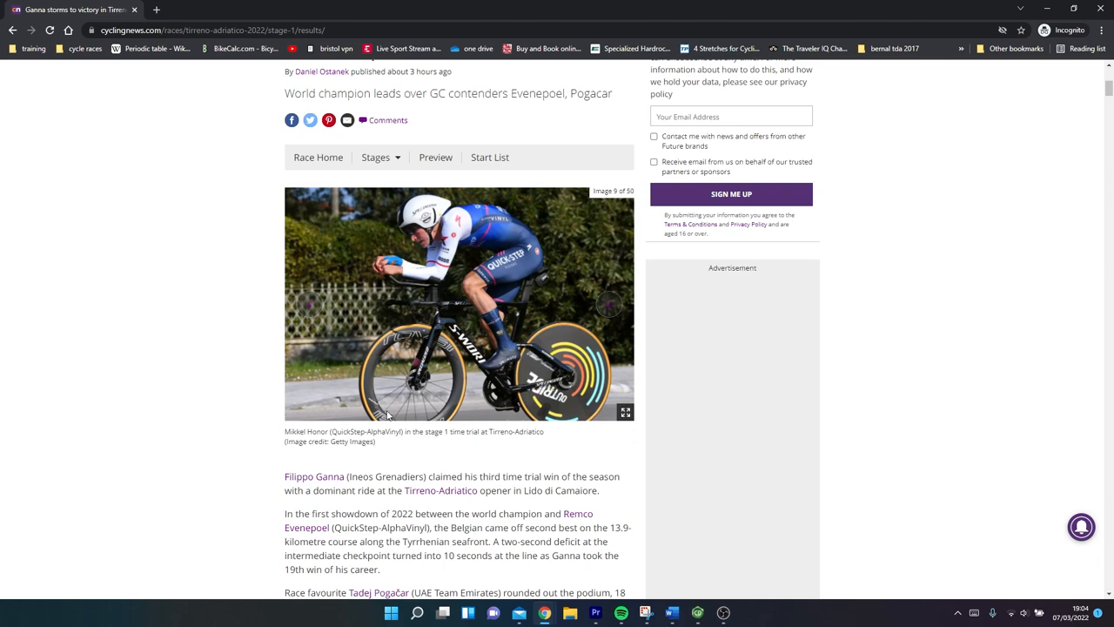
pyautogui.moveTo(439, 358)
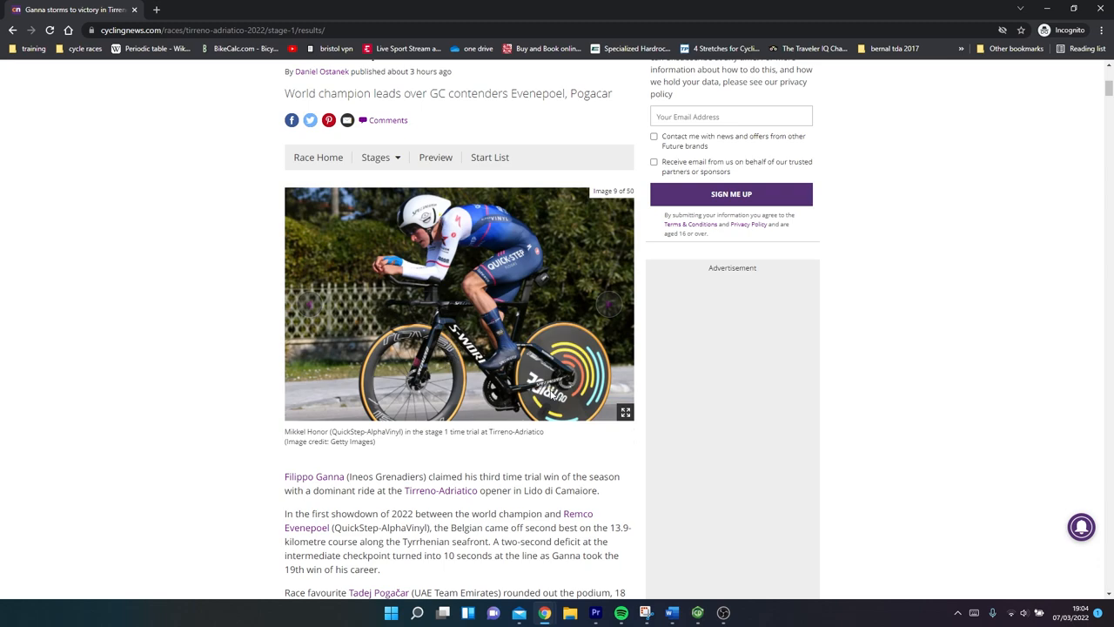
pyautogui.moveTo(610, 305)
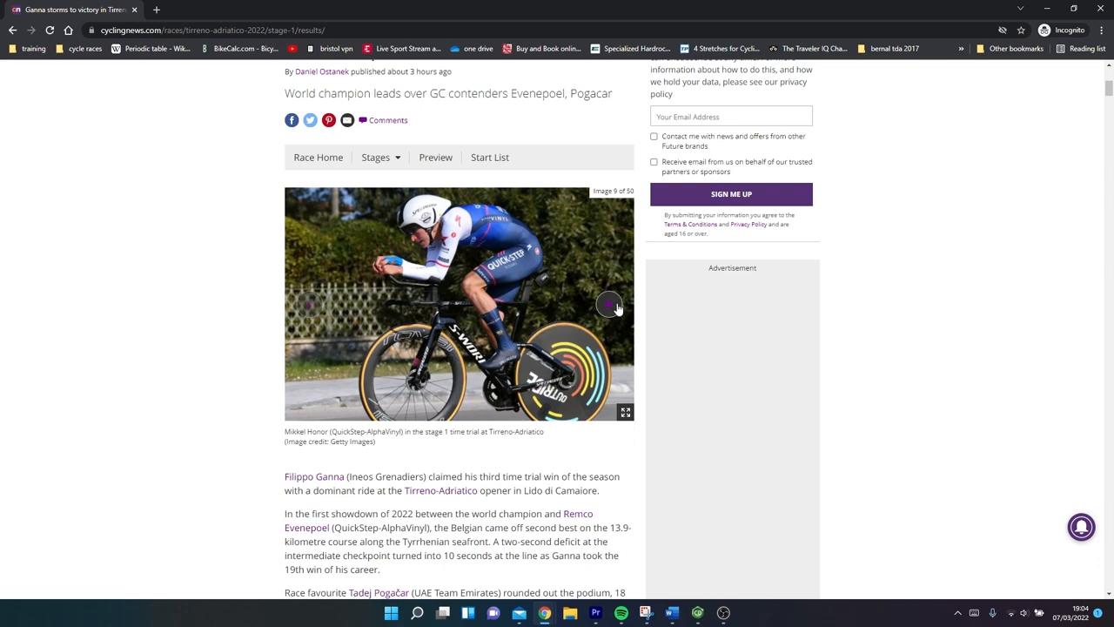
pyautogui.moveTo(463, 248)
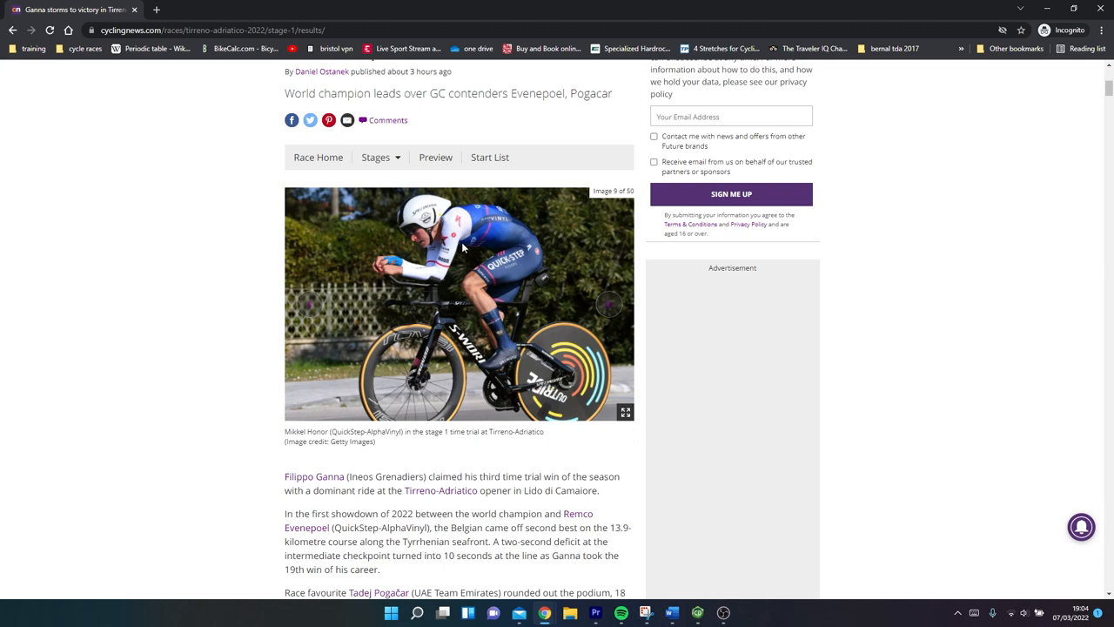
pyautogui.click(610, 304)
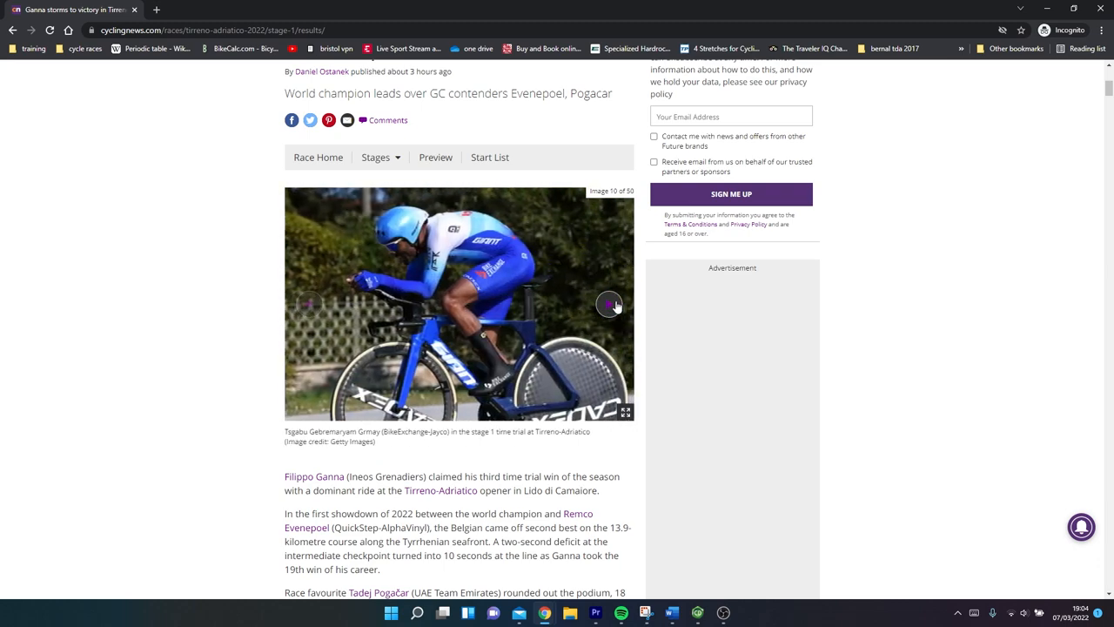
pyautogui.click(609, 304)
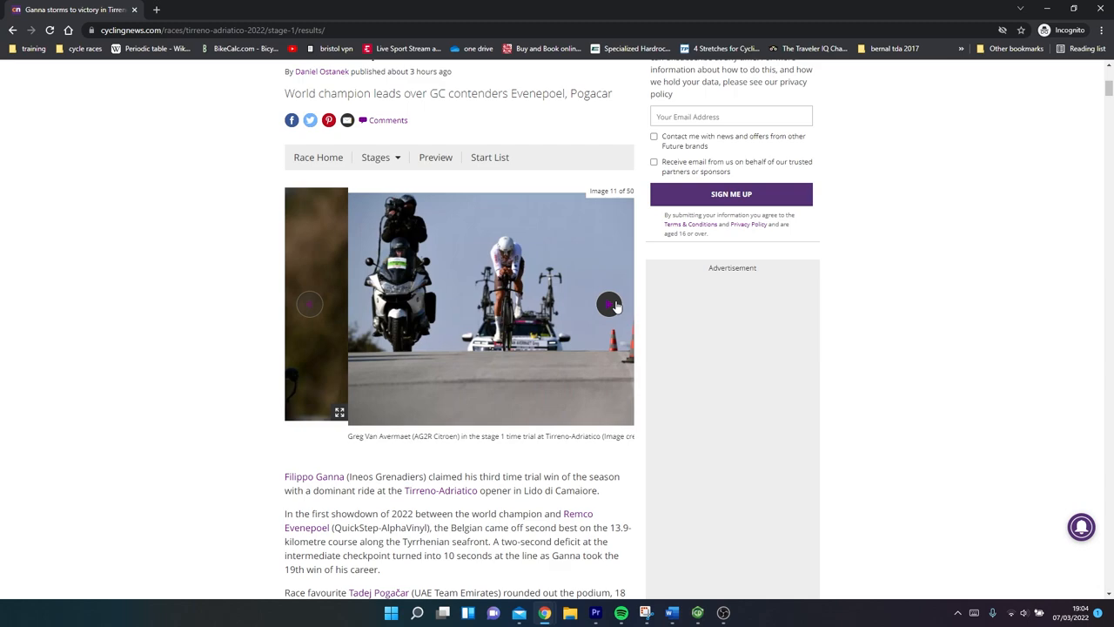
pyautogui.click(608, 304)
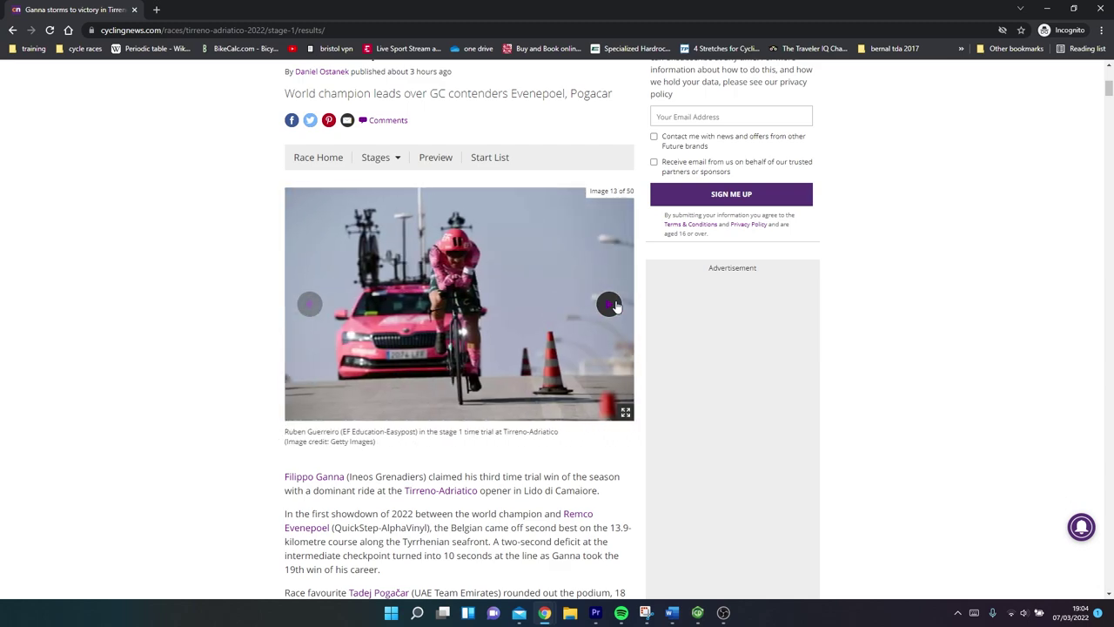
pyautogui.click(609, 304)
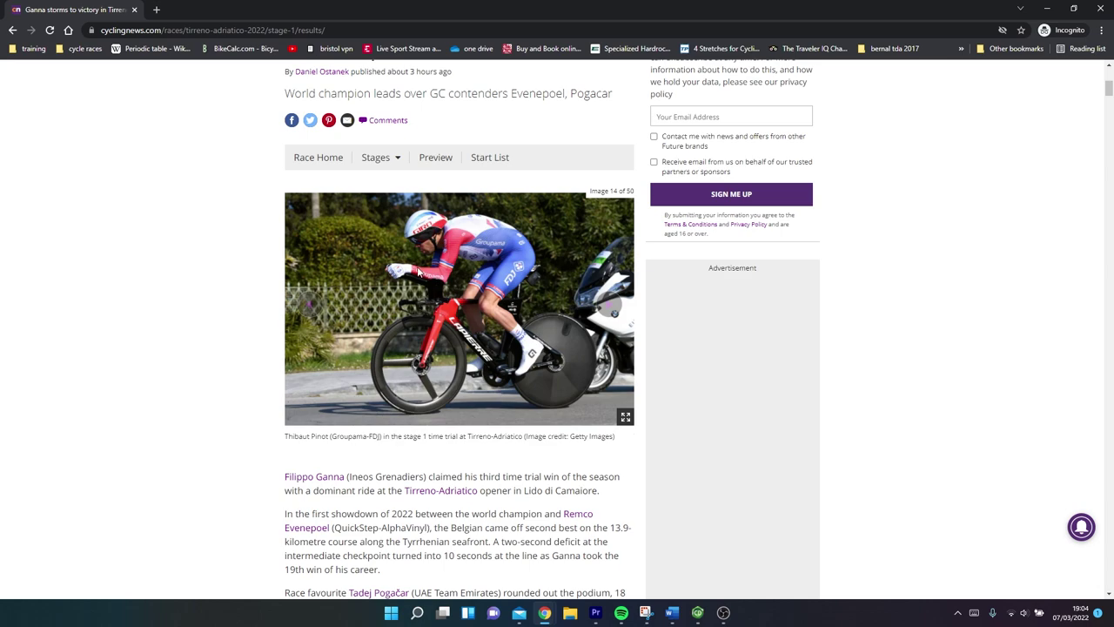
pyautogui.moveTo(419, 271)
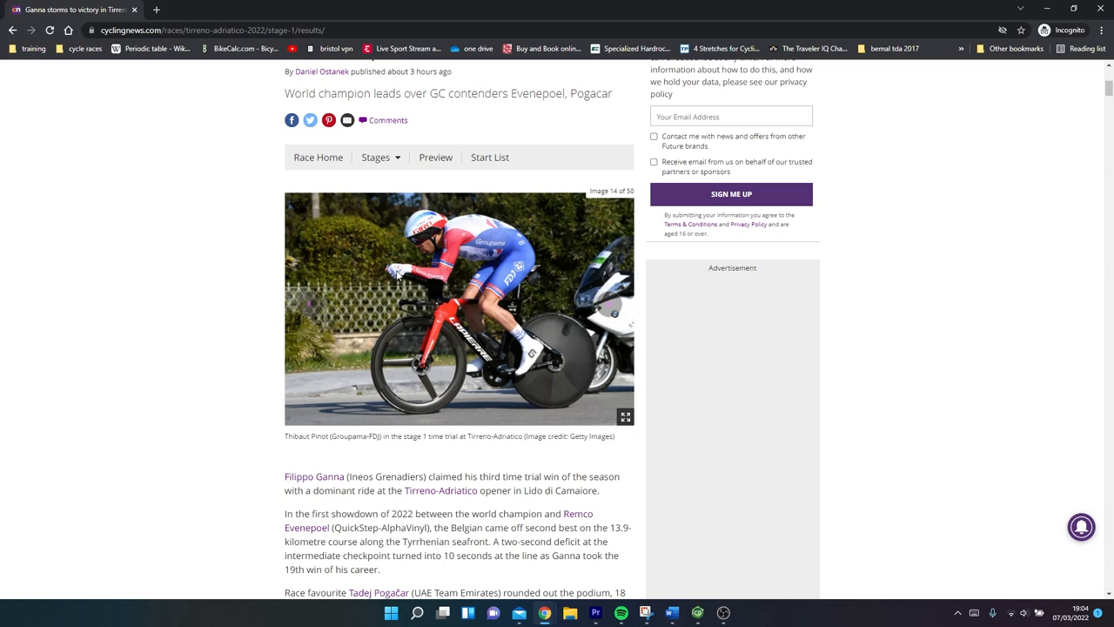
pyautogui.moveTo(446, 347)
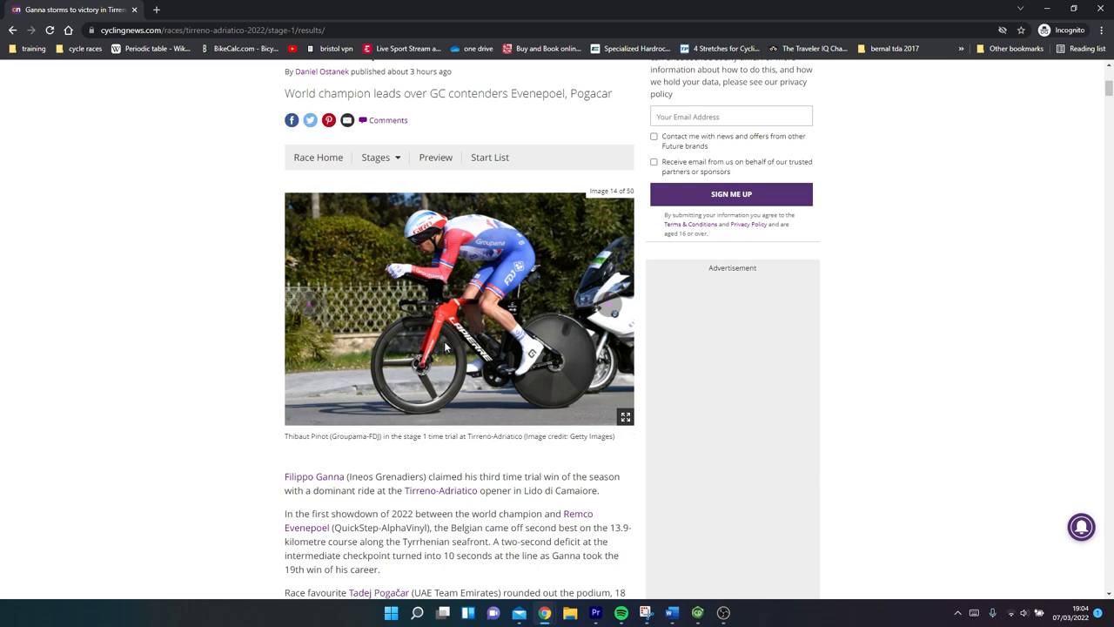
pyautogui.moveTo(396, 383)
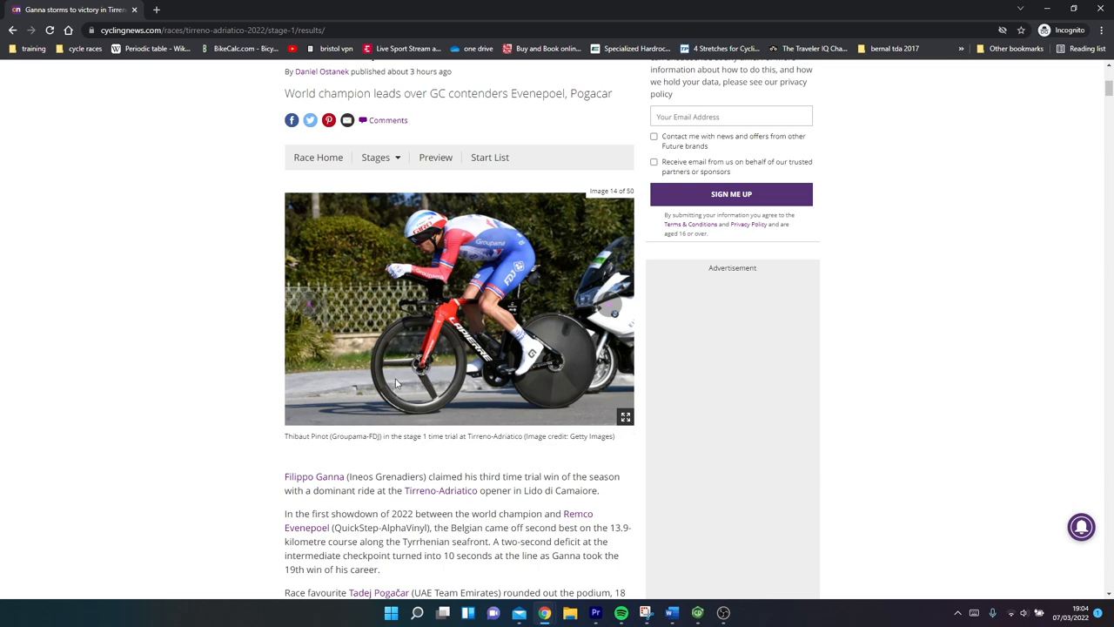
pyautogui.moveTo(611, 304)
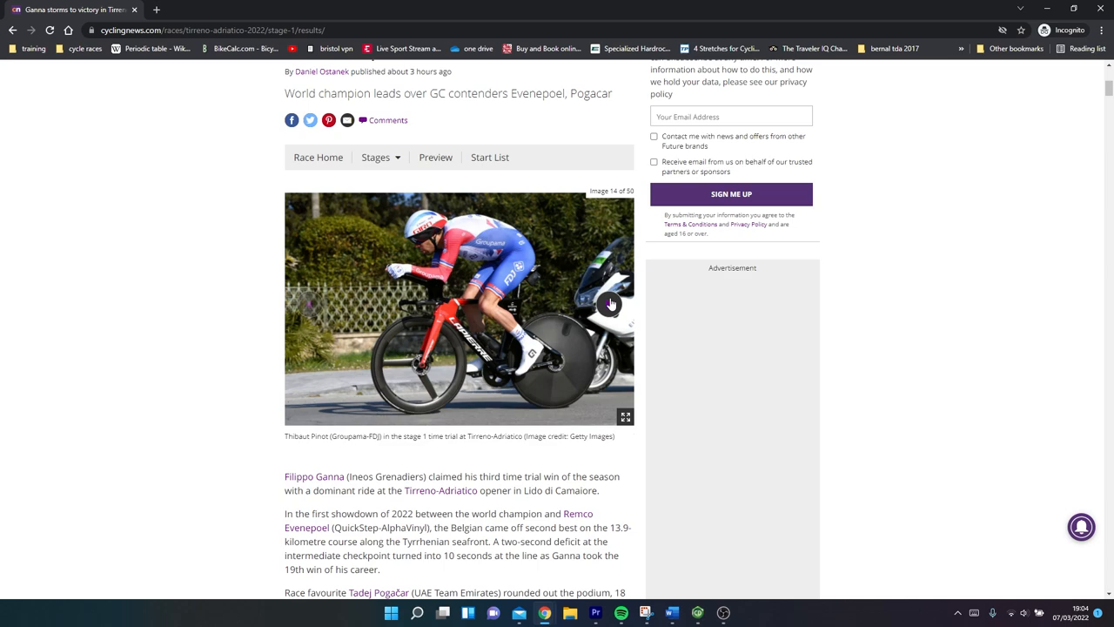
pyautogui.moveTo(541, 365)
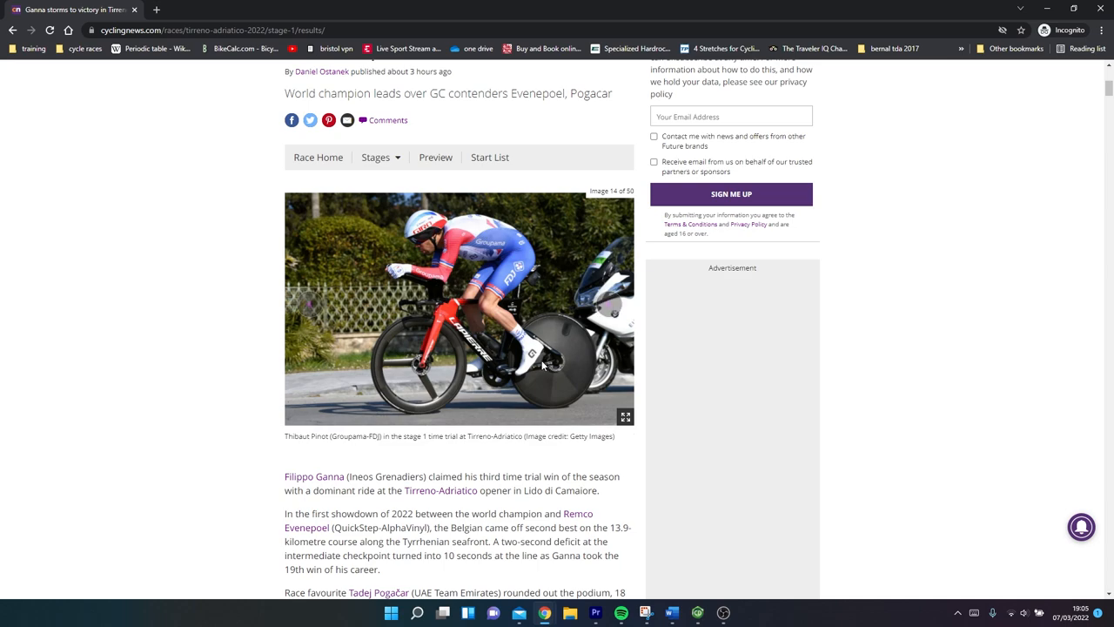
pyautogui.moveTo(547, 327)
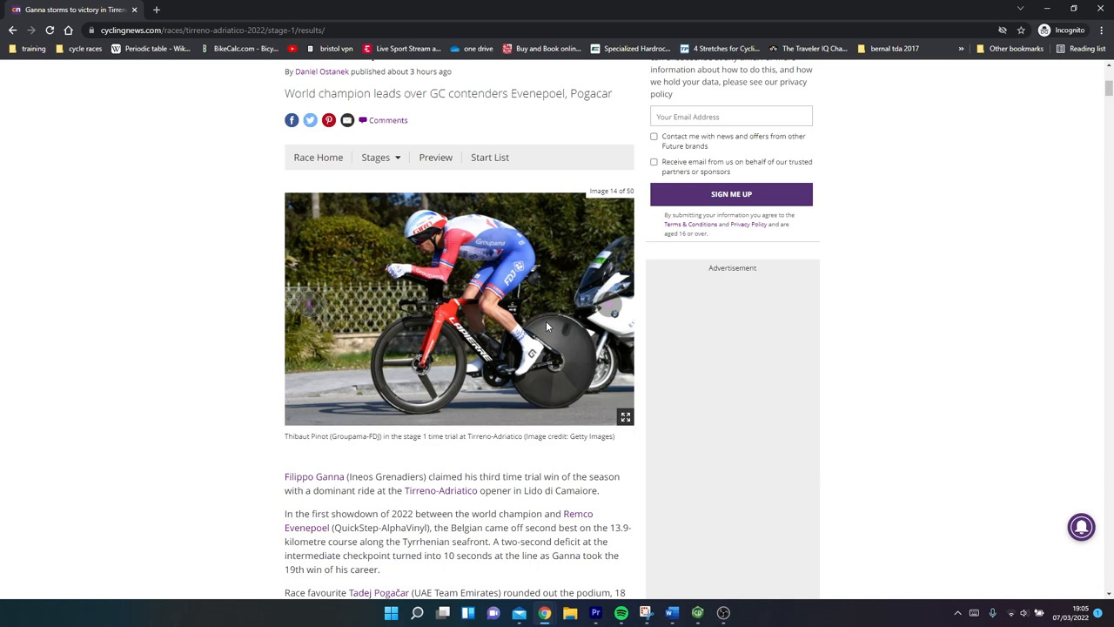
pyautogui.moveTo(607, 306)
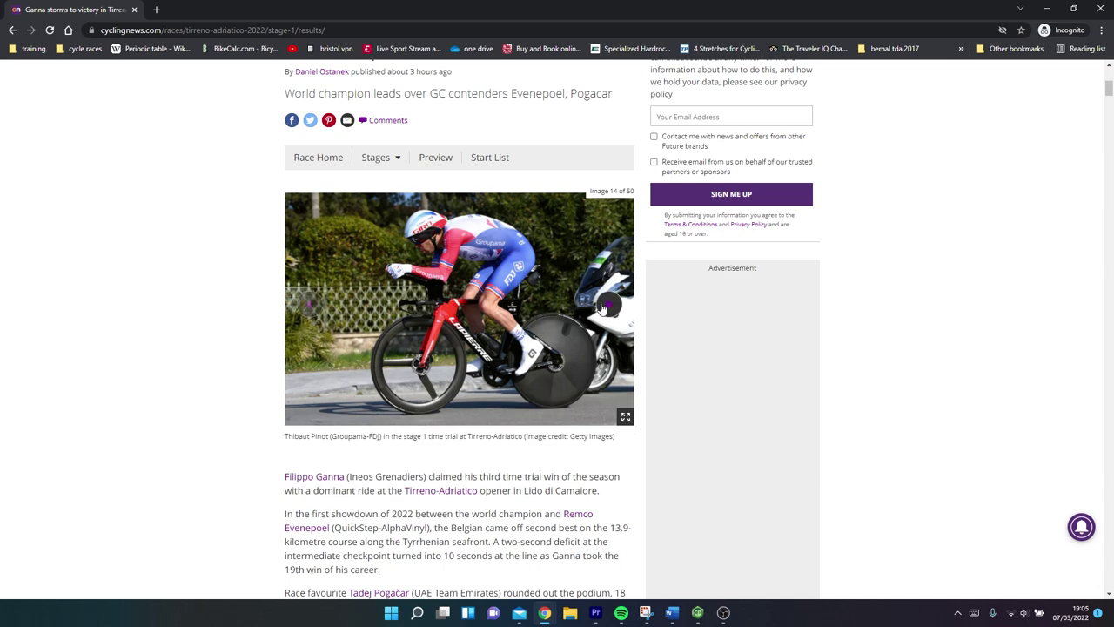
# Step the gallery from image 14 on to image 24, Davide Formolo's TT bike.
pyautogui.click(605, 306)
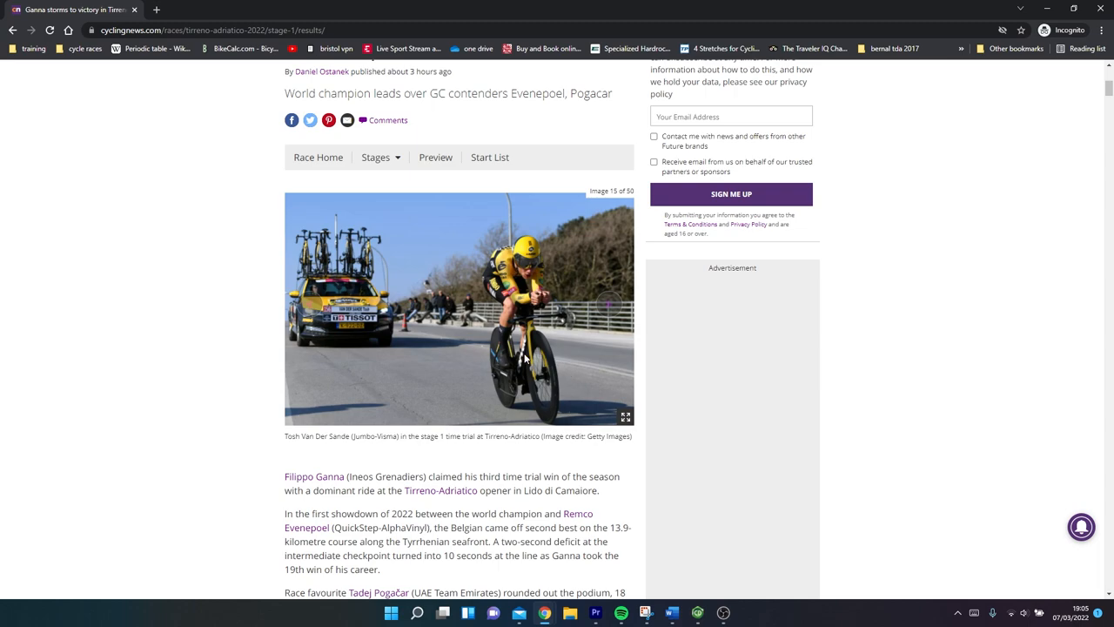
pyautogui.moveTo(544, 381)
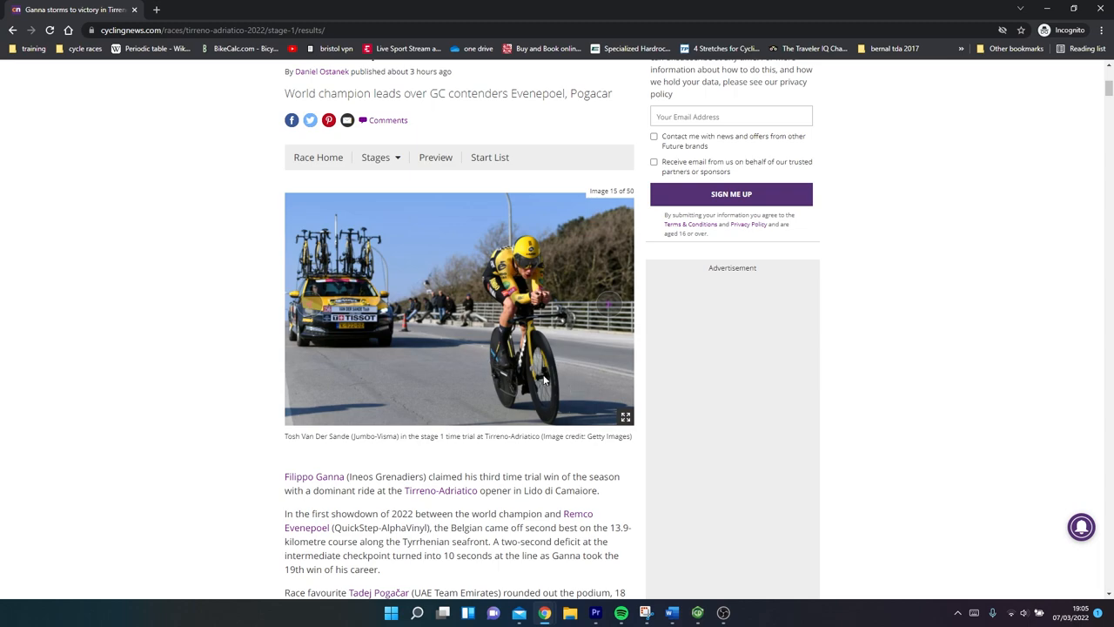
pyautogui.moveTo(546, 416)
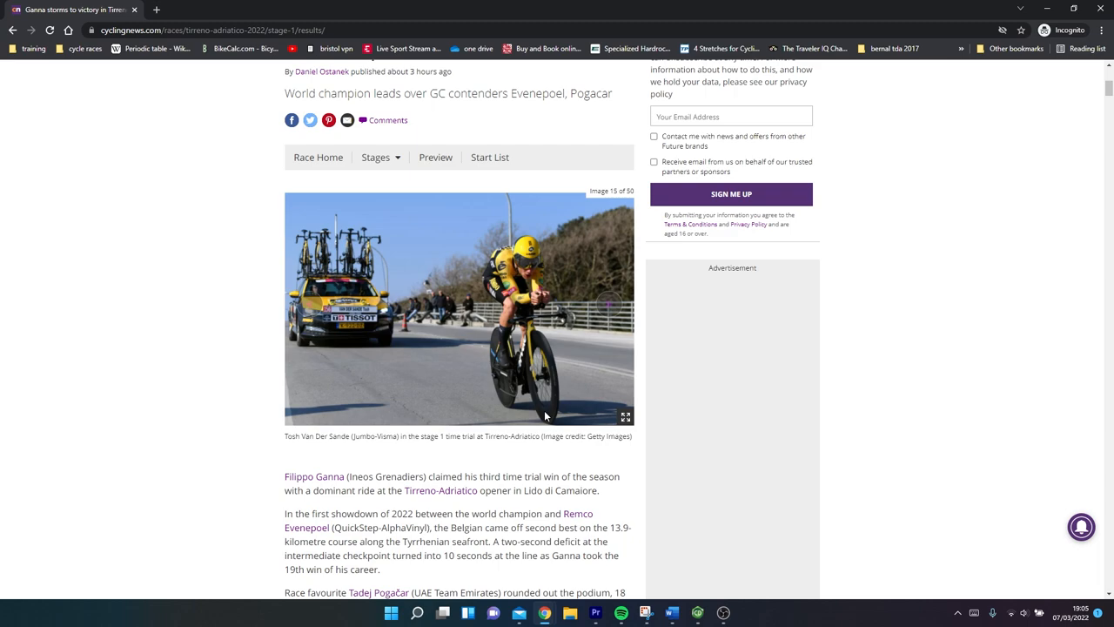
pyautogui.moveTo(499, 379)
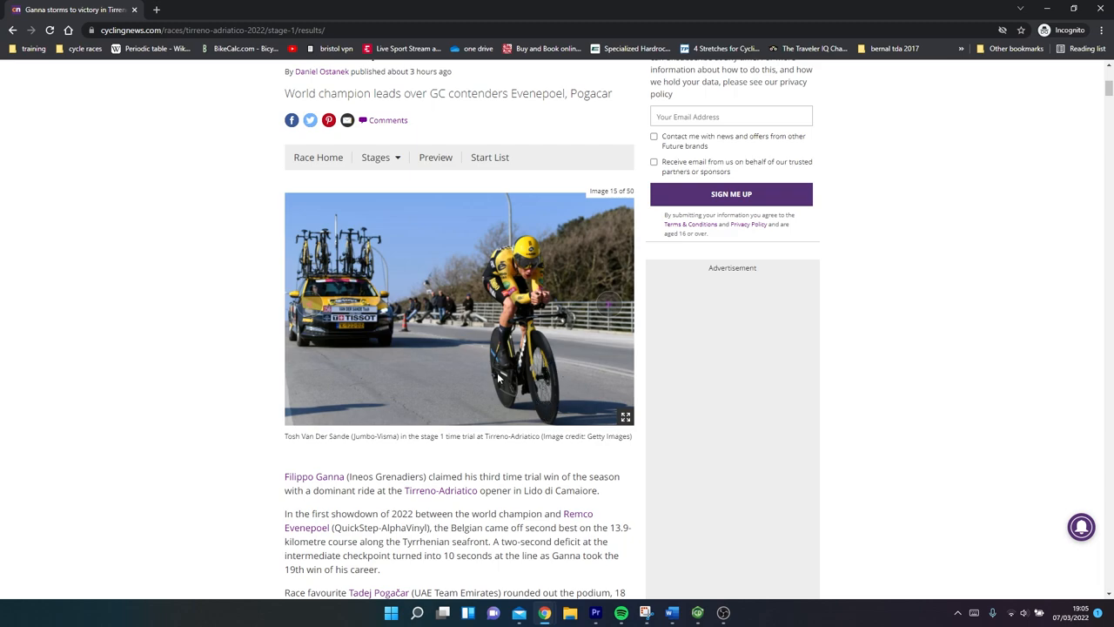
pyautogui.moveTo(609, 311)
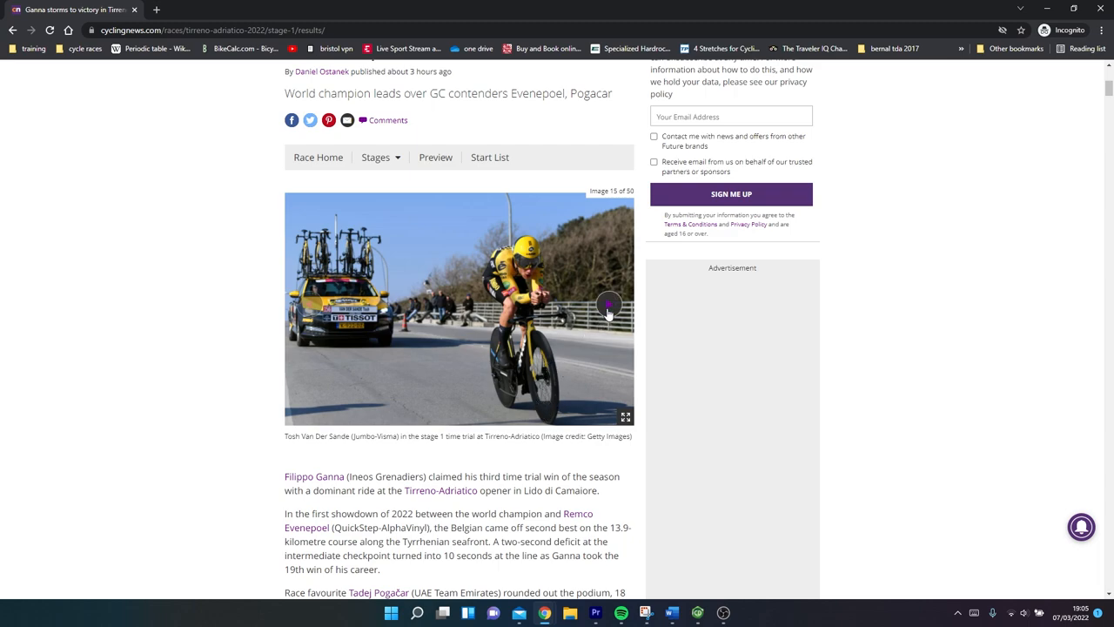
pyautogui.click(609, 305)
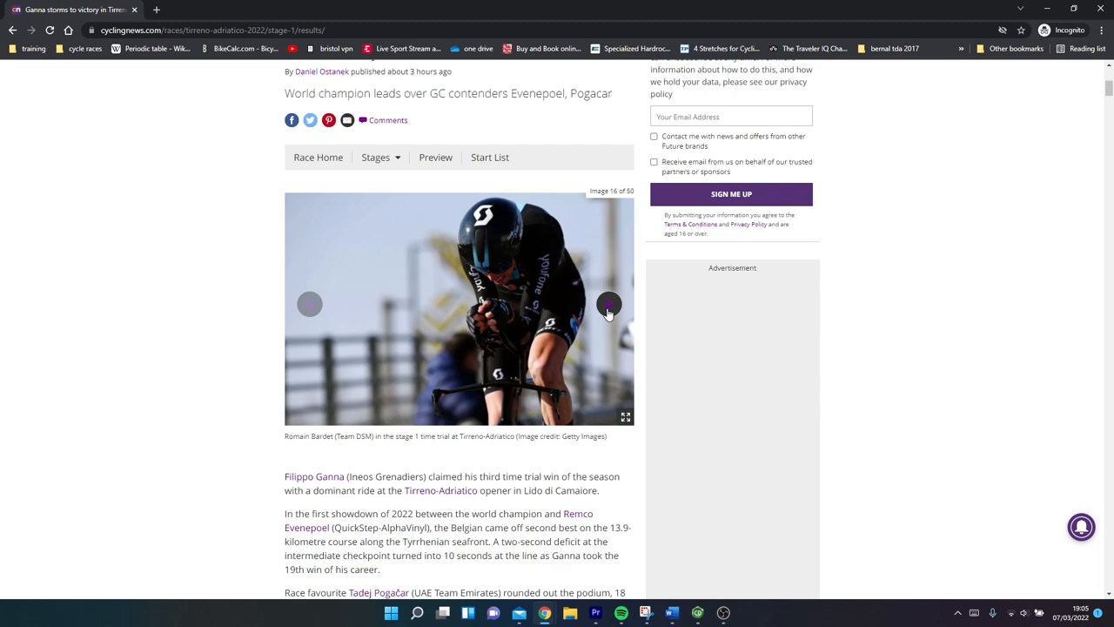
pyautogui.click(609, 305)
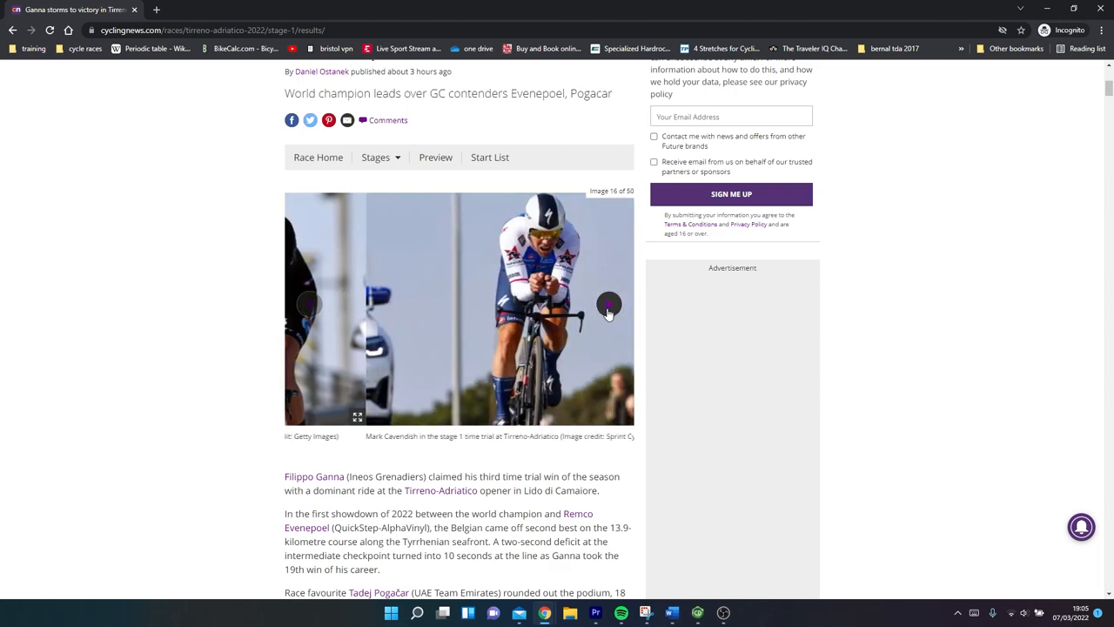
pyautogui.click(609, 304)
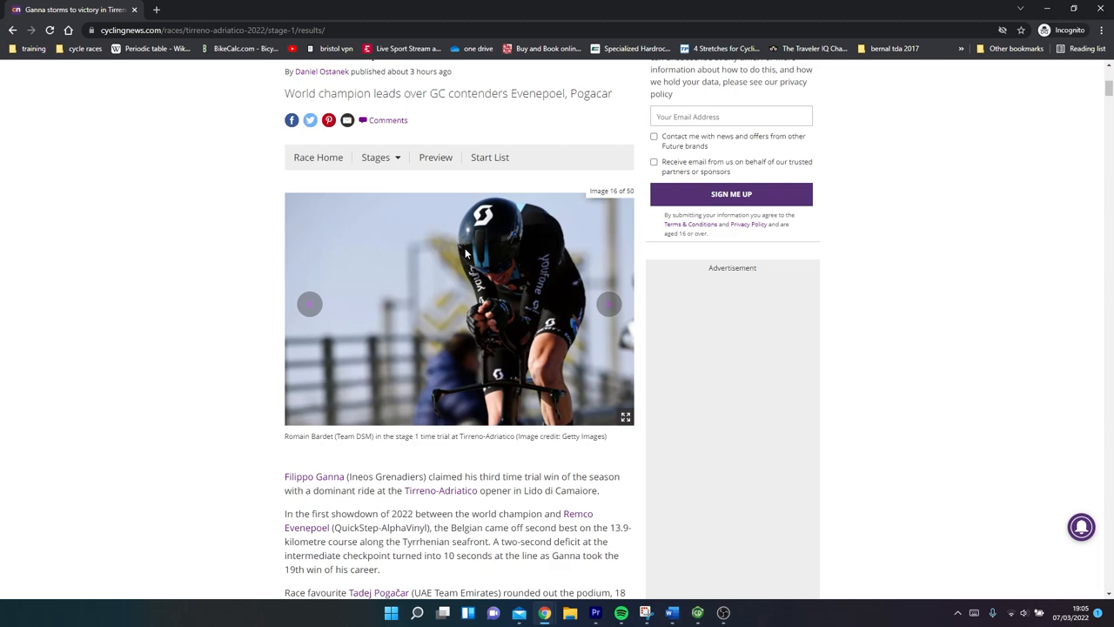
pyautogui.click(609, 304)
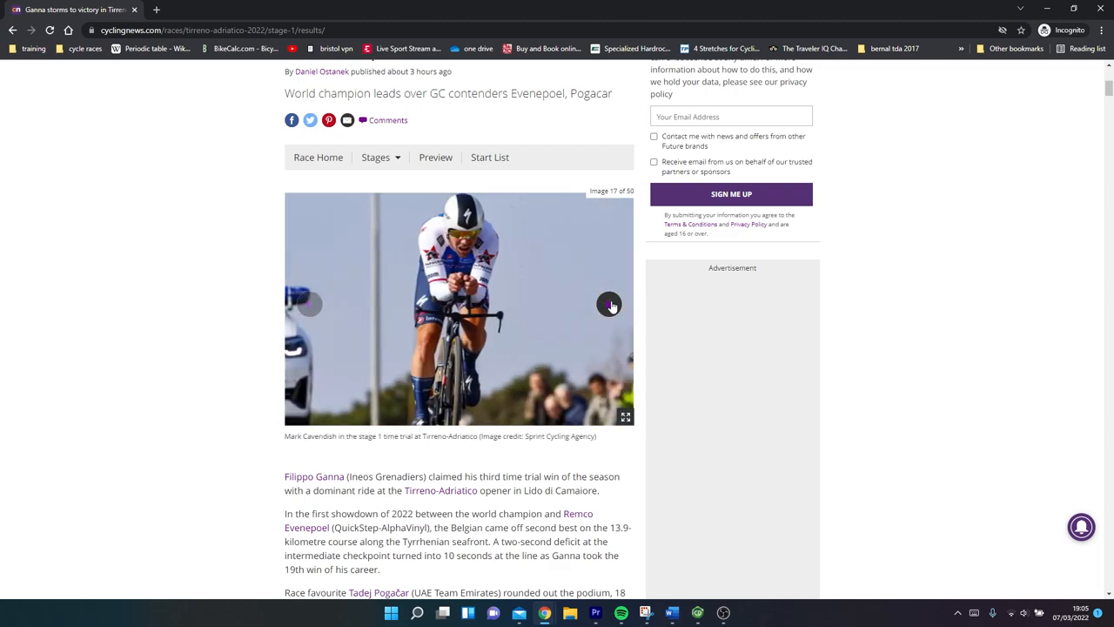
pyautogui.click(609, 304)
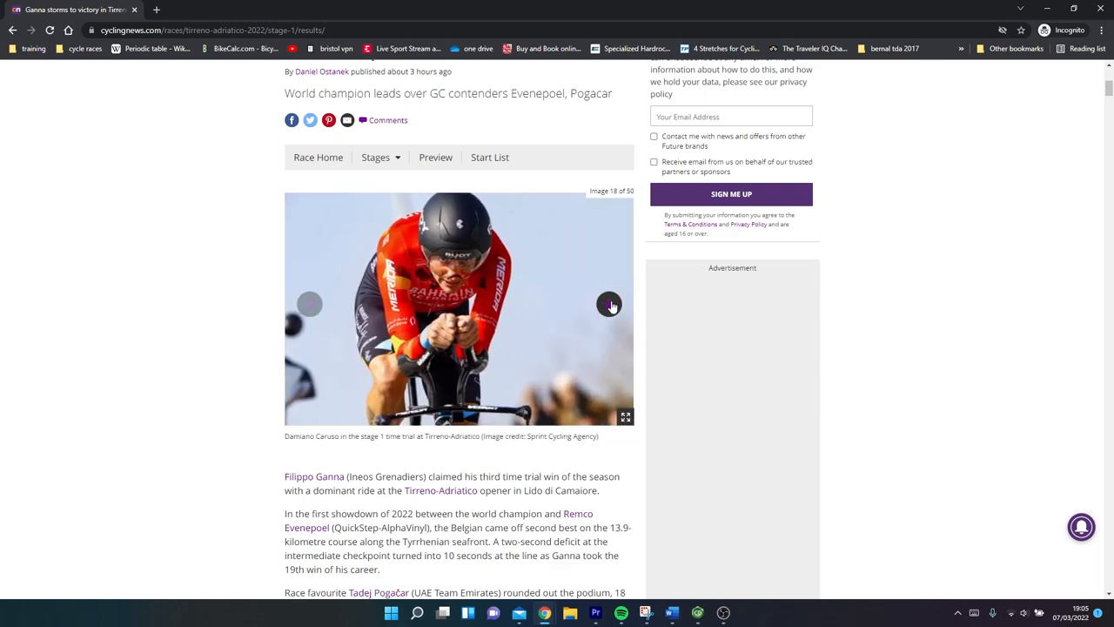
pyautogui.click(608, 304)
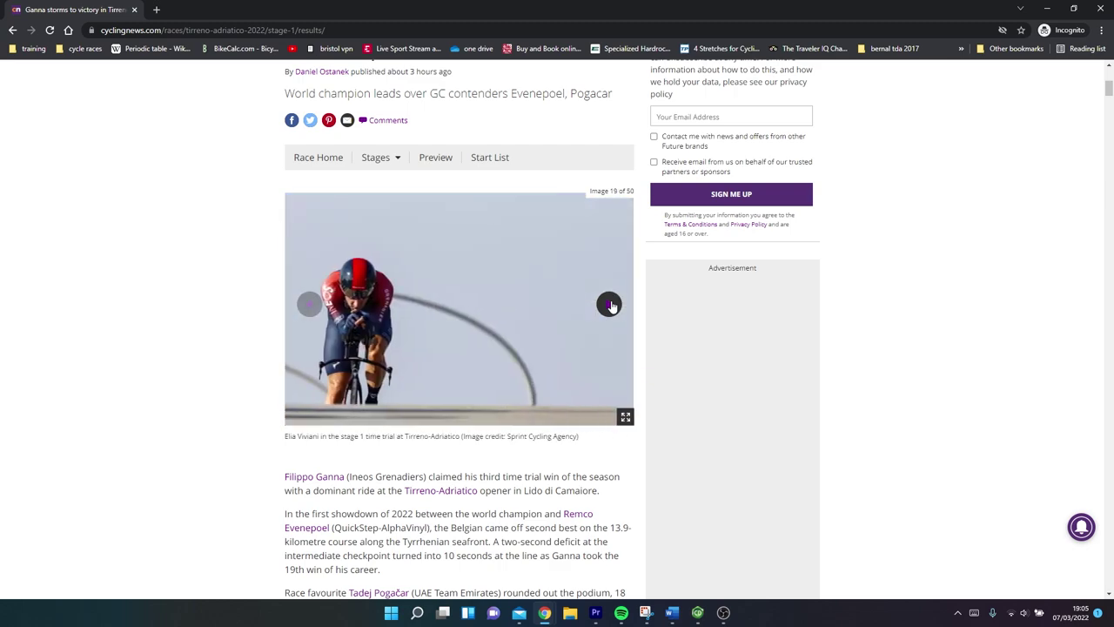
pyautogui.click(609, 304)
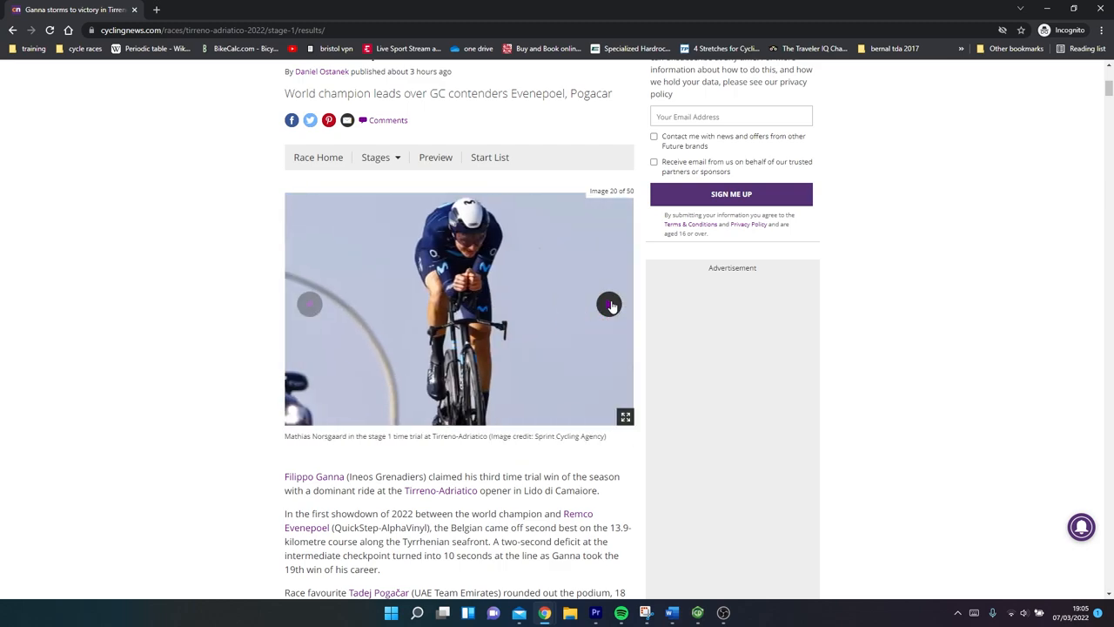
pyautogui.moveTo(492, 386)
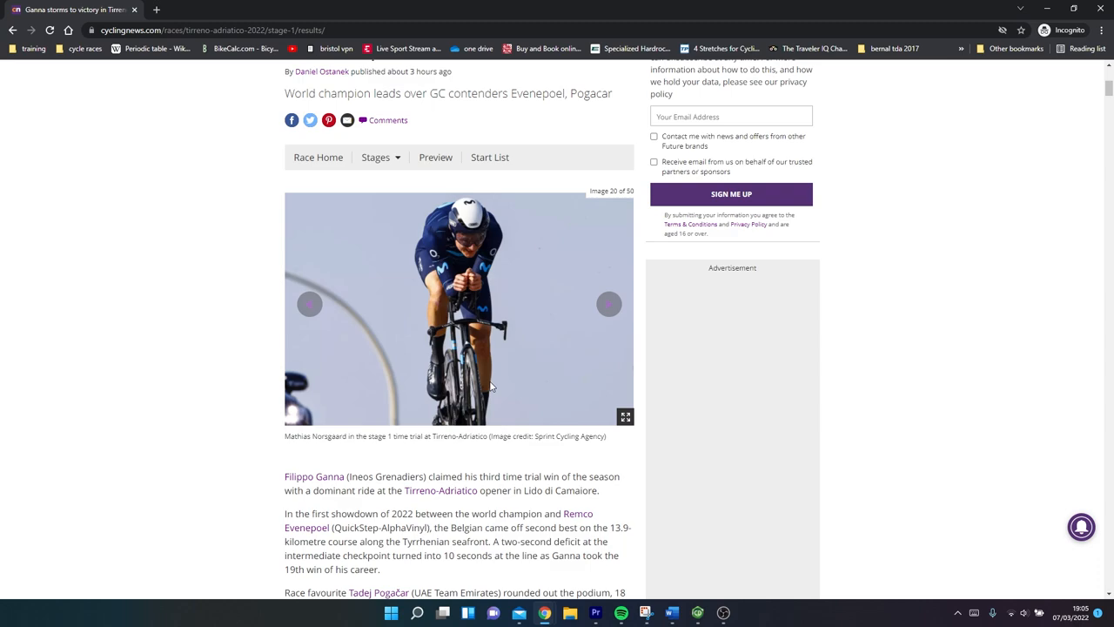
pyautogui.moveTo(609, 305)
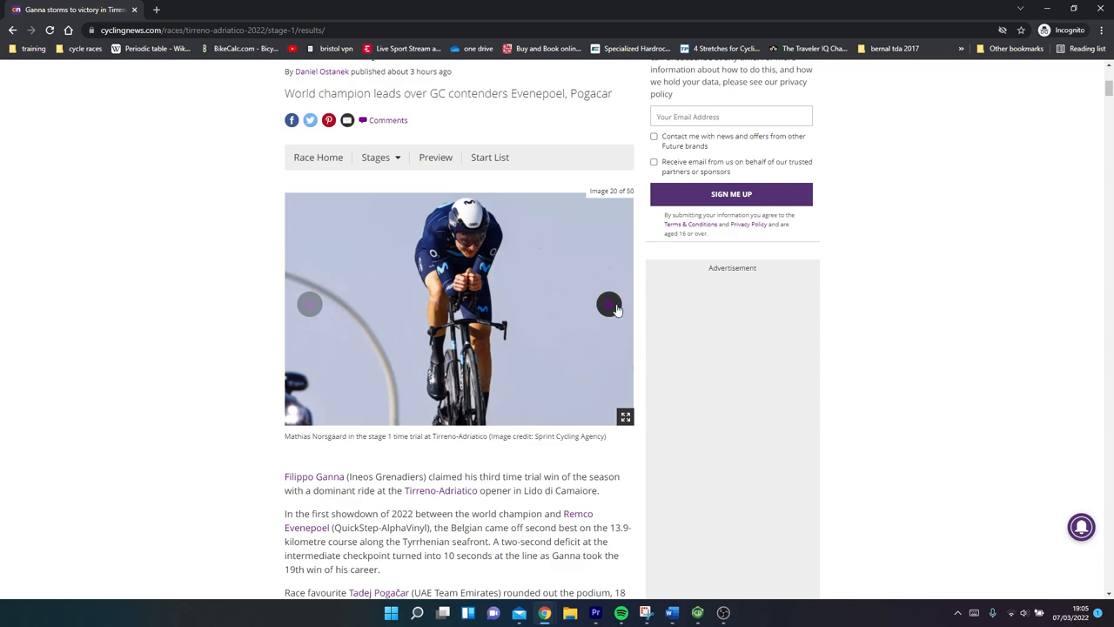
pyautogui.click(609, 304)
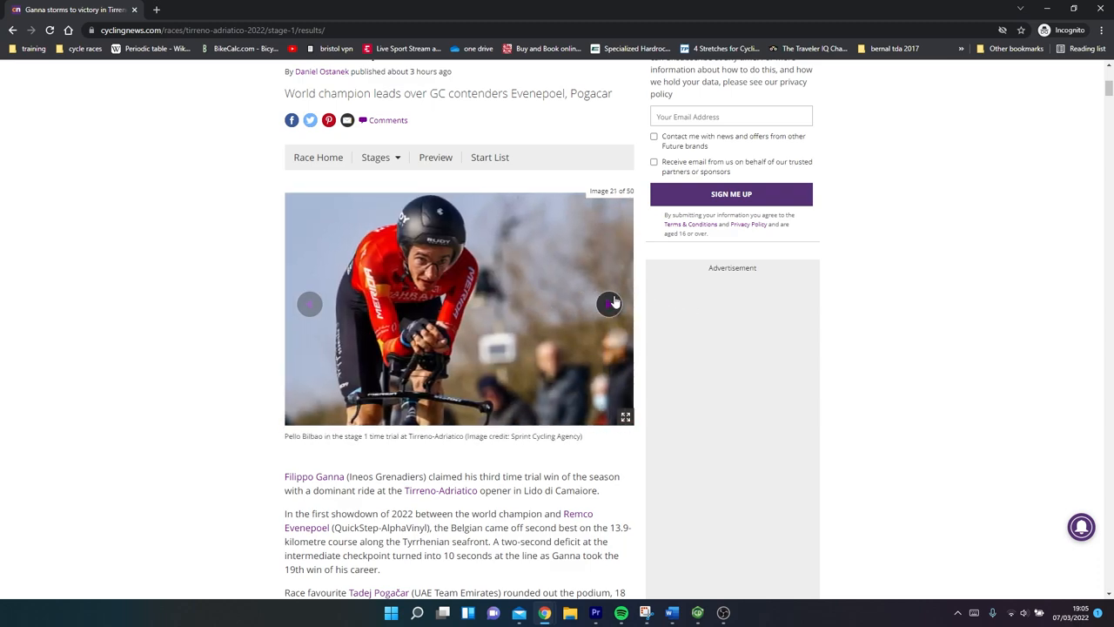
pyautogui.click(608, 303)
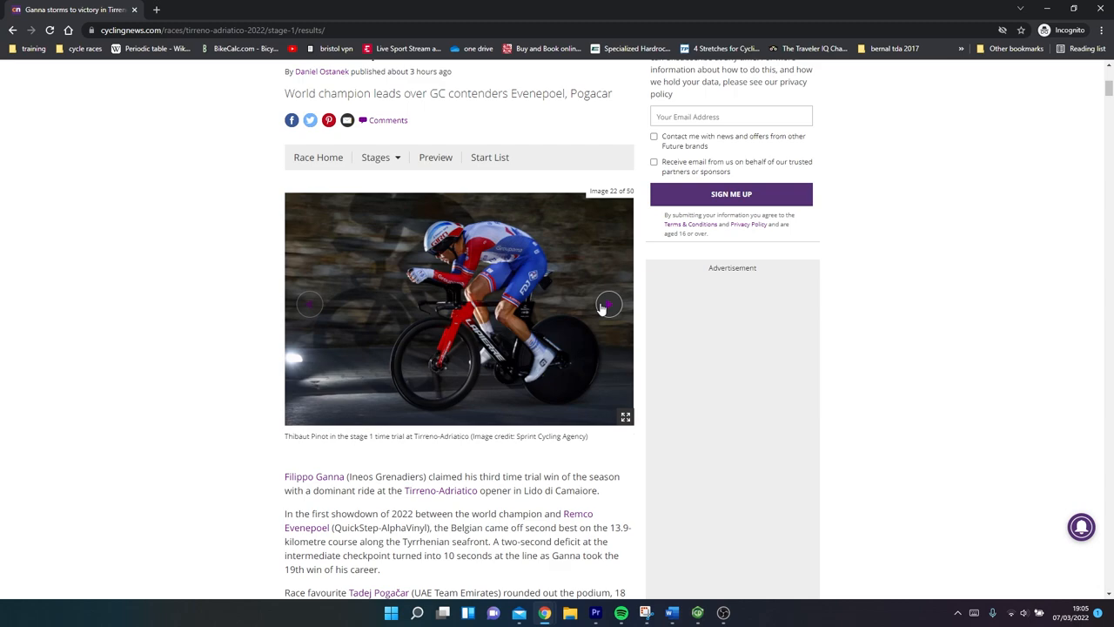
pyautogui.click(609, 303)
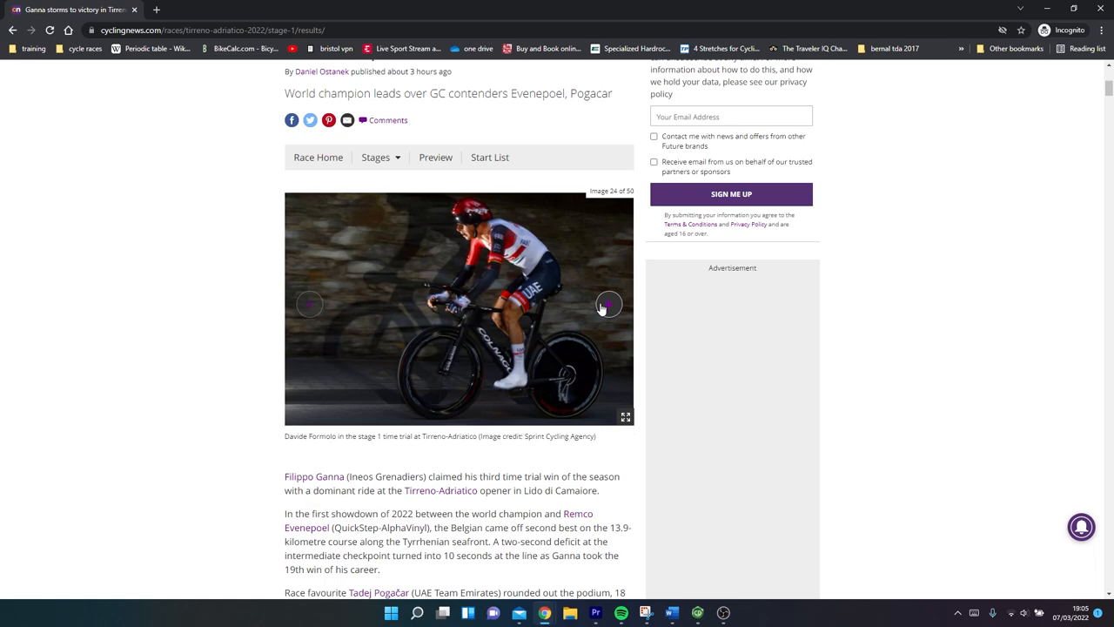
# Advance the gallery through the later riders to image 44, Remco Evenepoel's TT bike.
pyautogui.click(608, 304)
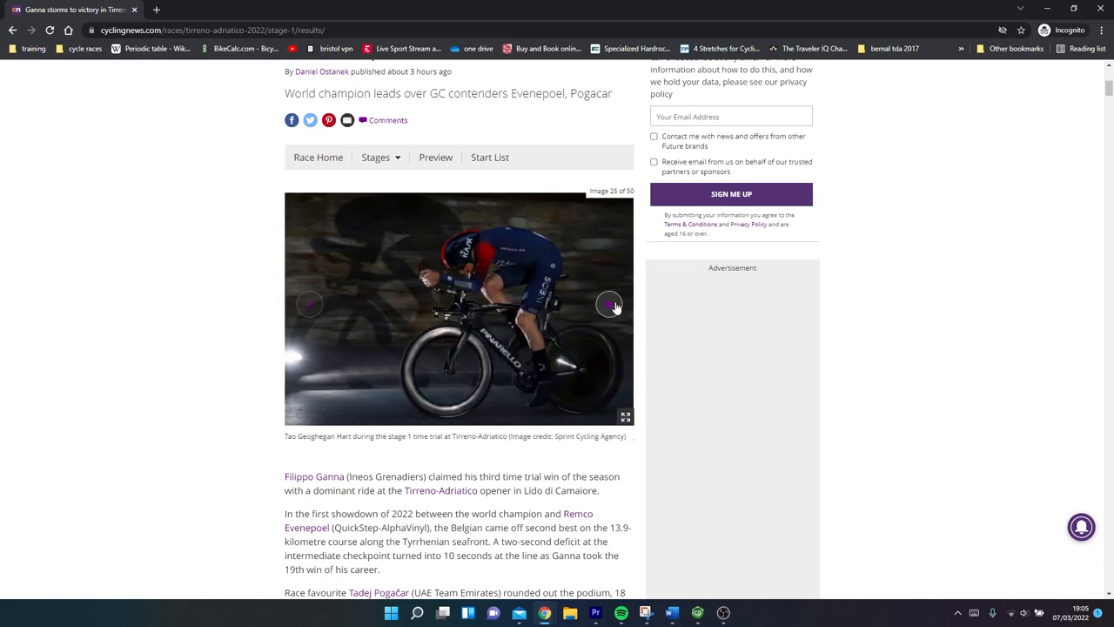
pyautogui.click(609, 304)
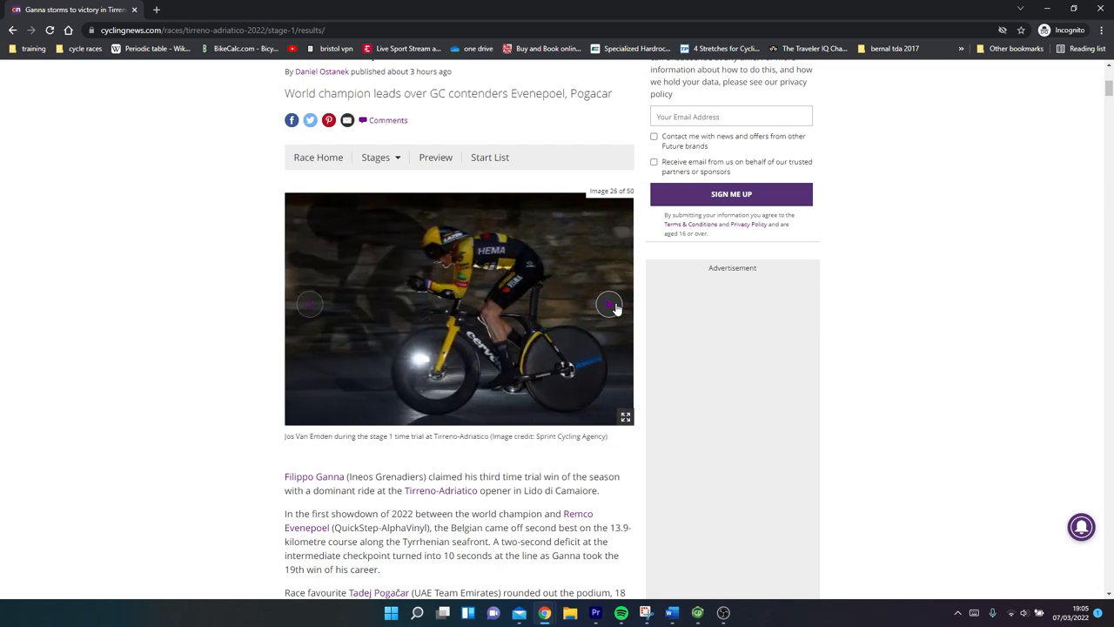
pyautogui.moveTo(610, 306)
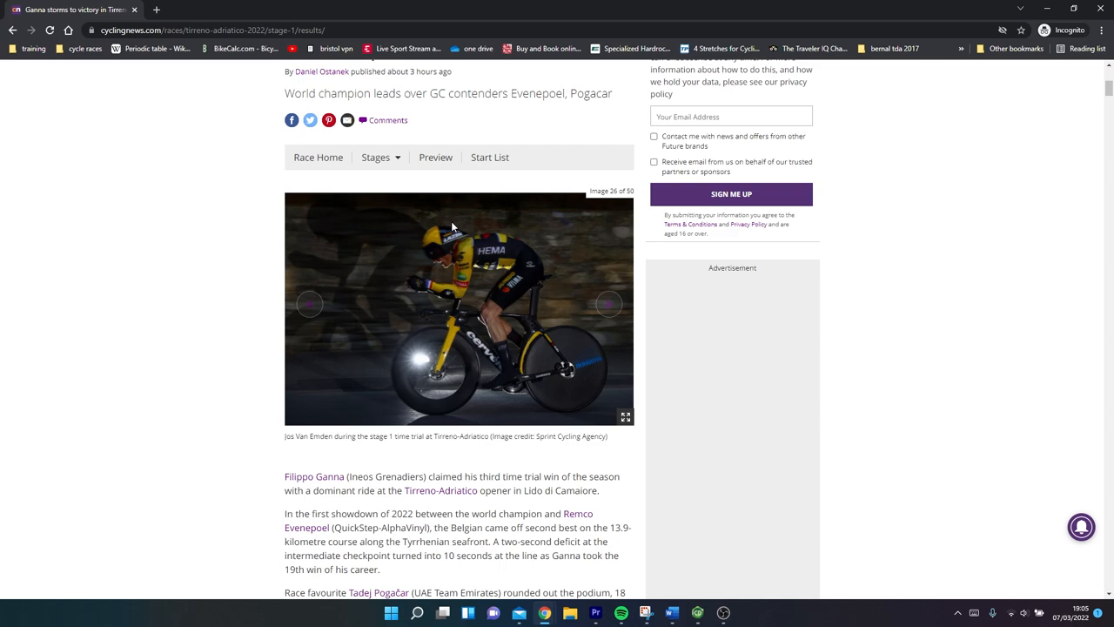
pyautogui.click(608, 304)
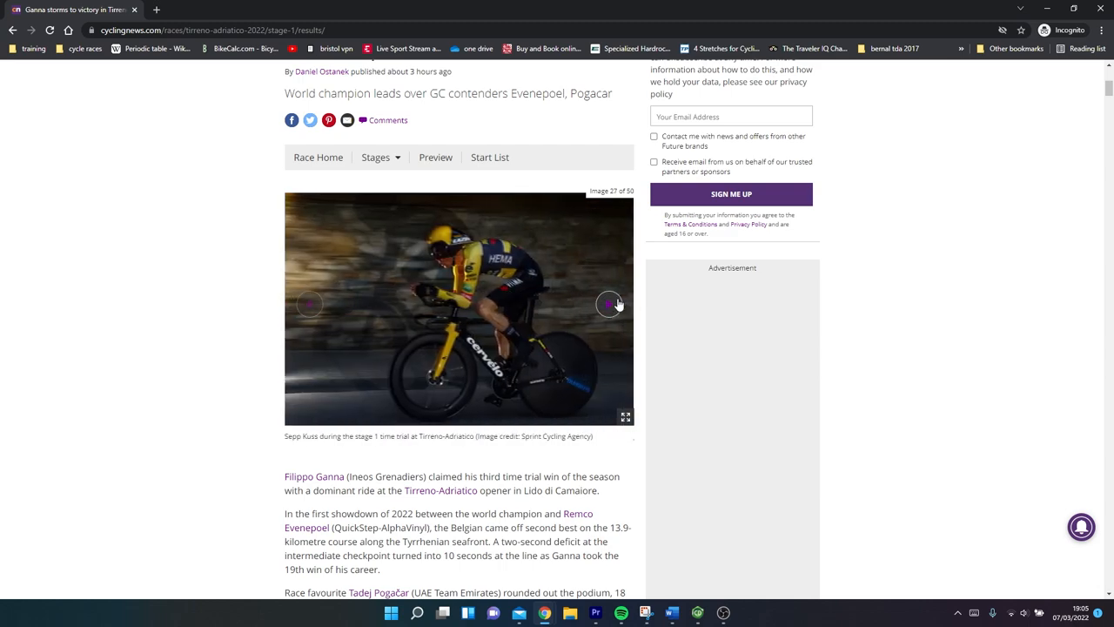
pyautogui.click(609, 304)
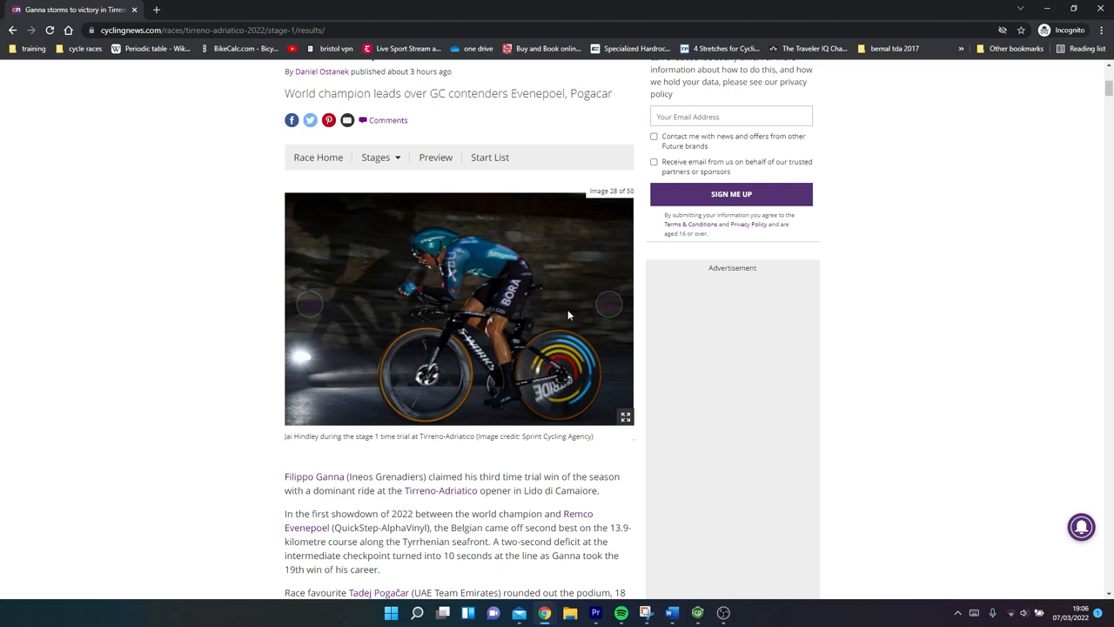
pyautogui.moveTo(546, 348)
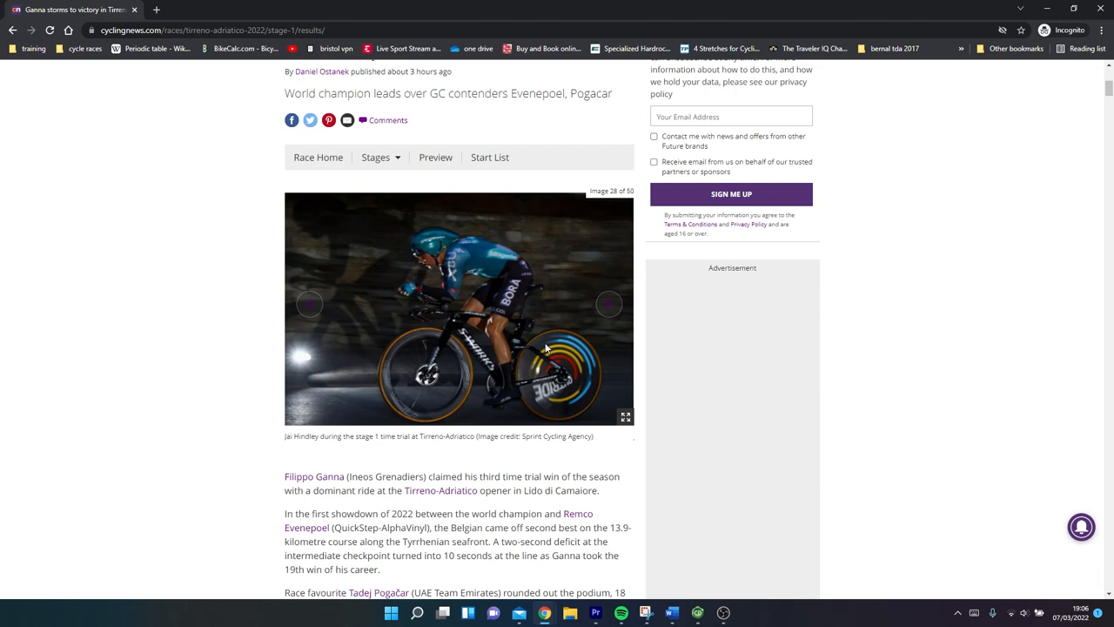
pyautogui.click(609, 304)
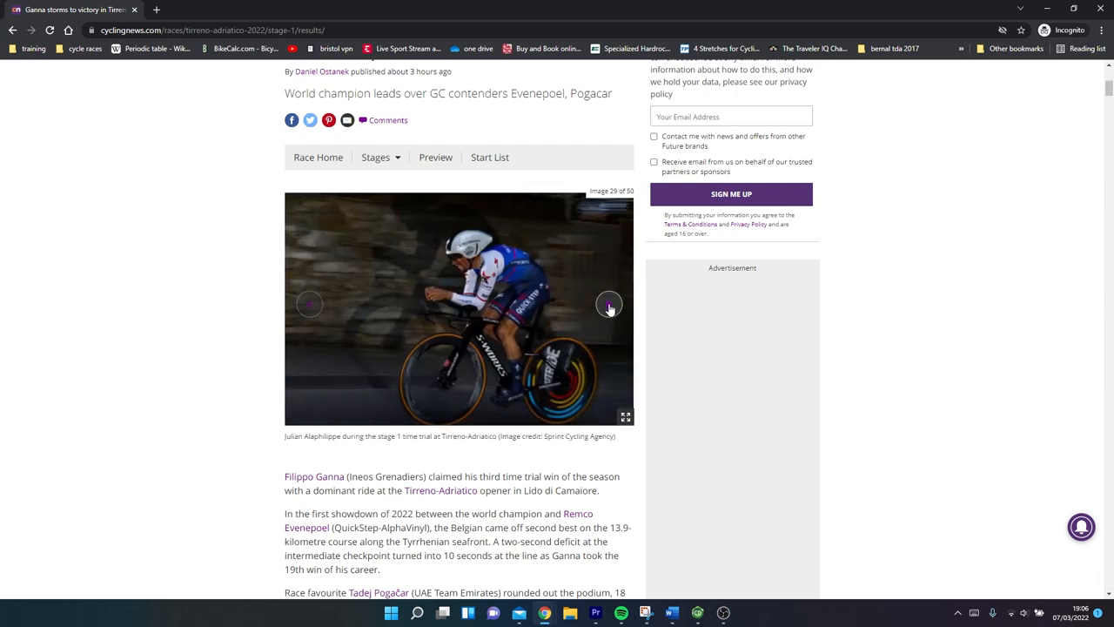
pyautogui.click(608, 305)
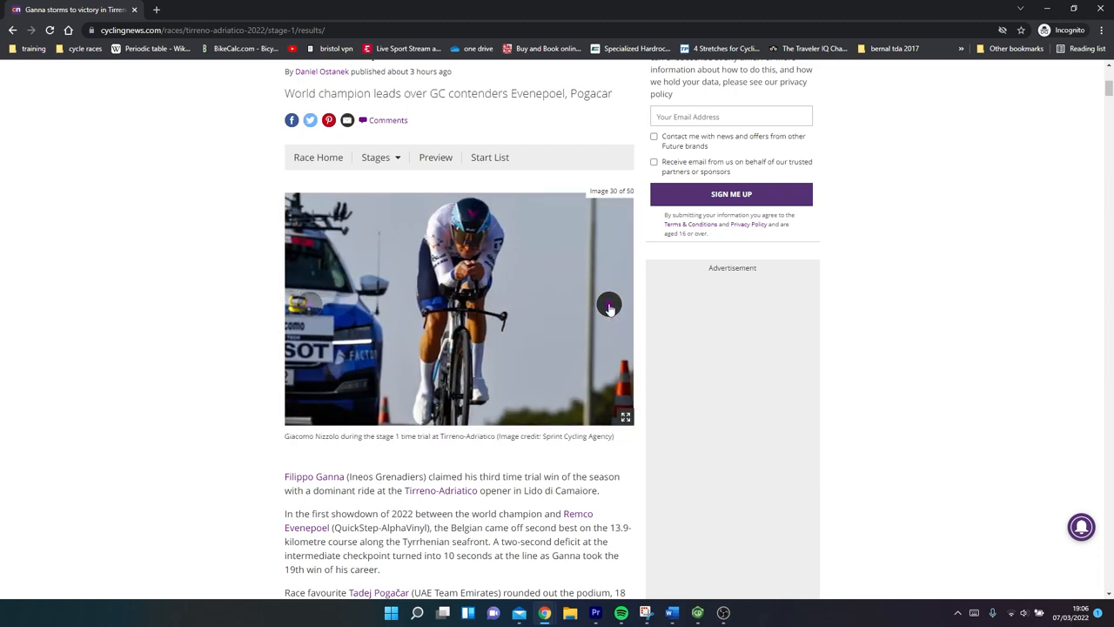
pyautogui.click(609, 306)
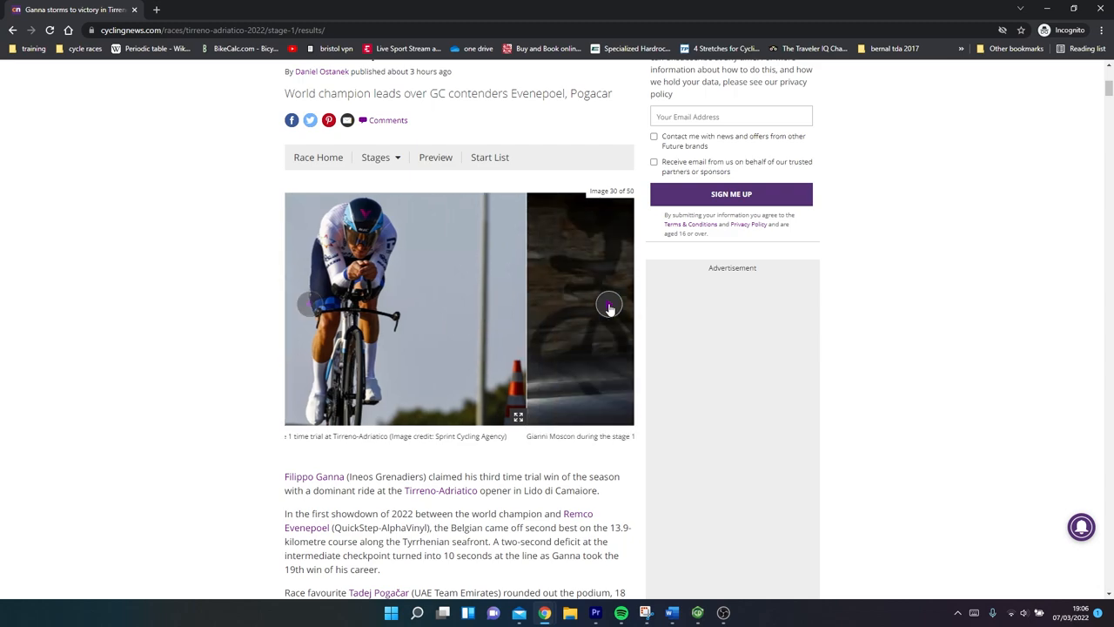
pyautogui.click(610, 306)
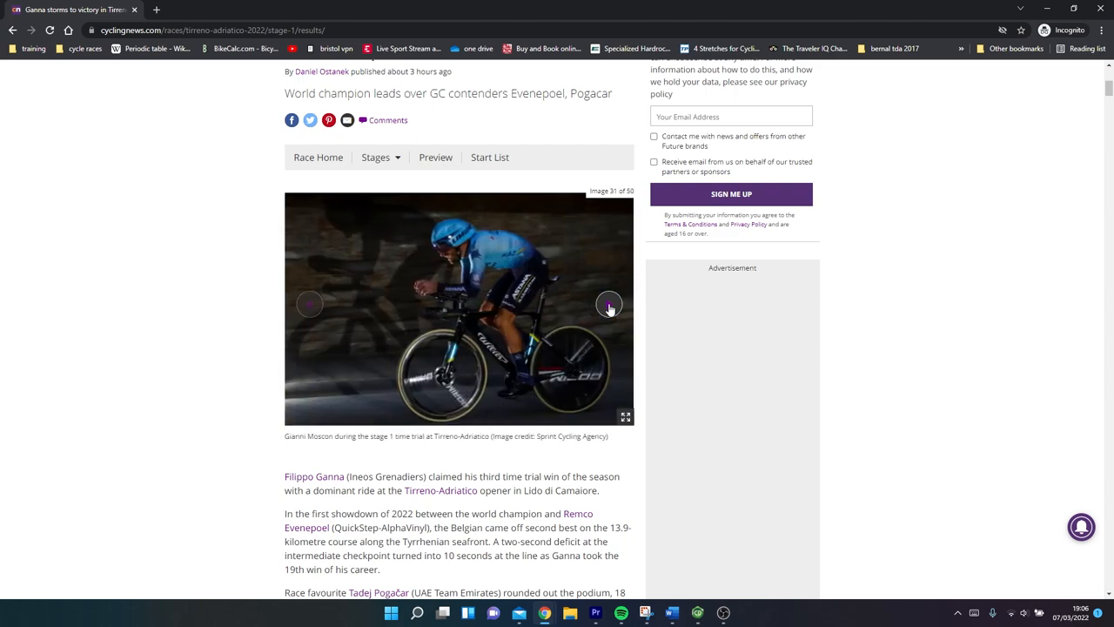
pyautogui.click(610, 304)
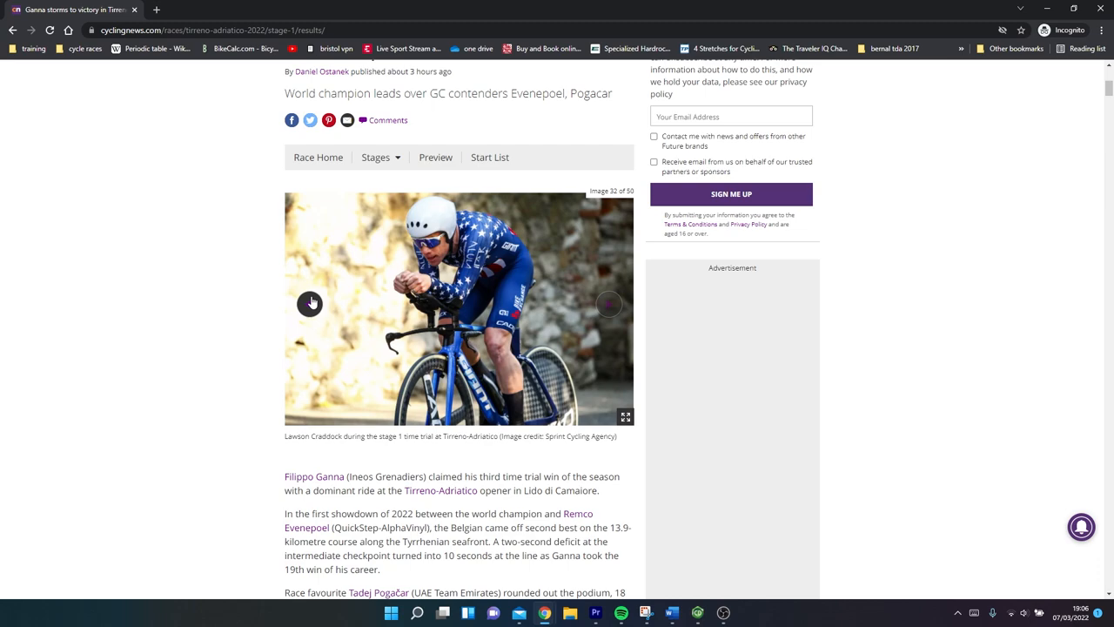
pyautogui.moveTo(518, 315)
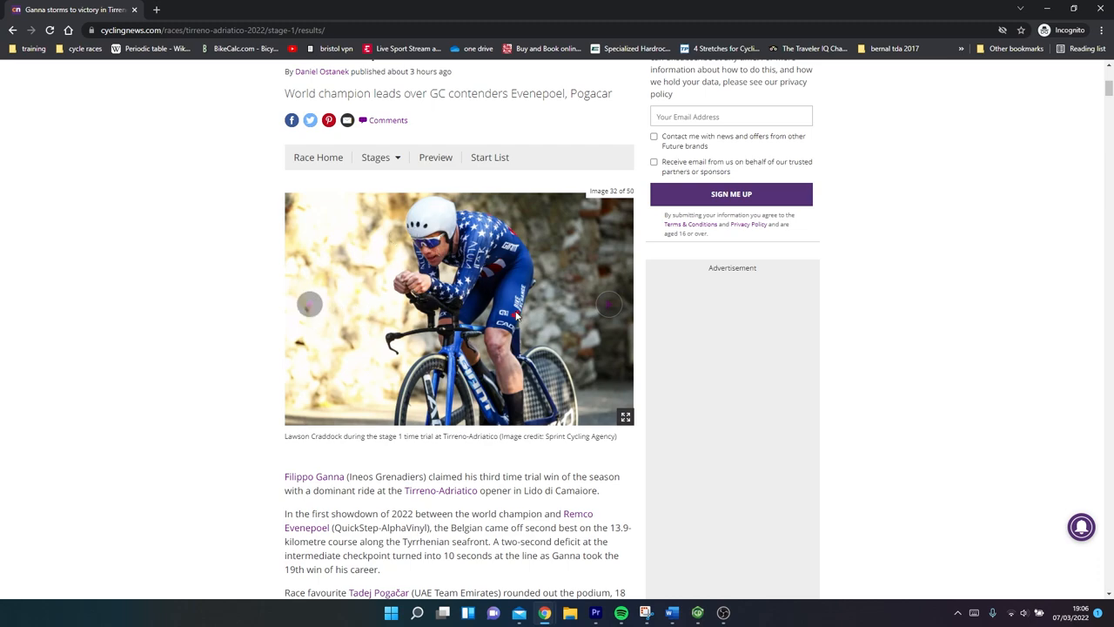
pyautogui.moveTo(439, 302)
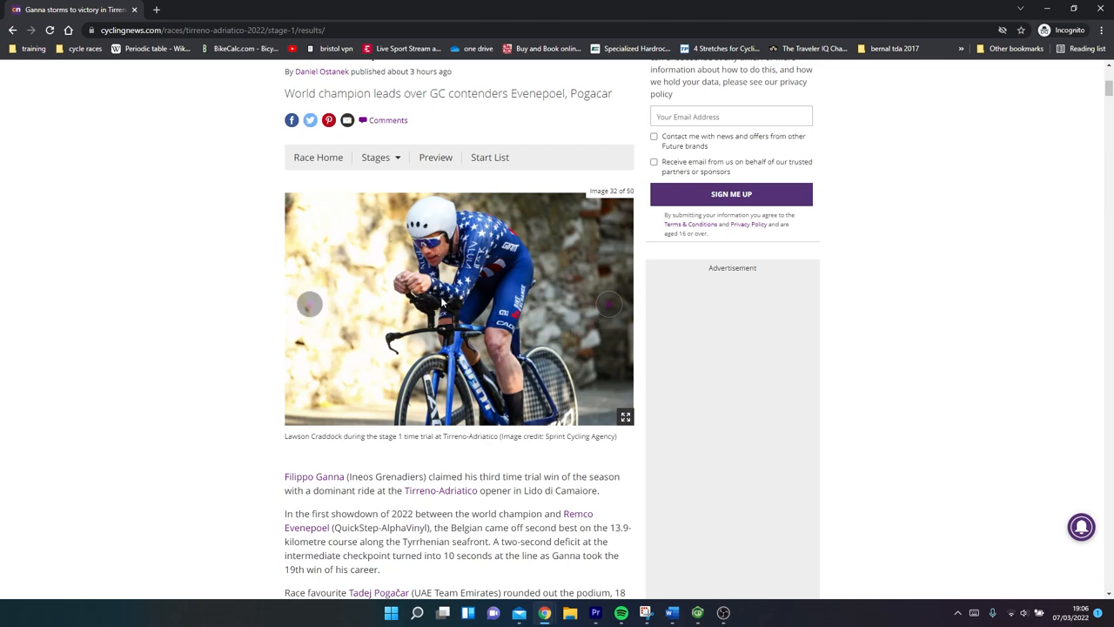
pyautogui.moveTo(610, 304)
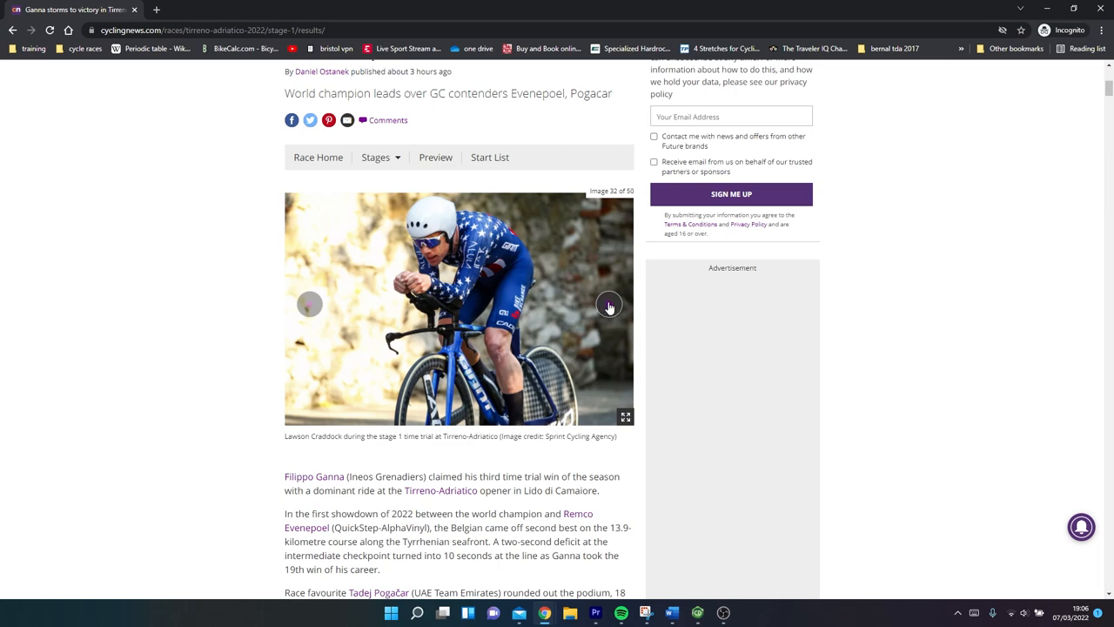
pyautogui.click(609, 306)
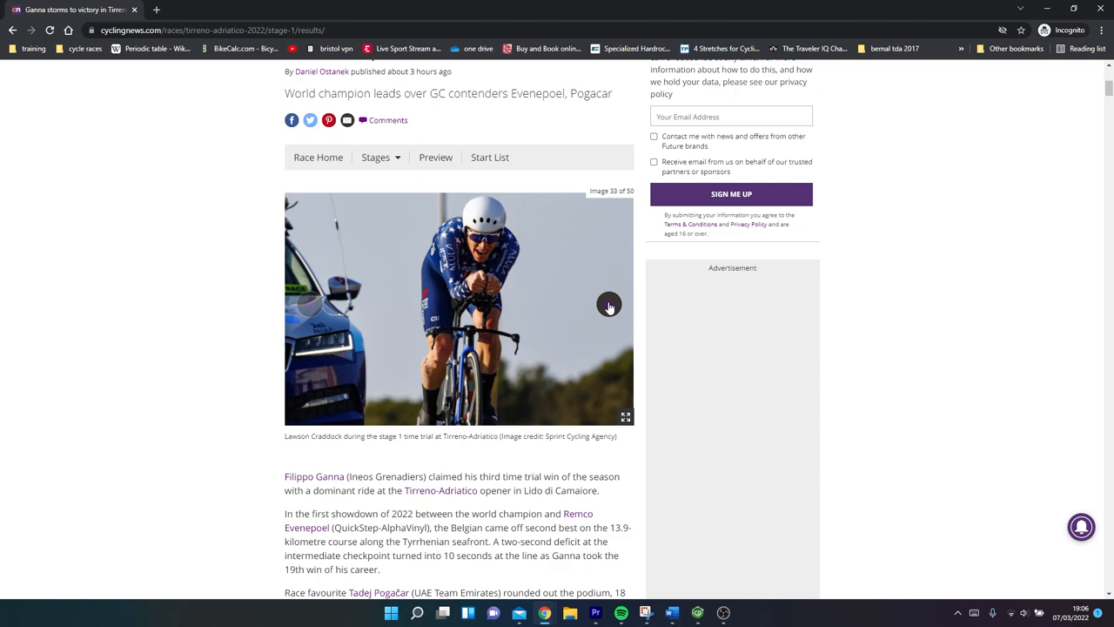
pyautogui.click(609, 305)
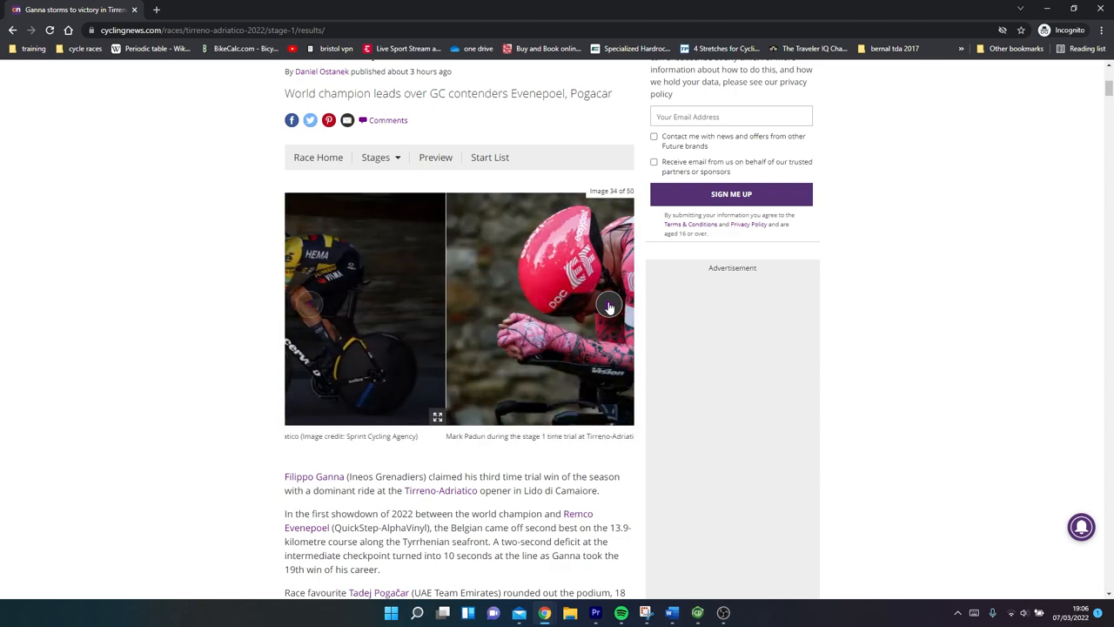
pyautogui.click(609, 307)
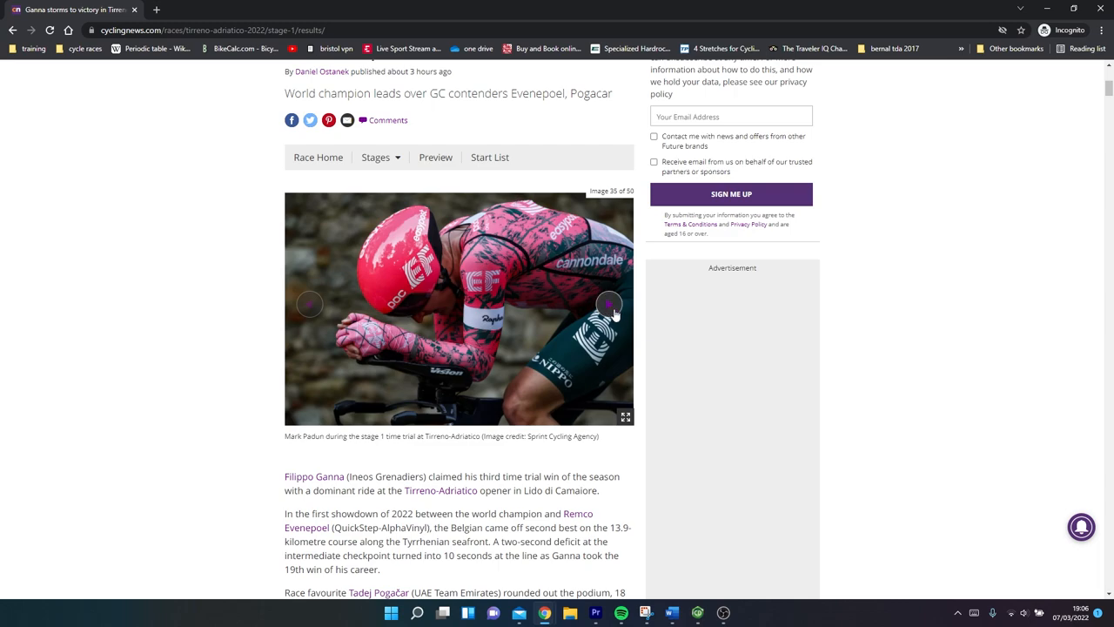
pyautogui.moveTo(607, 304)
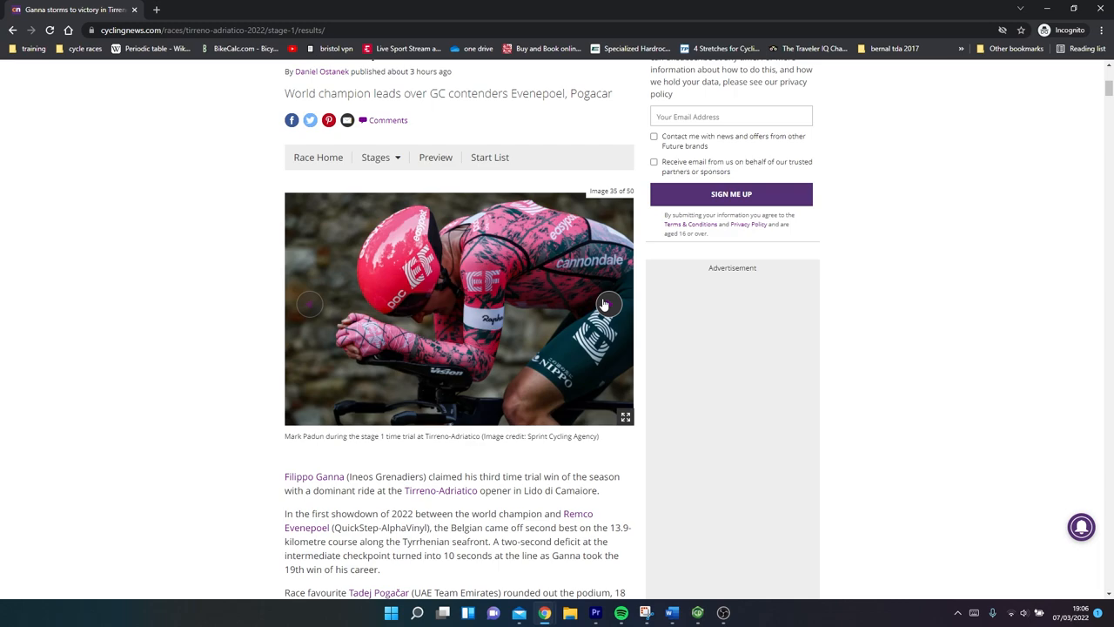
pyautogui.click(608, 304)
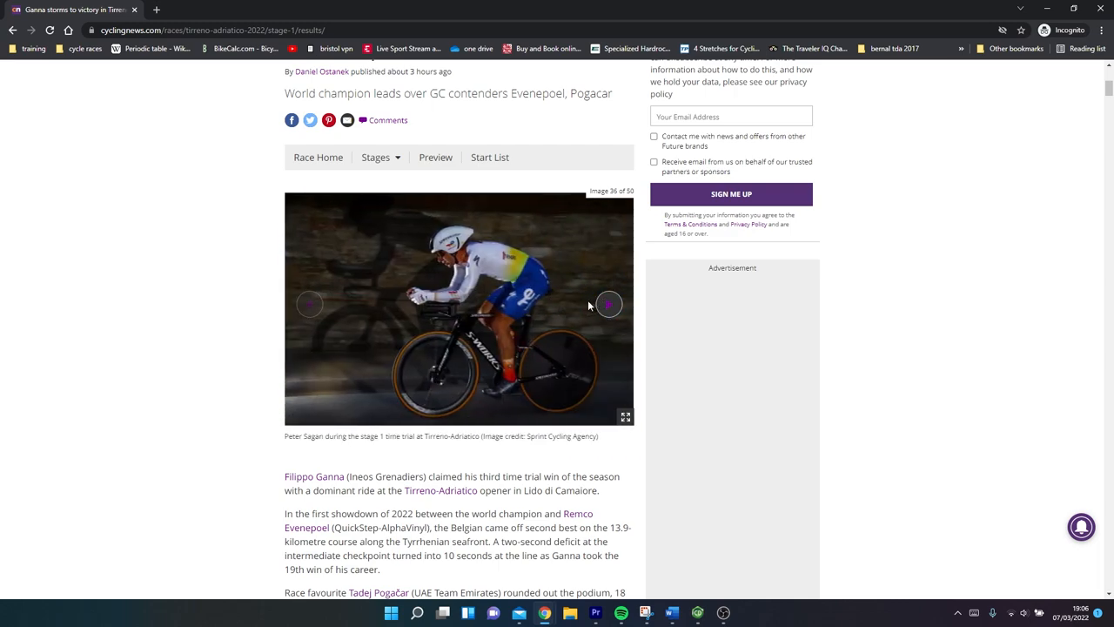
pyautogui.click(609, 304)
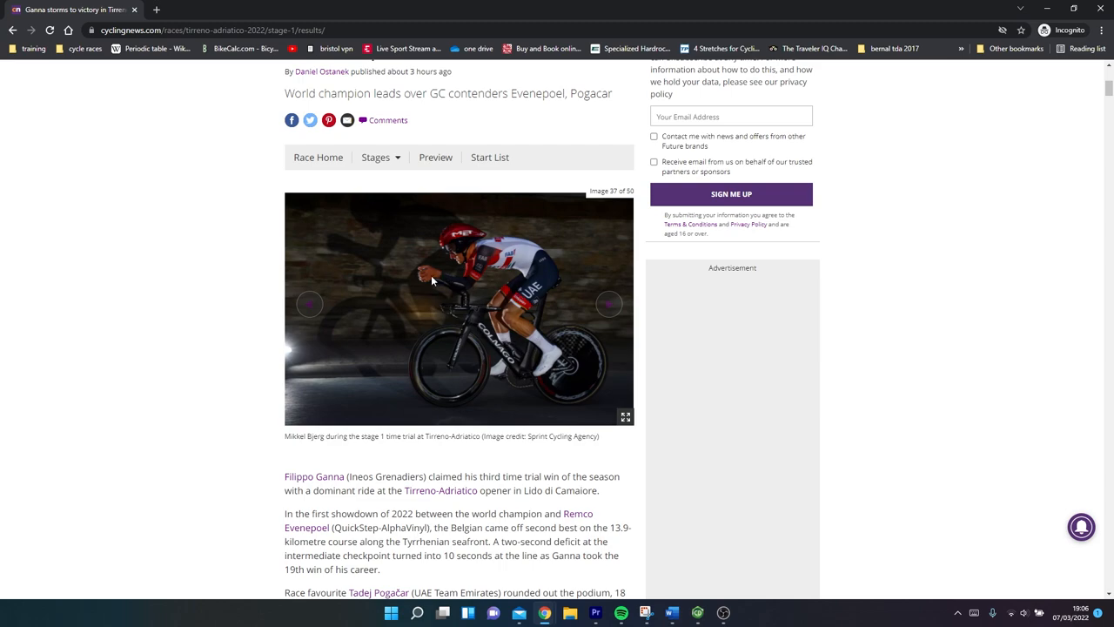
pyautogui.moveTo(515, 376)
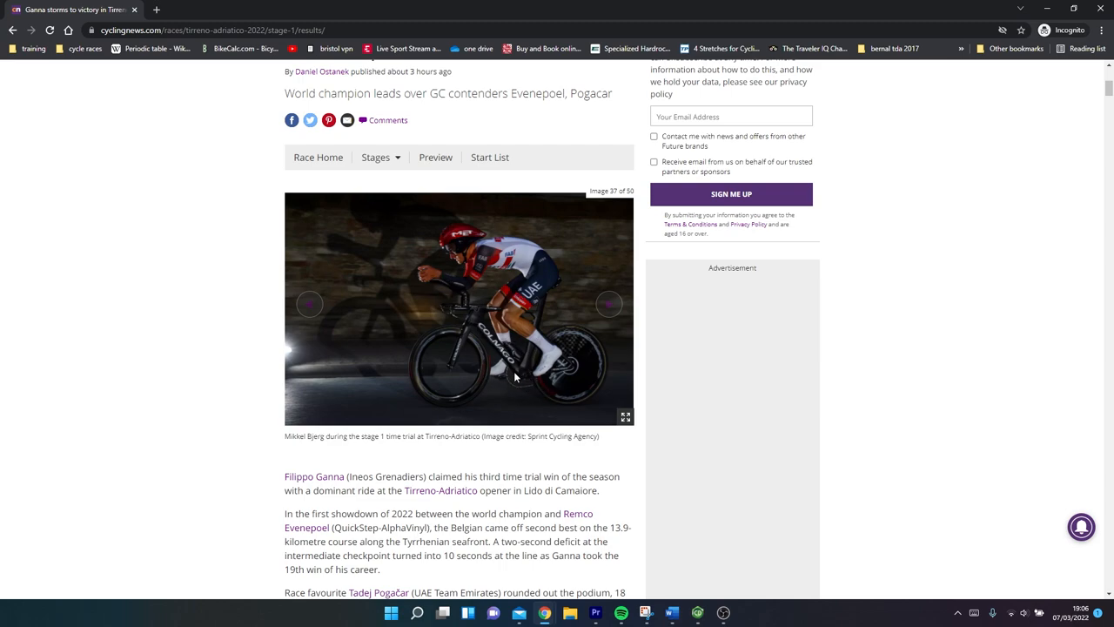
pyautogui.click(608, 304)
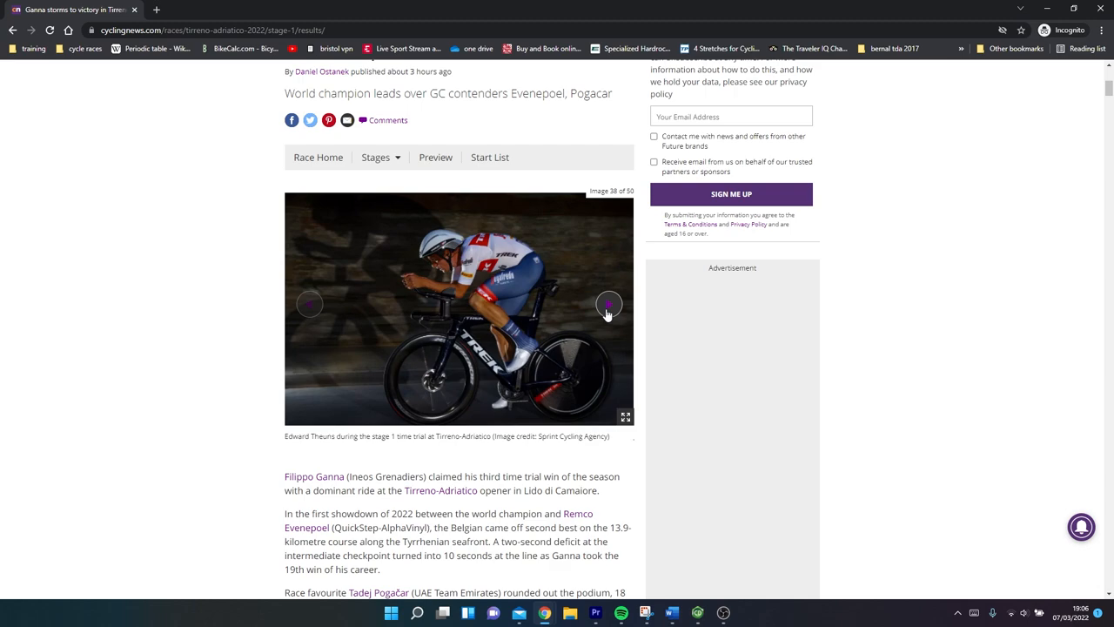
pyautogui.click(610, 304)
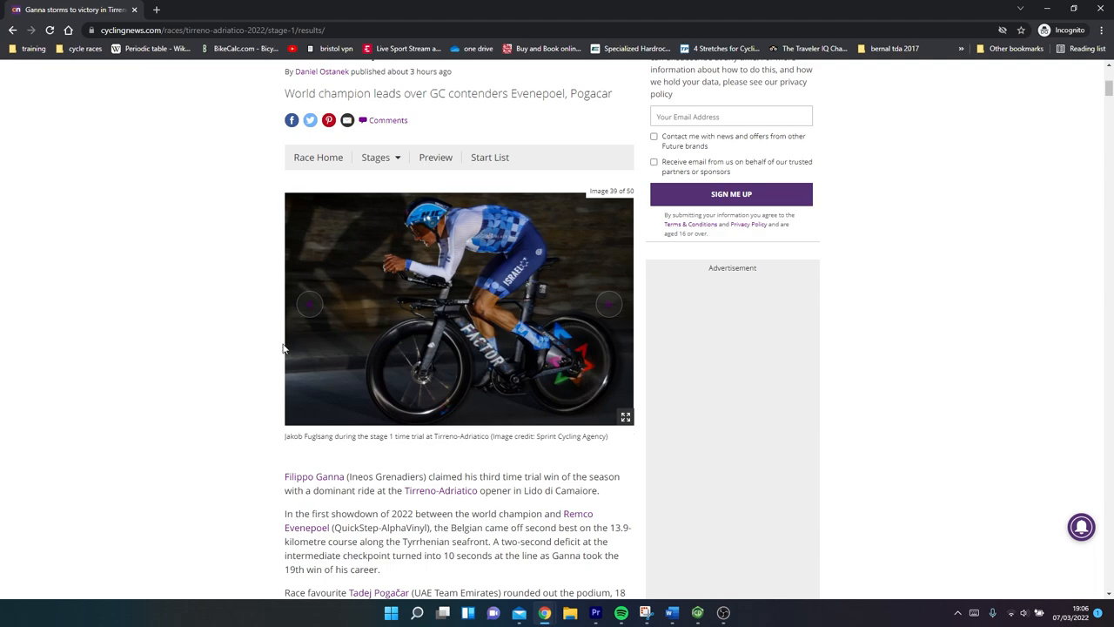
pyautogui.moveTo(588, 358)
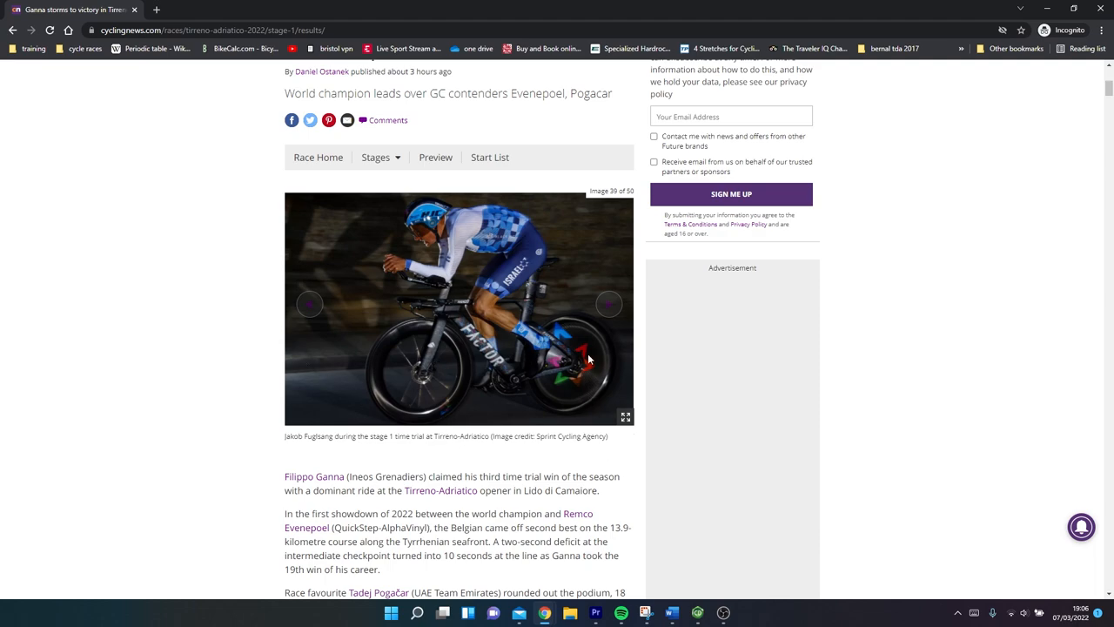
pyautogui.moveTo(546, 330)
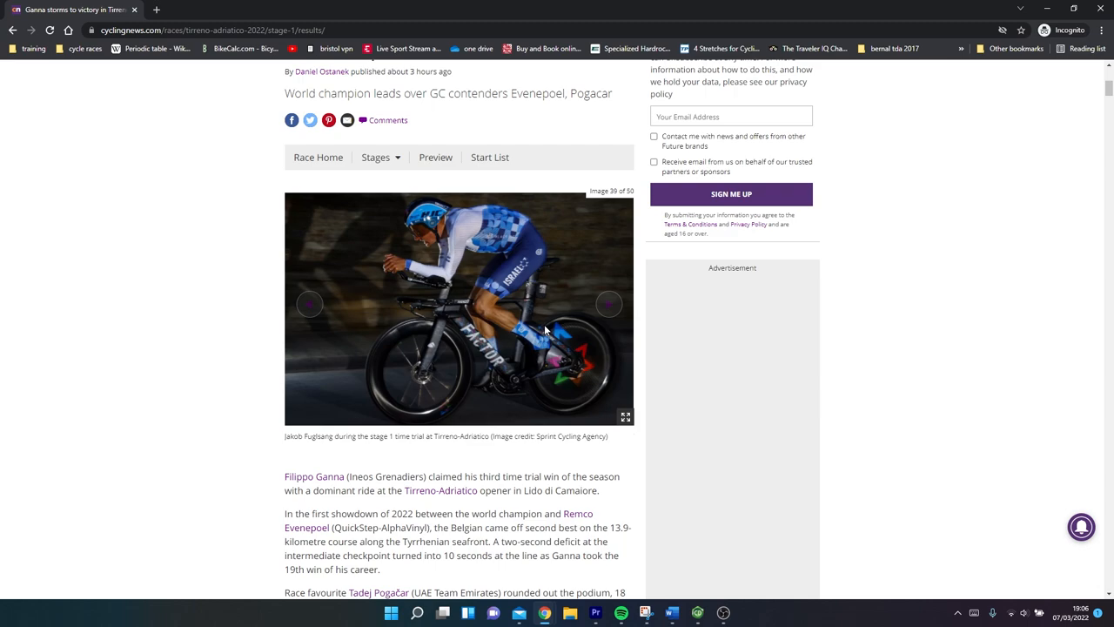
pyautogui.moveTo(389, 357)
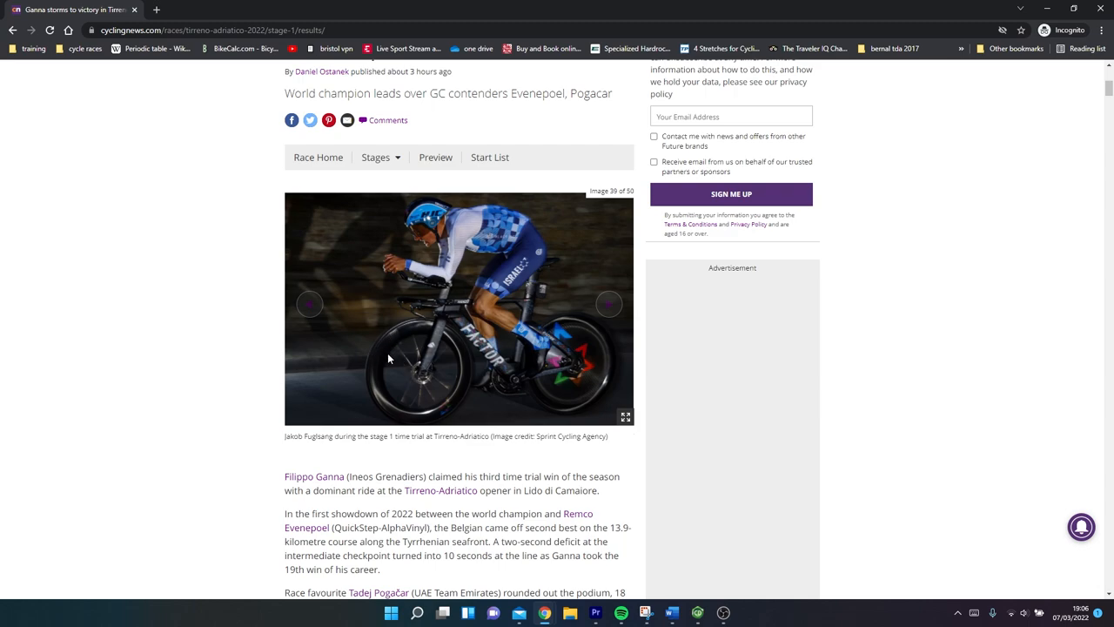
pyautogui.moveTo(535, 347)
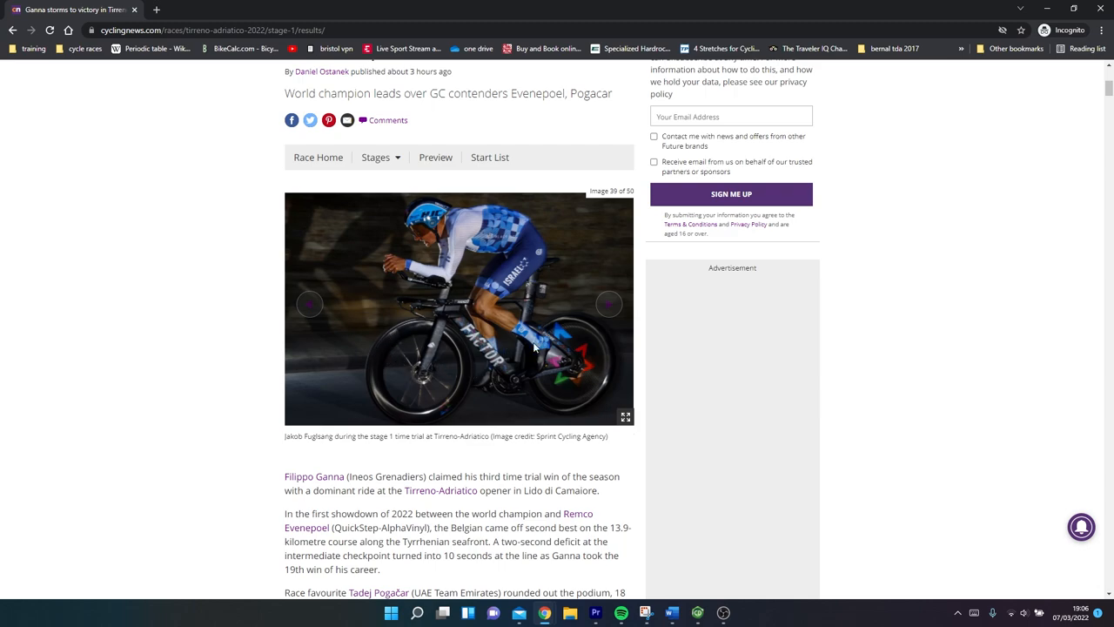
pyautogui.click(608, 304)
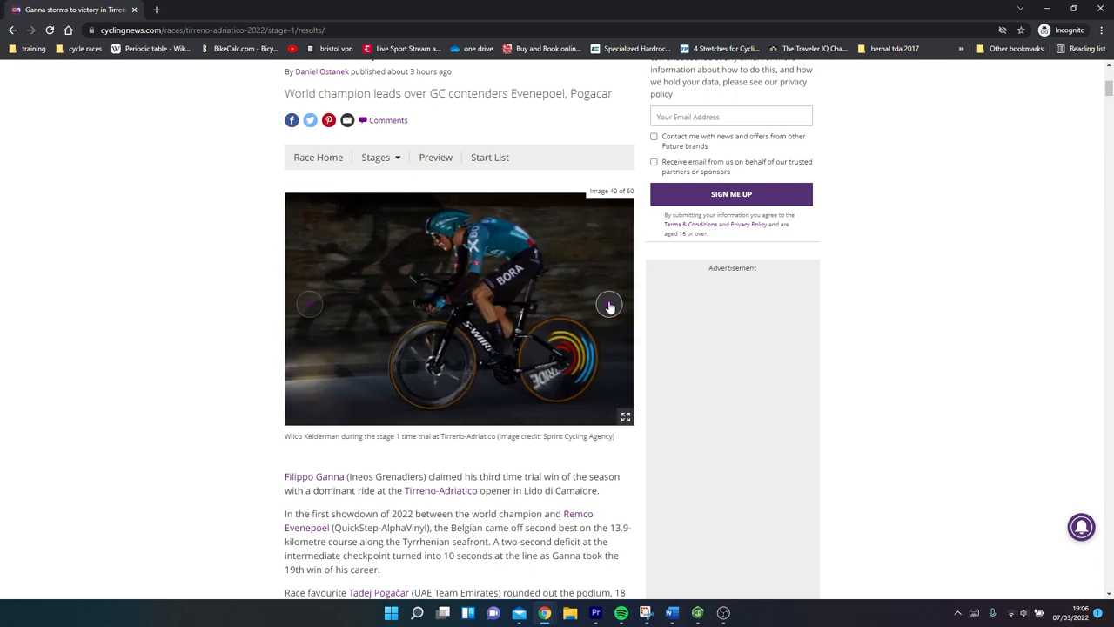
pyautogui.click(609, 306)
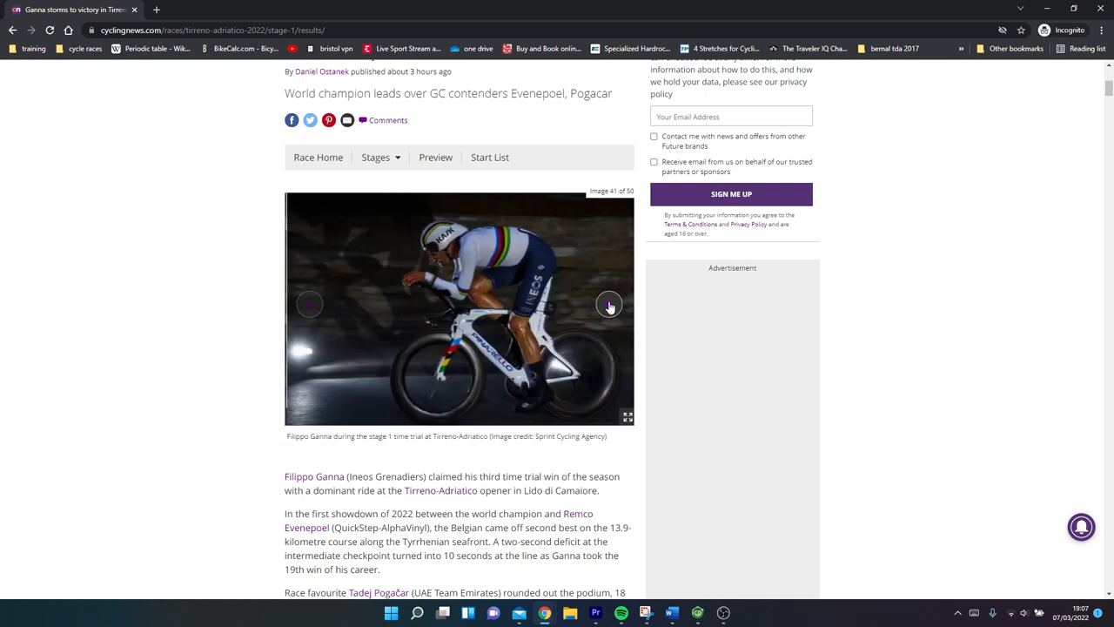
pyautogui.click(609, 304)
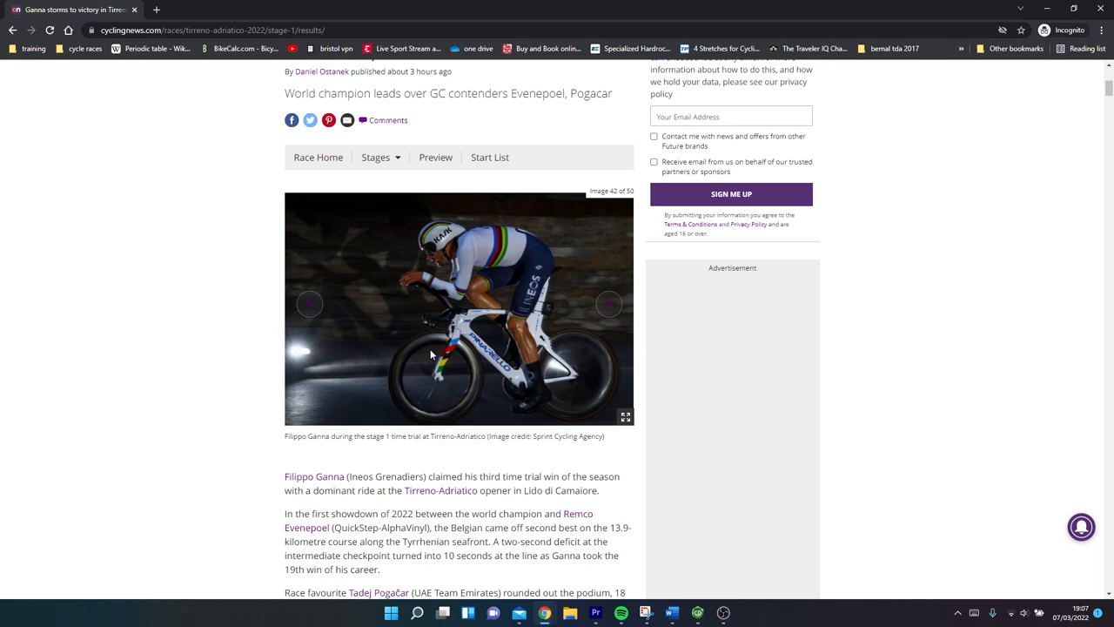
pyautogui.moveTo(466, 268)
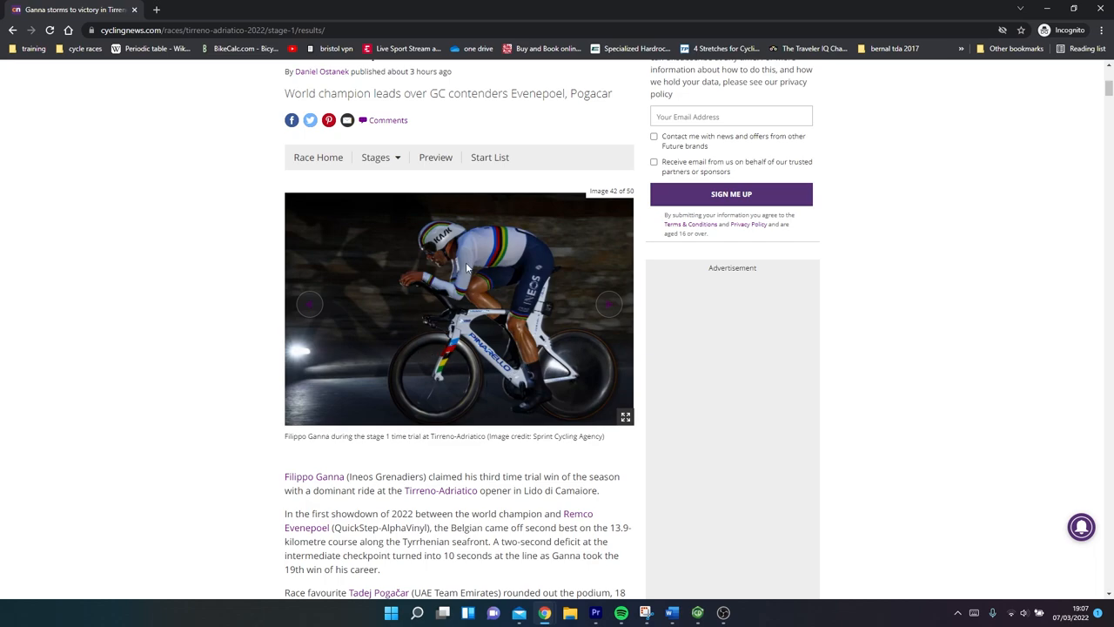
pyautogui.moveTo(430, 334)
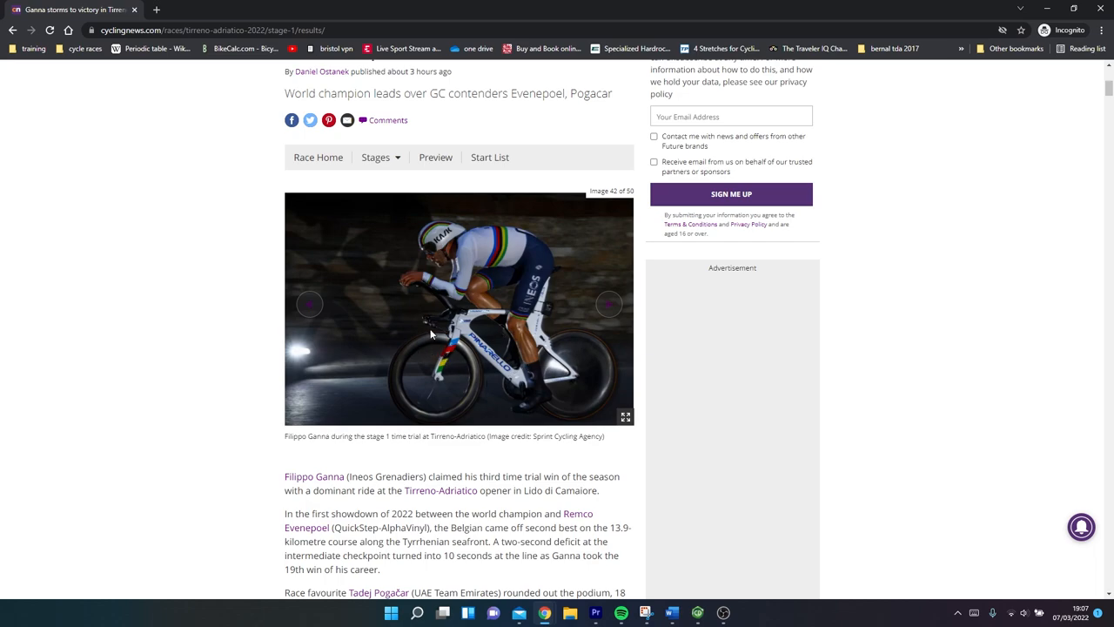
pyautogui.moveTo(428, 342)
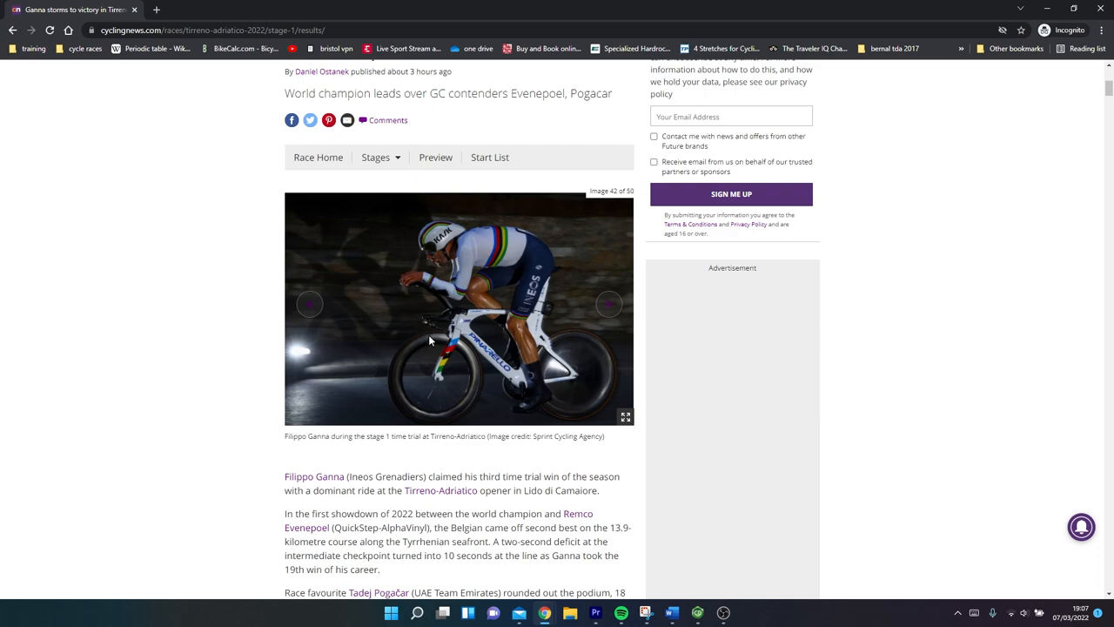
pyautogui.moveTo(590, 321)
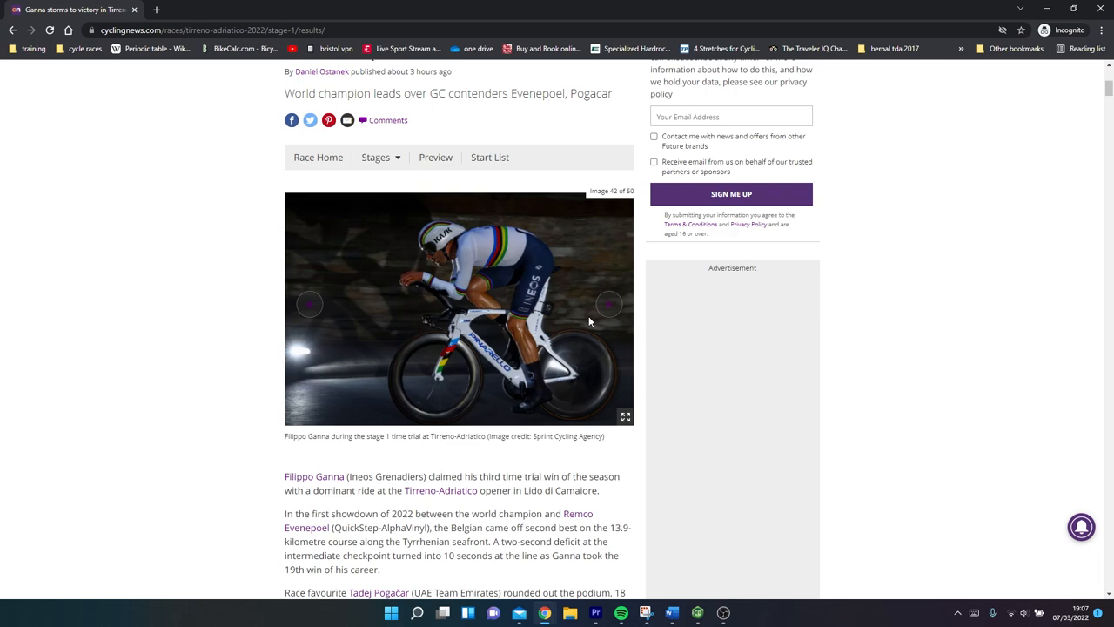
pyautogui.moveTo(608, 304)
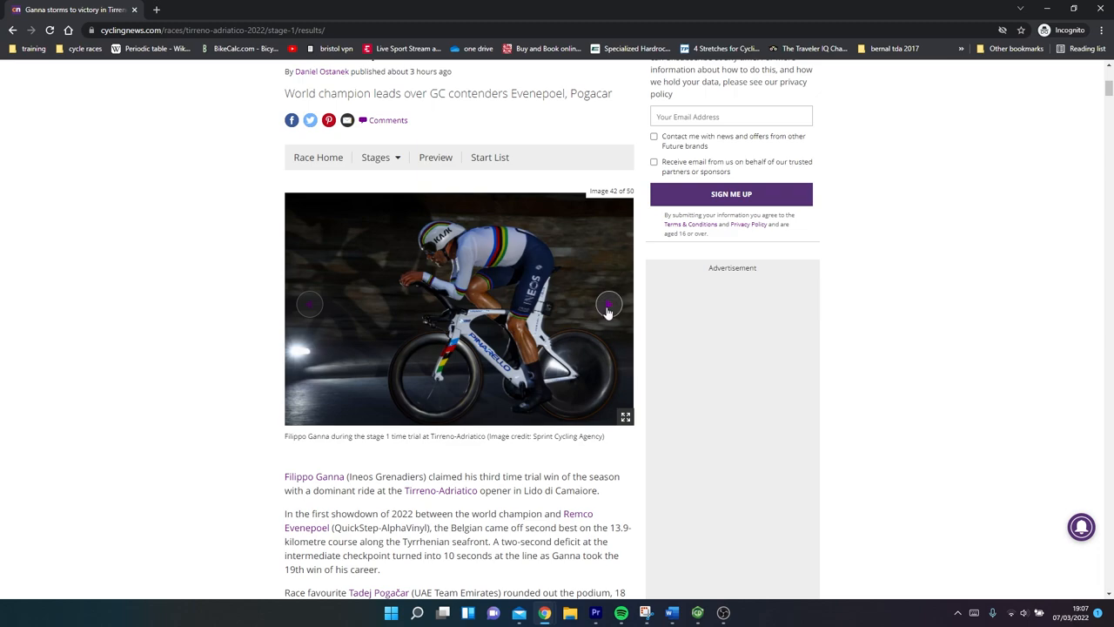
pyautogui.click(608, 304)
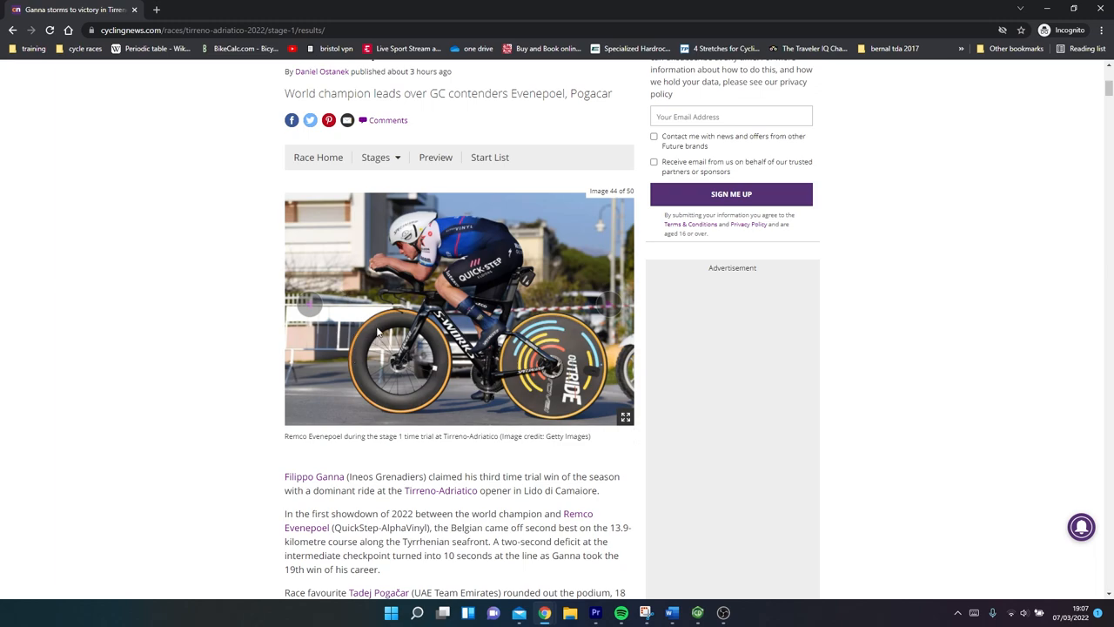
pyautogui.moveTo(437, 360)
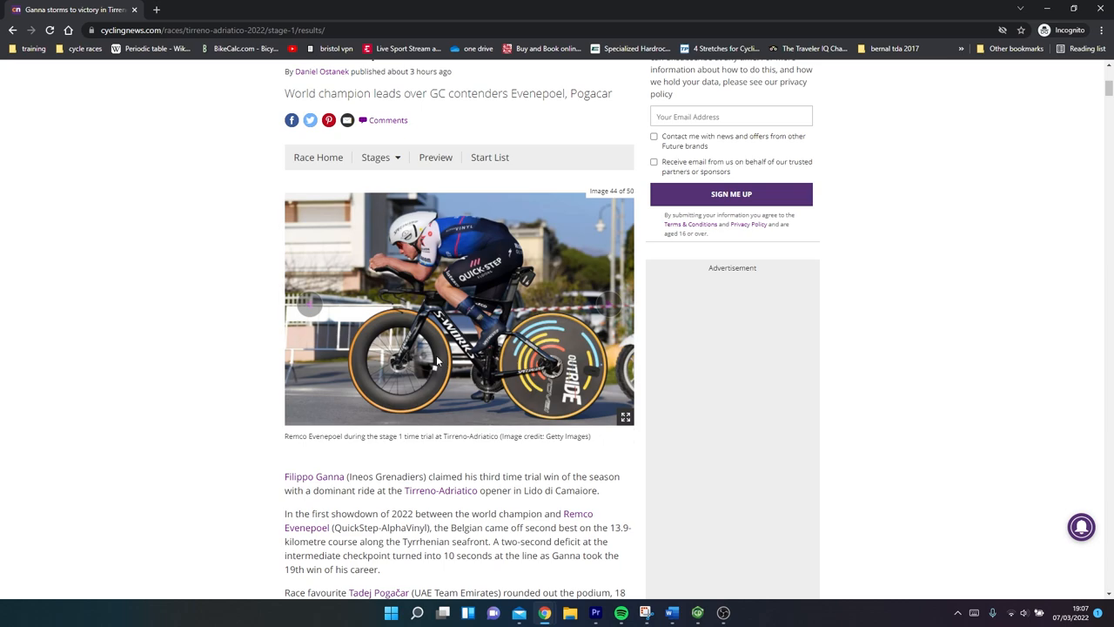
pyautogui.moveTo(492, 268)
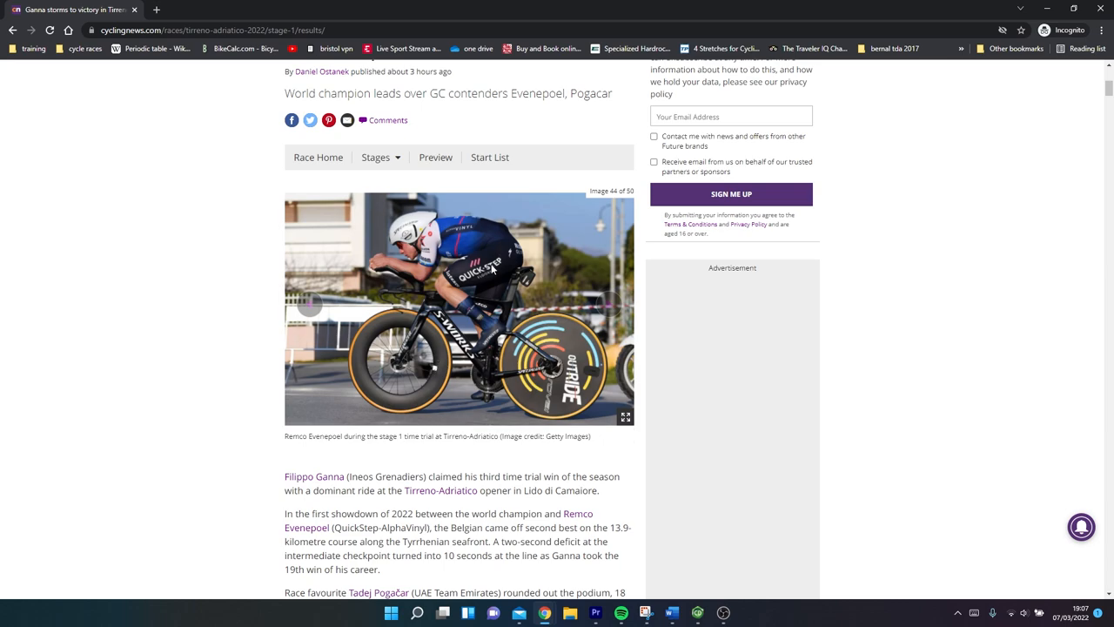
pyautogui.moveTo(403, 325)
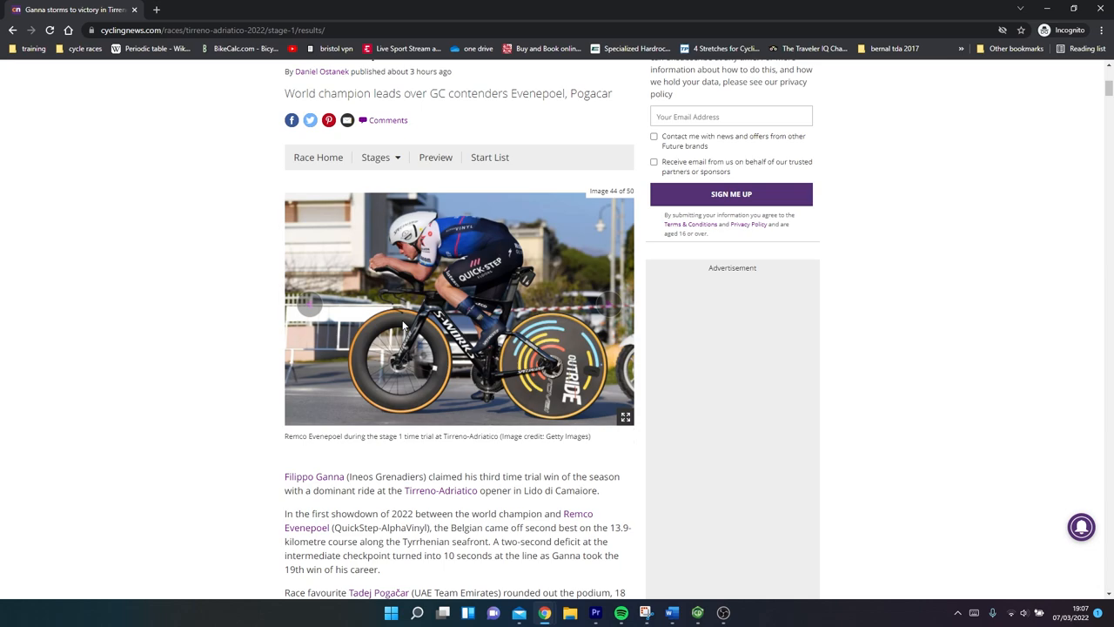
pyautogui.moveTo(357, 322)
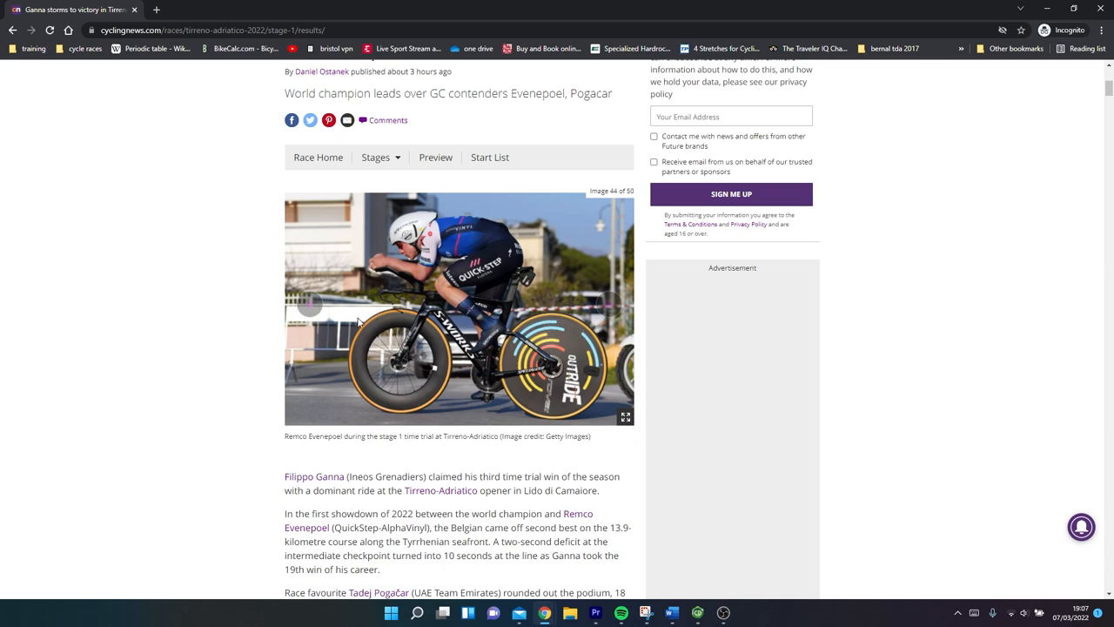
pyautogui.moveTo(372, 333)
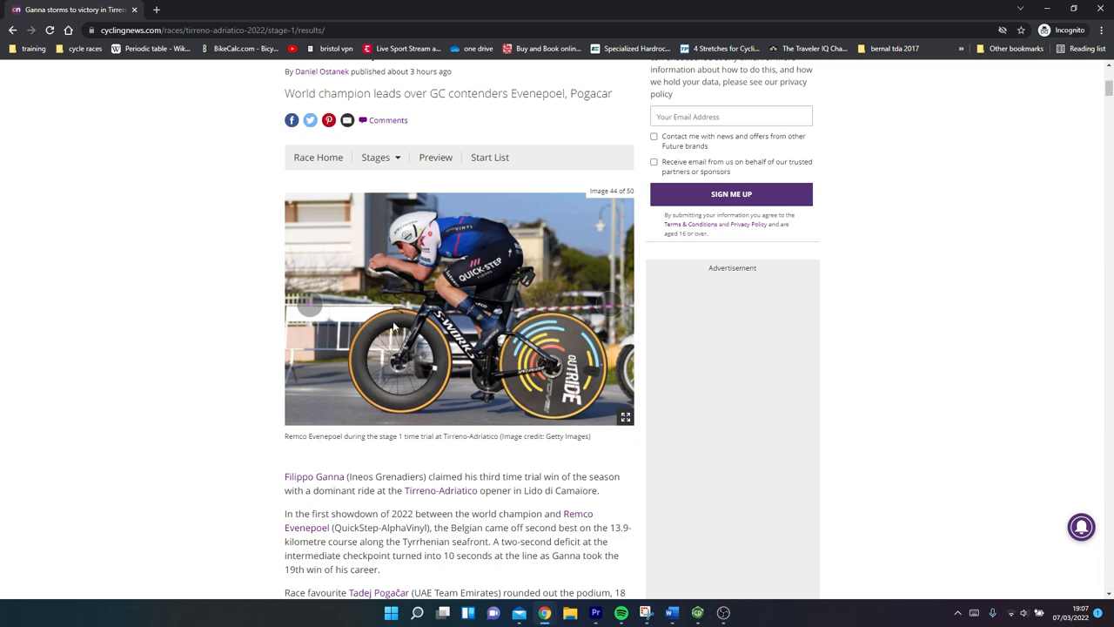
pyautogui.moveTo(389, 400)
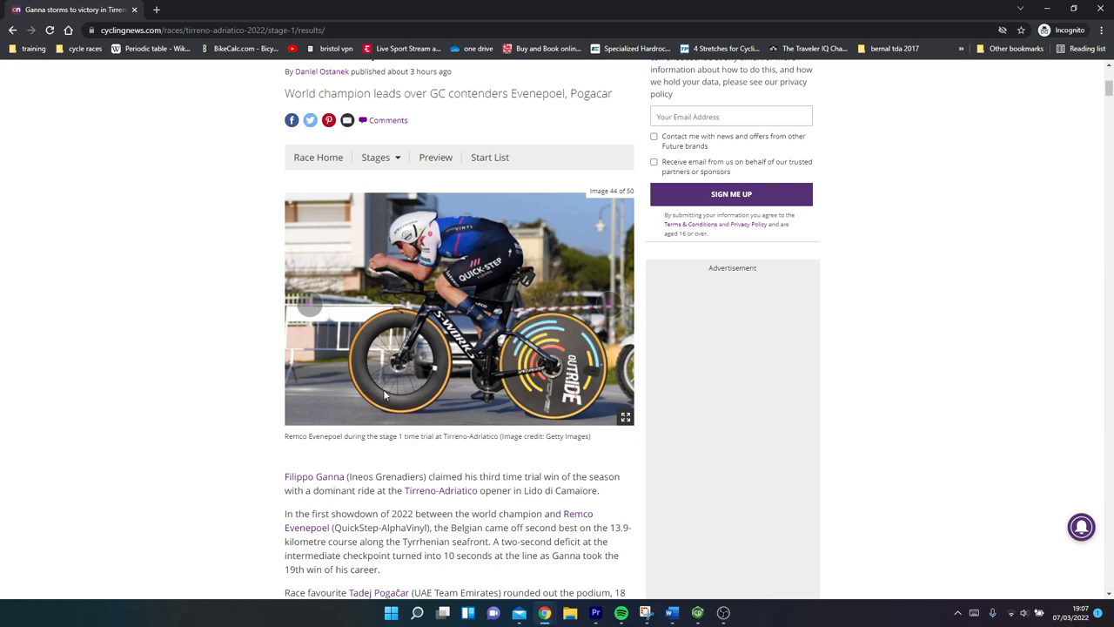
pyautogui.moveTo(420, 415)
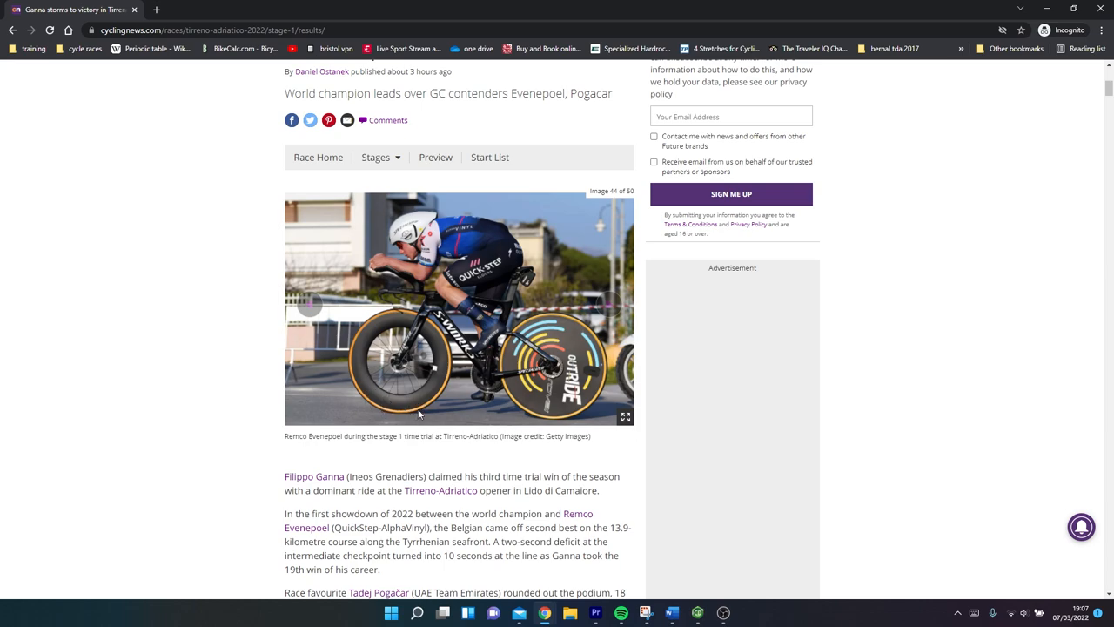
pyautogui.moveTo(329, 394)
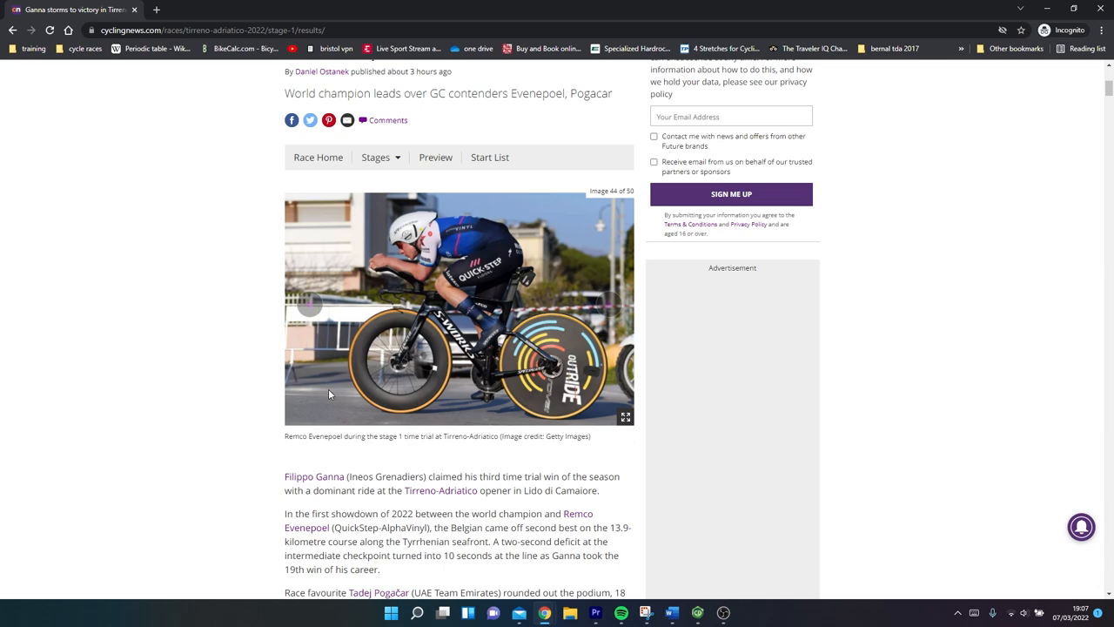
pyautogui.moveTo(494, 332)
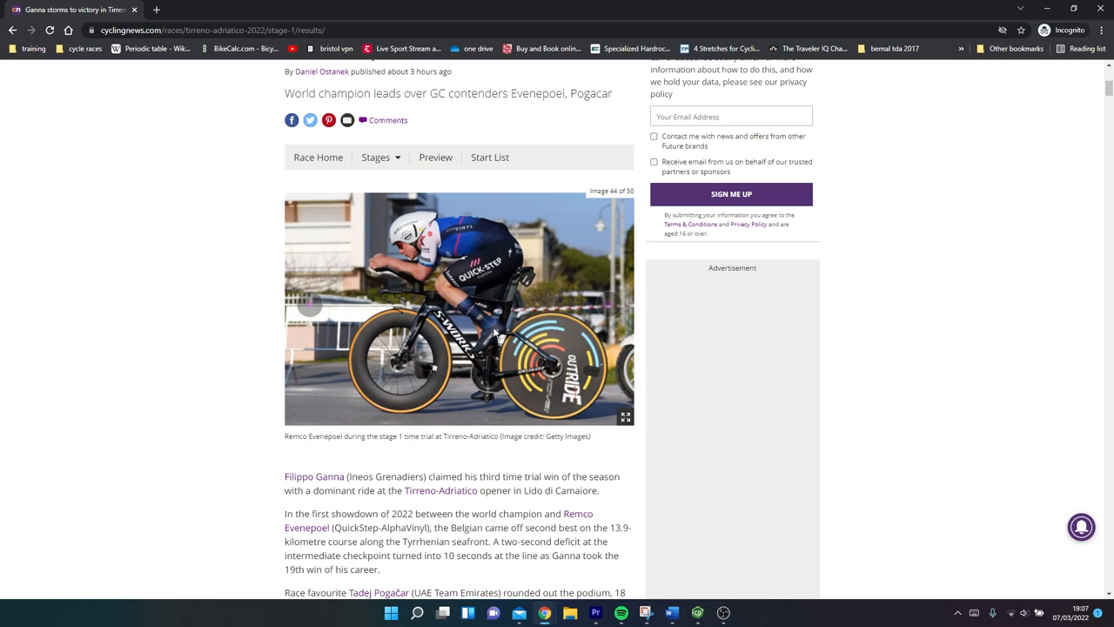
pyautogui.moveTo(492, 374)
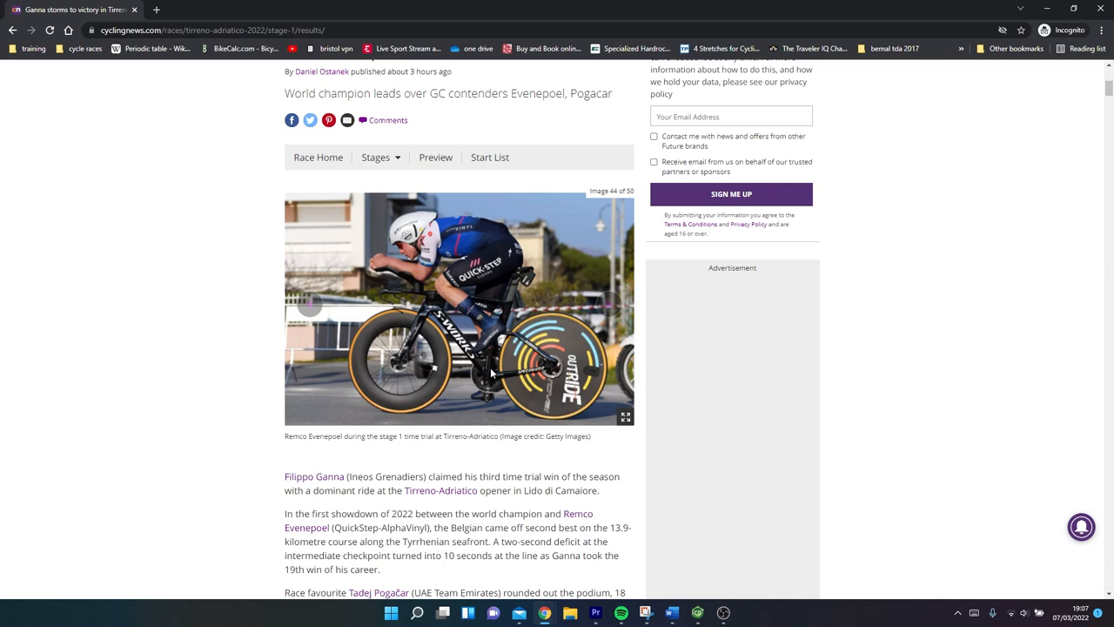
pyautogui.moveTo(581, 342)
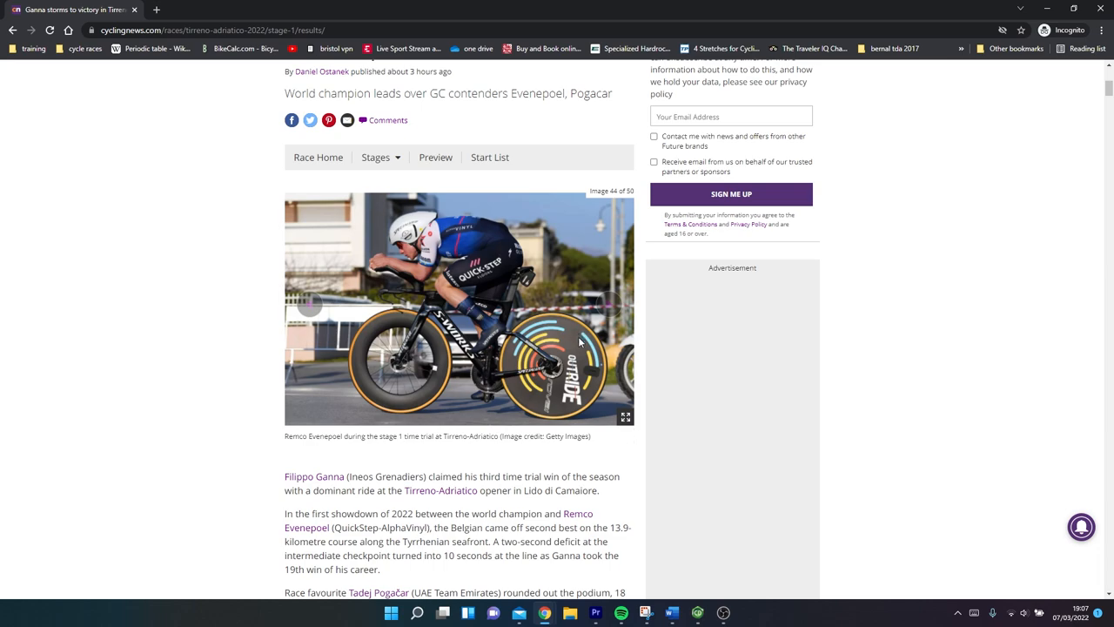
pyautogui.moveTo(415, 268)
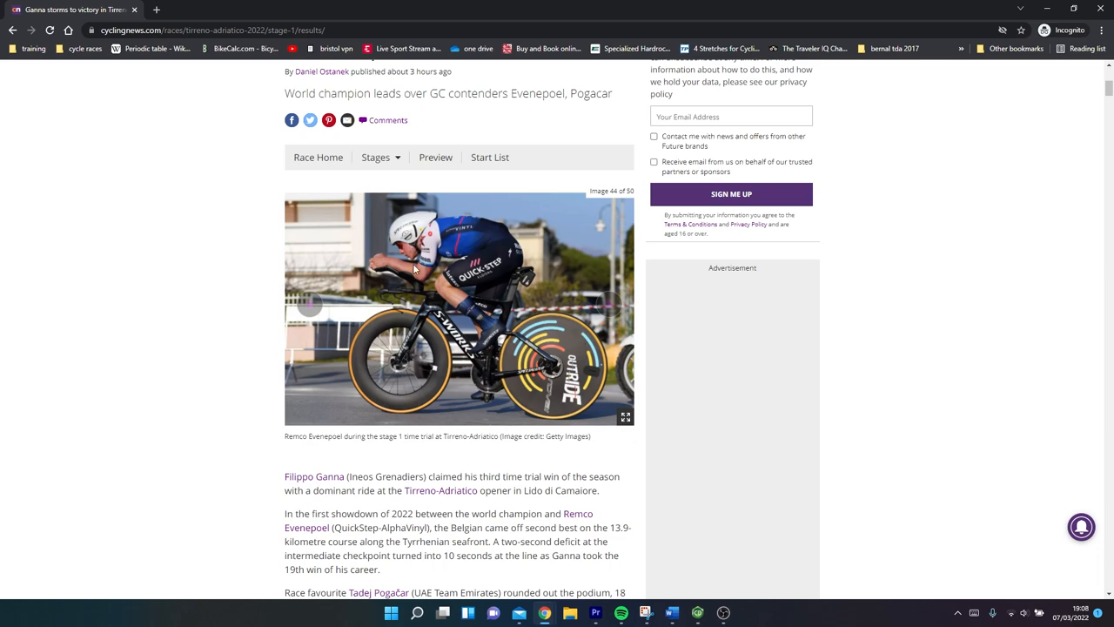
pyautogui.moveTo(470, 287)
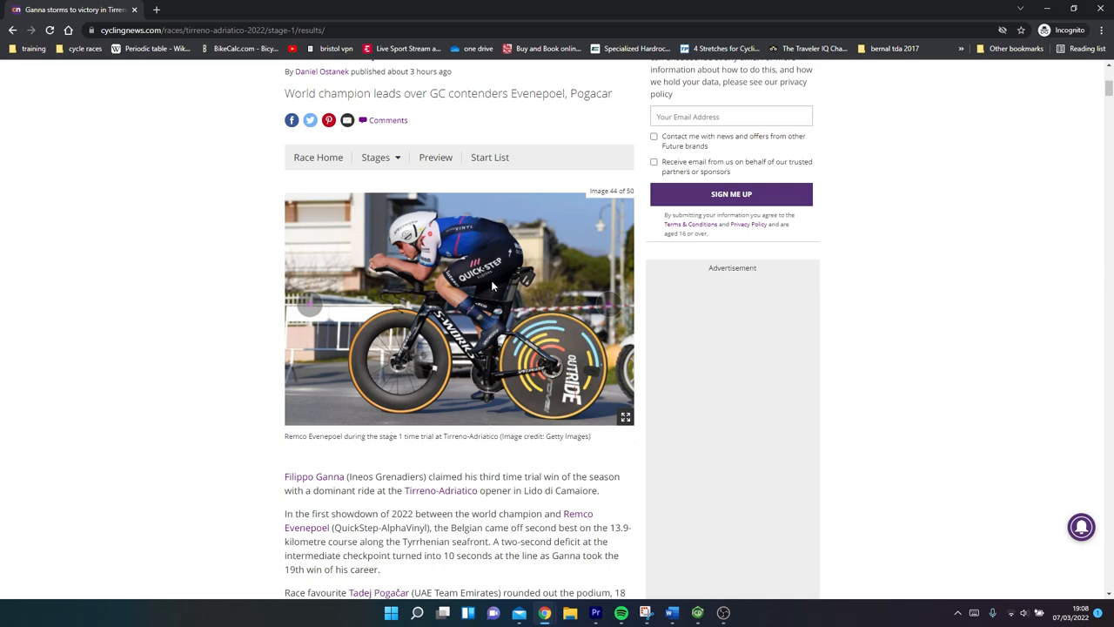
# Show gallery image 45 of 50, Tadej Pogačar finishing third.
pyautogui.click(609, 304)
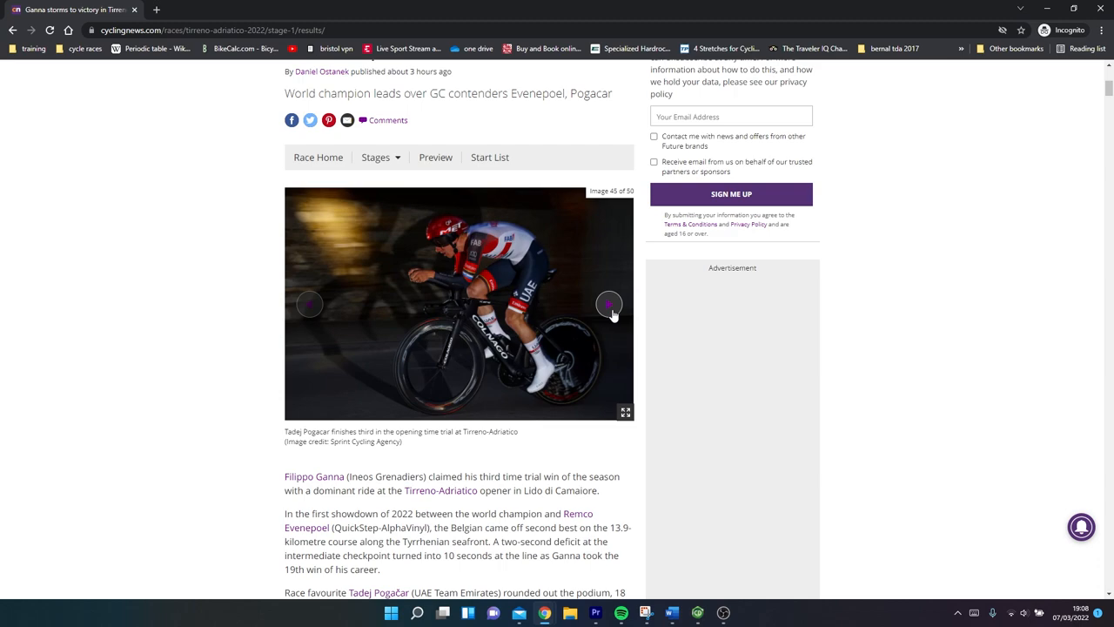
pyautogui.moveTo(405, 241)
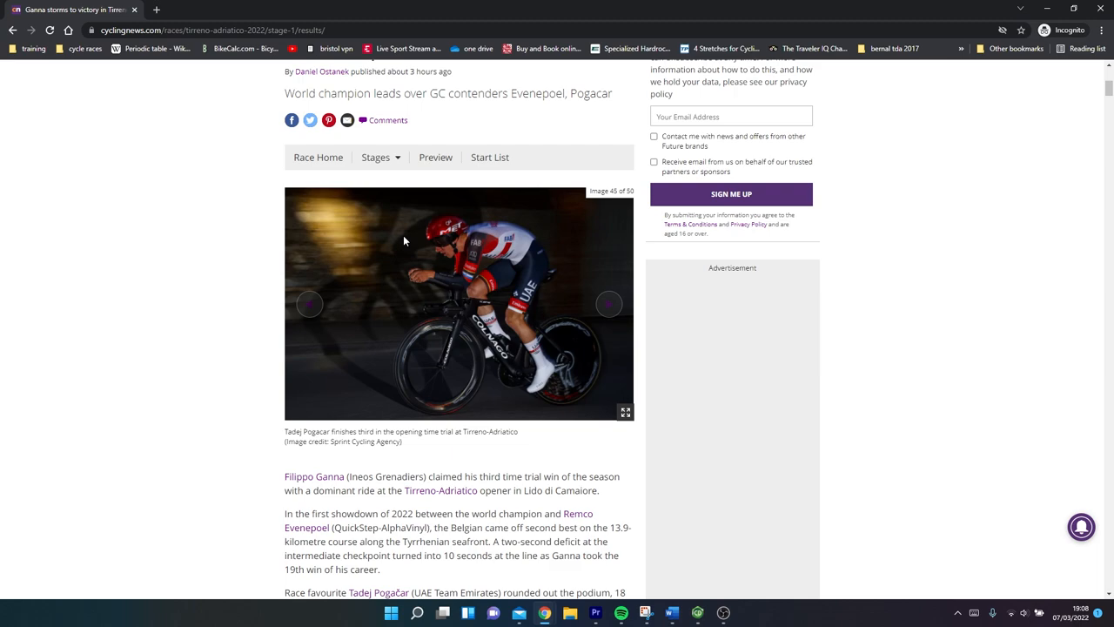
pyautogui.moveTo(405, 277)
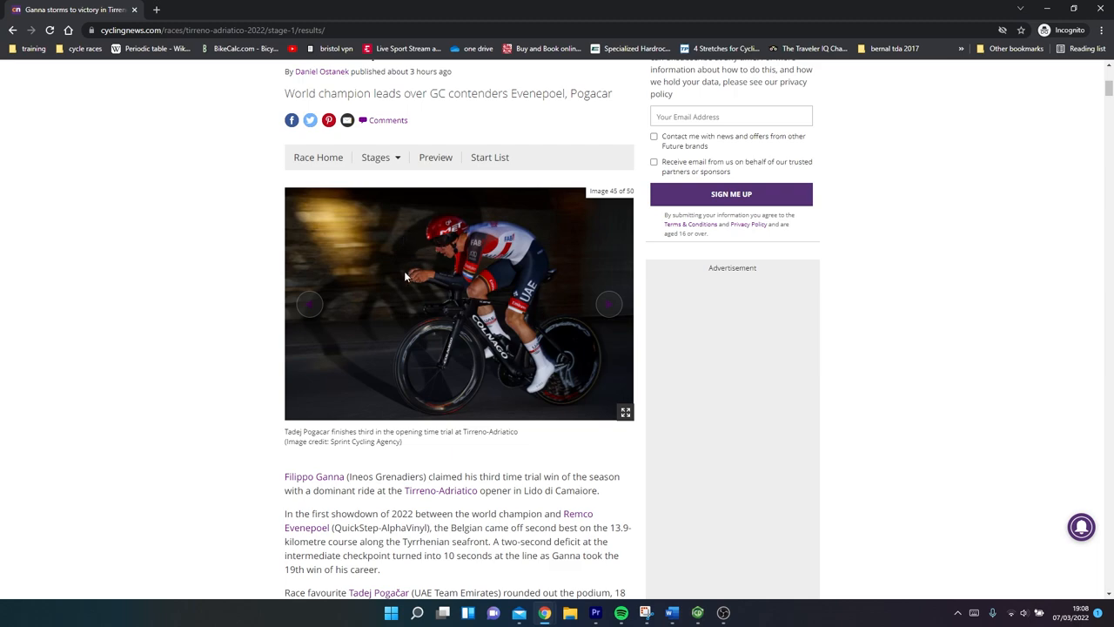
pyautogui.moveTo(442, 236)
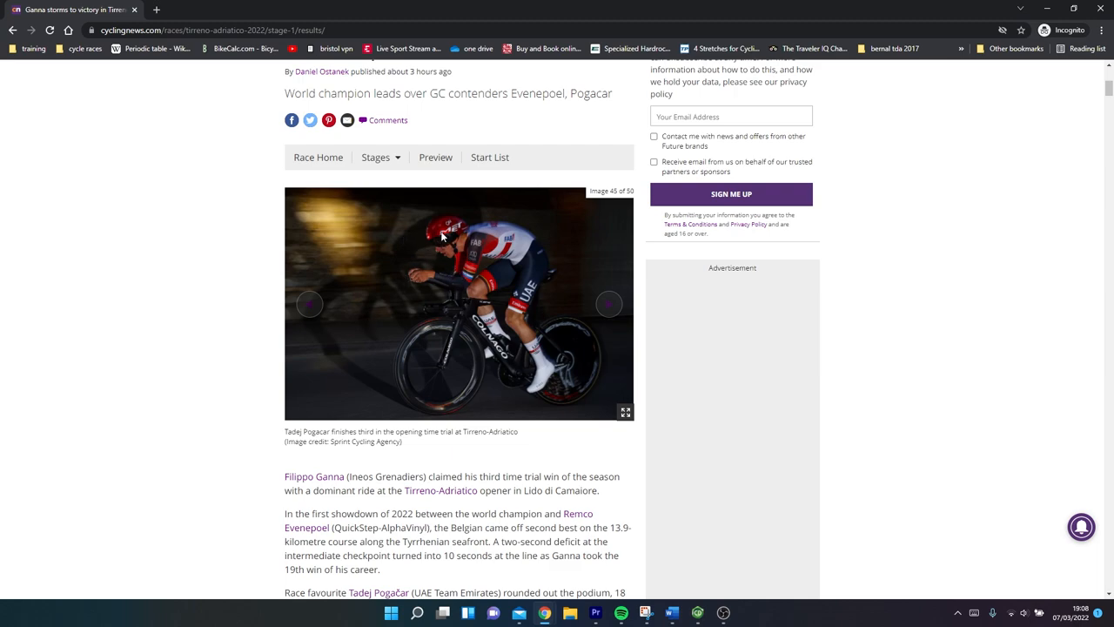
pyautogui.moveTo(609, 304)
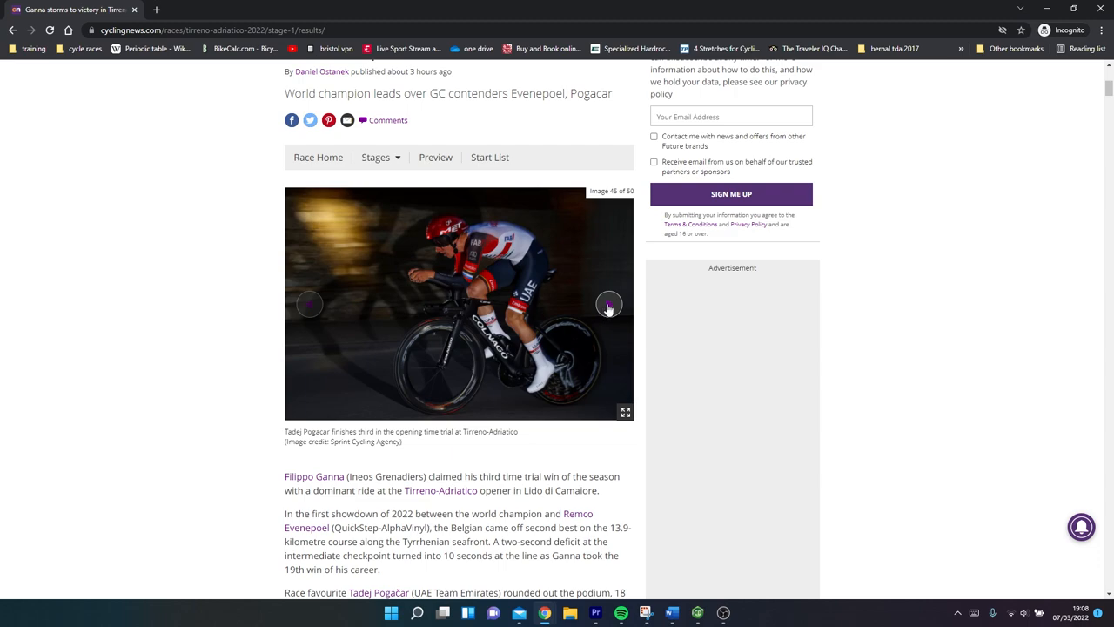
pyautogui.moveTo(566, 326)
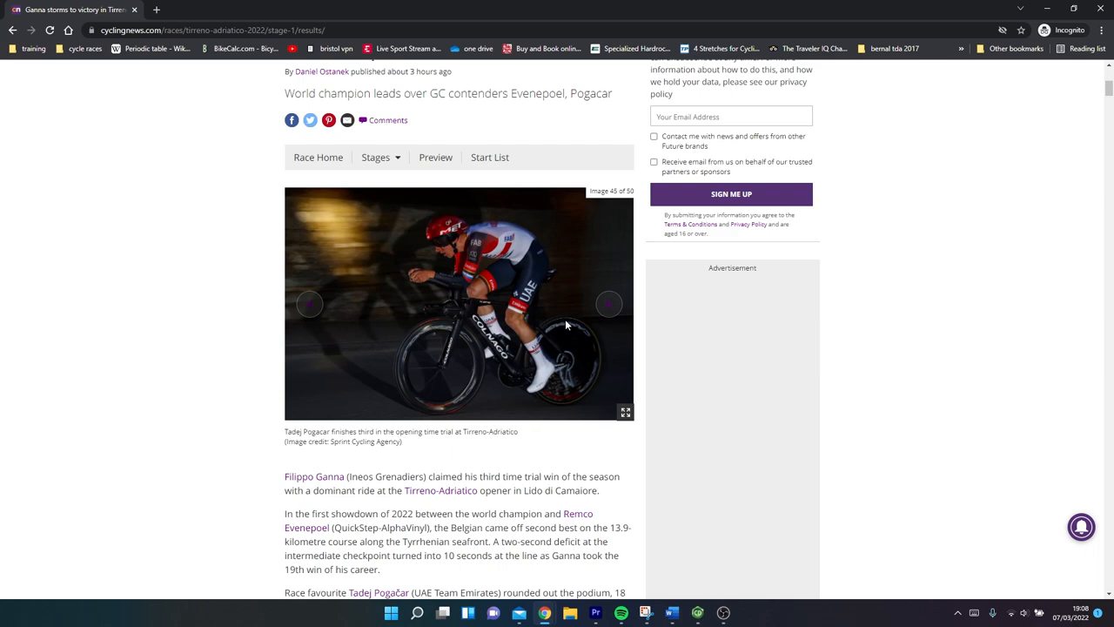
pyautogui.moveTo(609, 303)
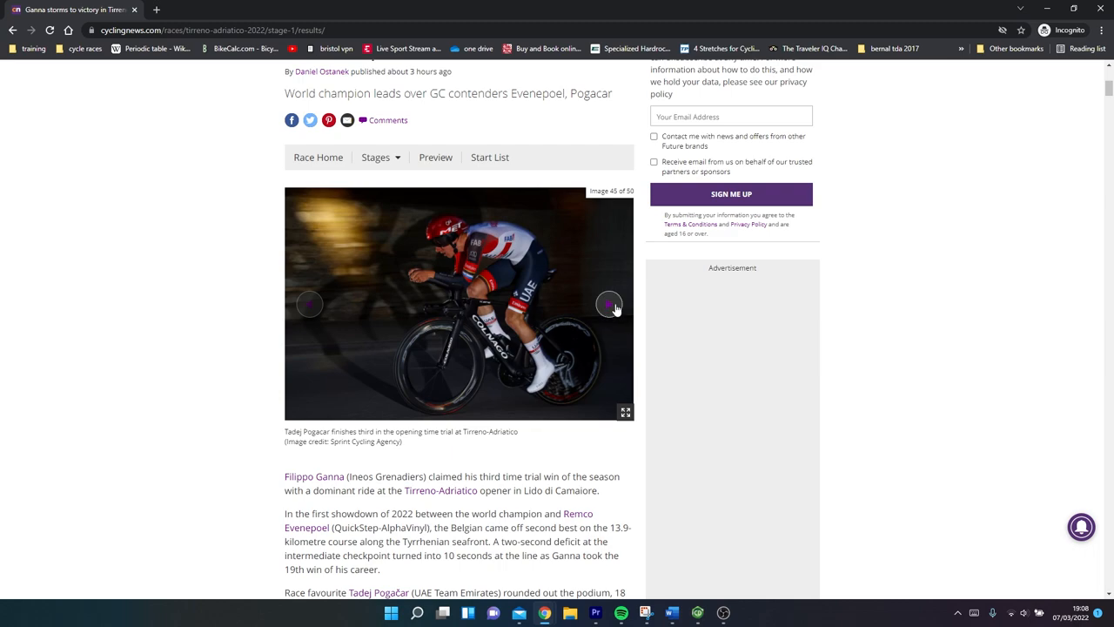
# Show gallery image 46 of 50, Filippo Ganna celebrating his win on the podium.
pyautogui.click(608, 303)
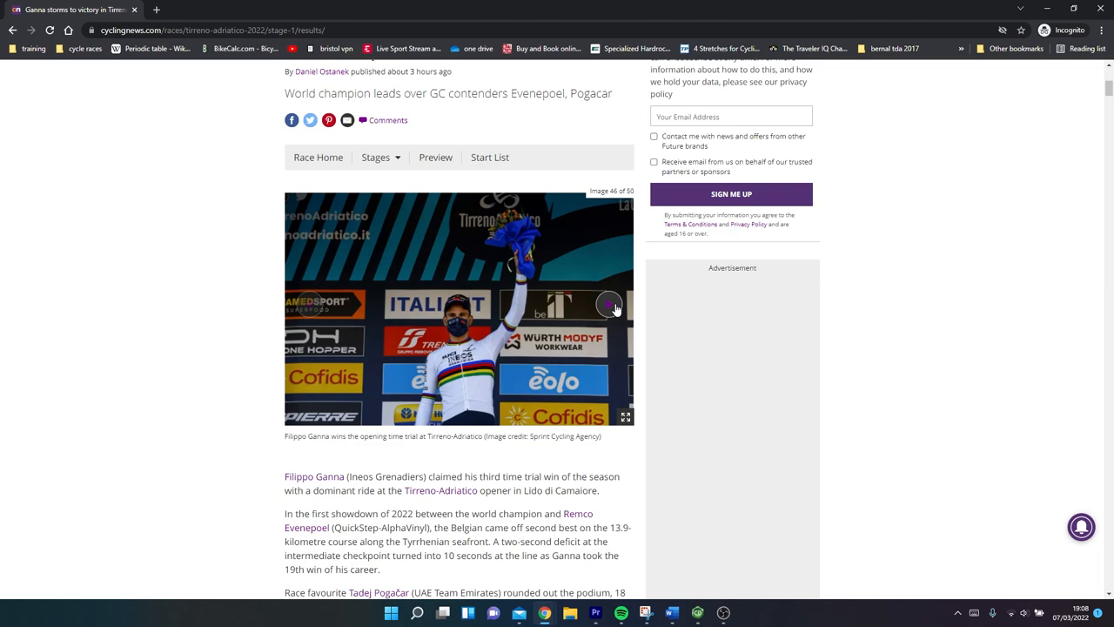
# Advance the stage 1 gallery from image 46 to 48, Evenepoel's best young rider jersey.
pyautogui.click(610, 304)
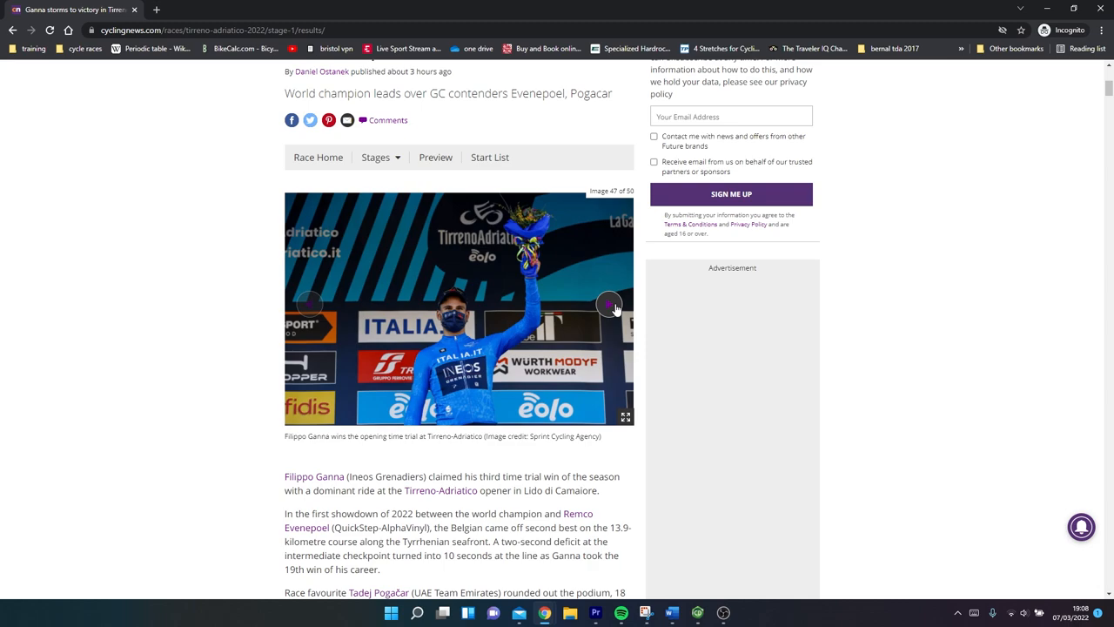
pyautogui.click(609, 304)
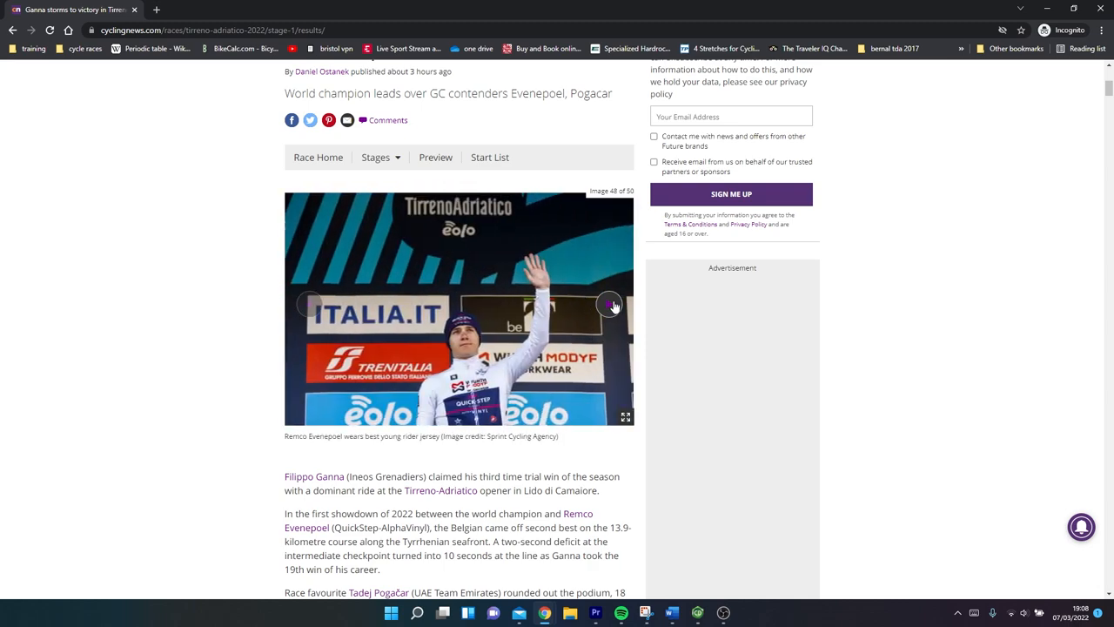